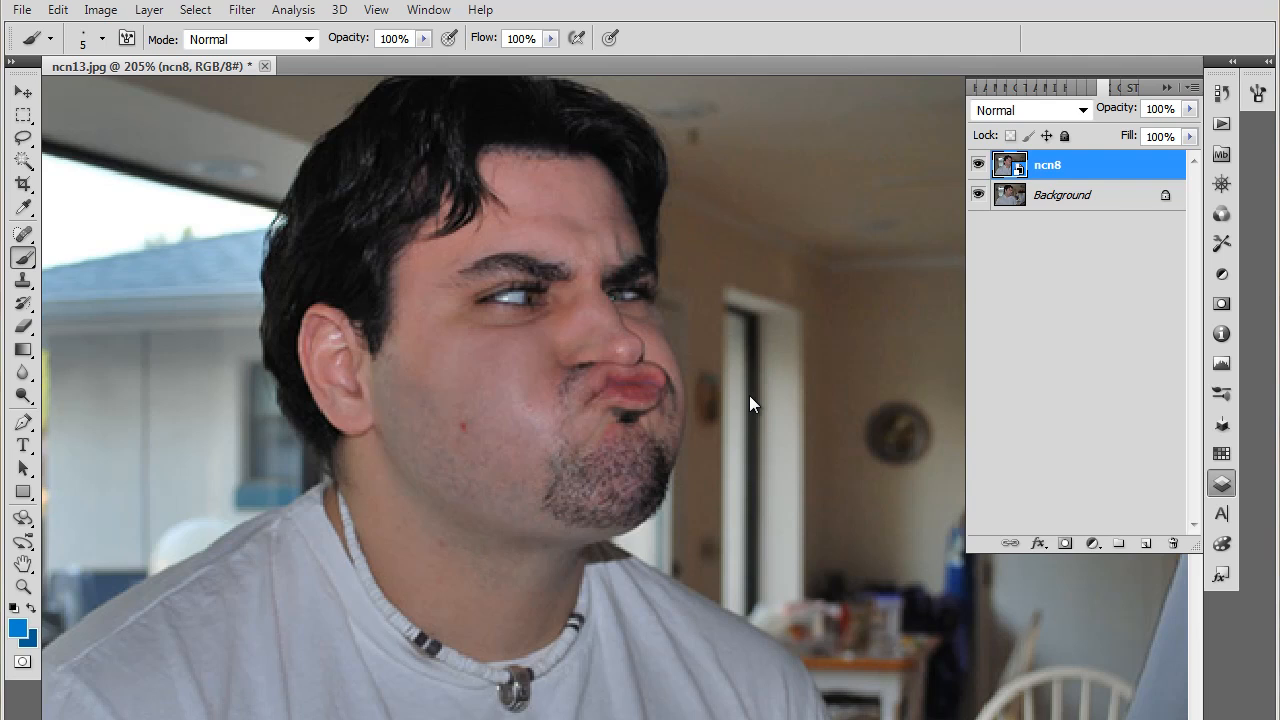
{"action": "mouse_move", "coordinate": [744, 400]}
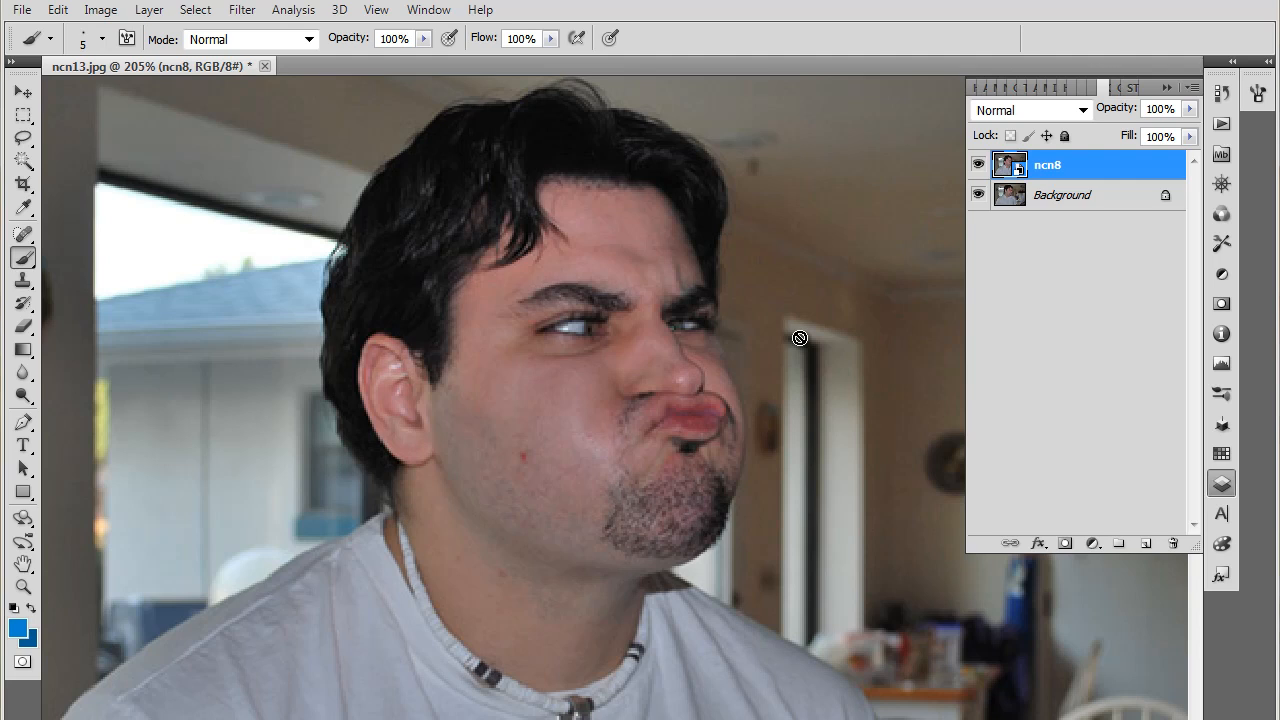
{"action": "mouse_move", "coordinate": [1056, 192]}
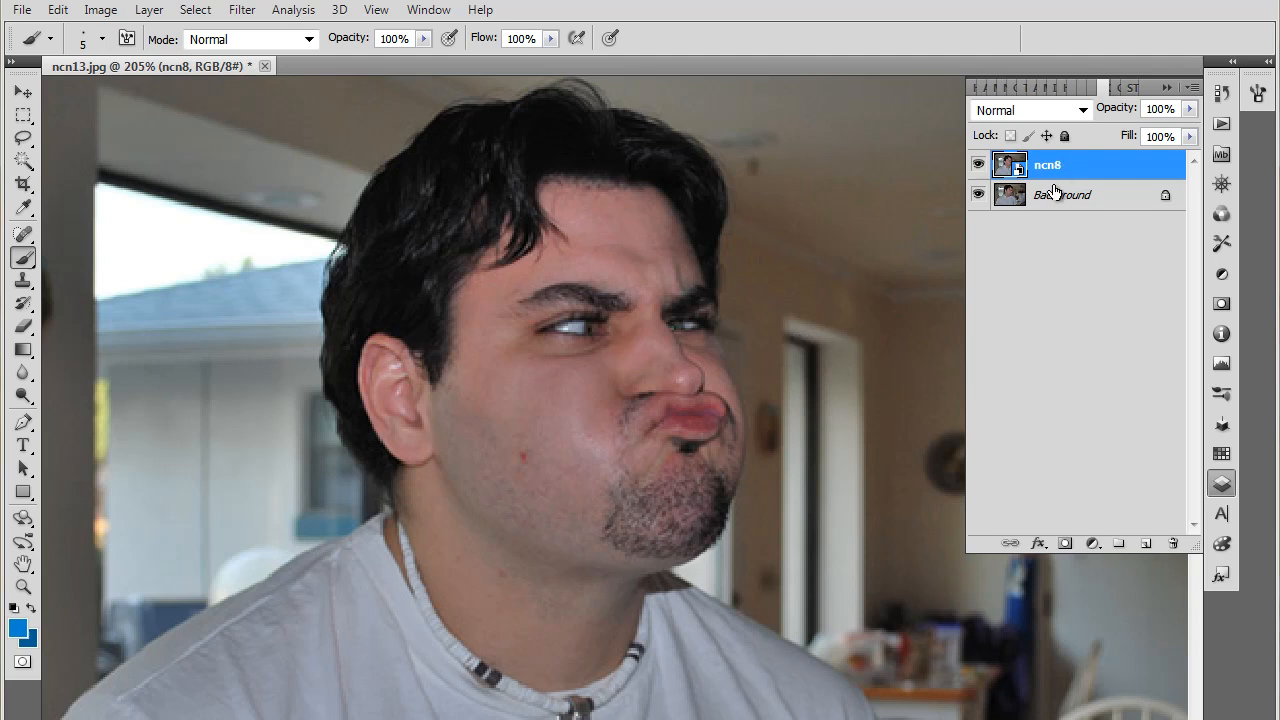
- Convert the locked background to a regular layer and lower the ncn8 photo's opacity to about 67%
{"action": "left_click", "coordinate": [1062, 194]}
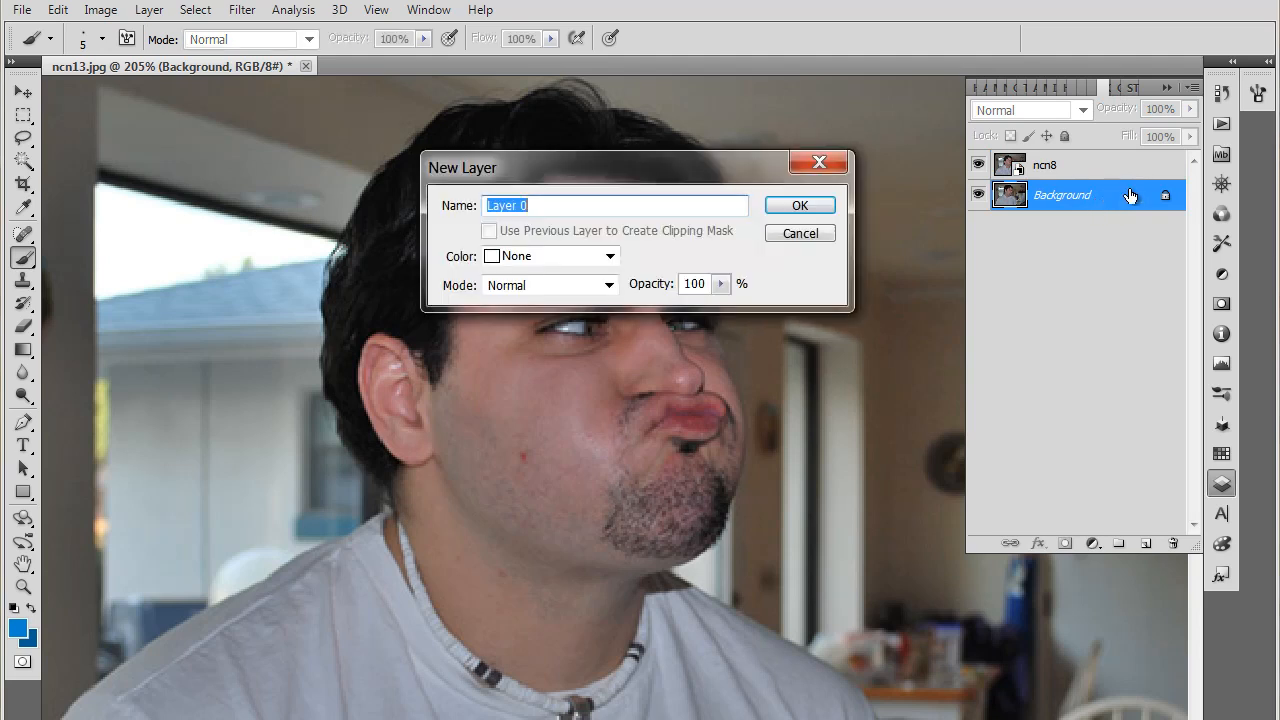
{"action": "left_click", "coordinate": [800, 204]}
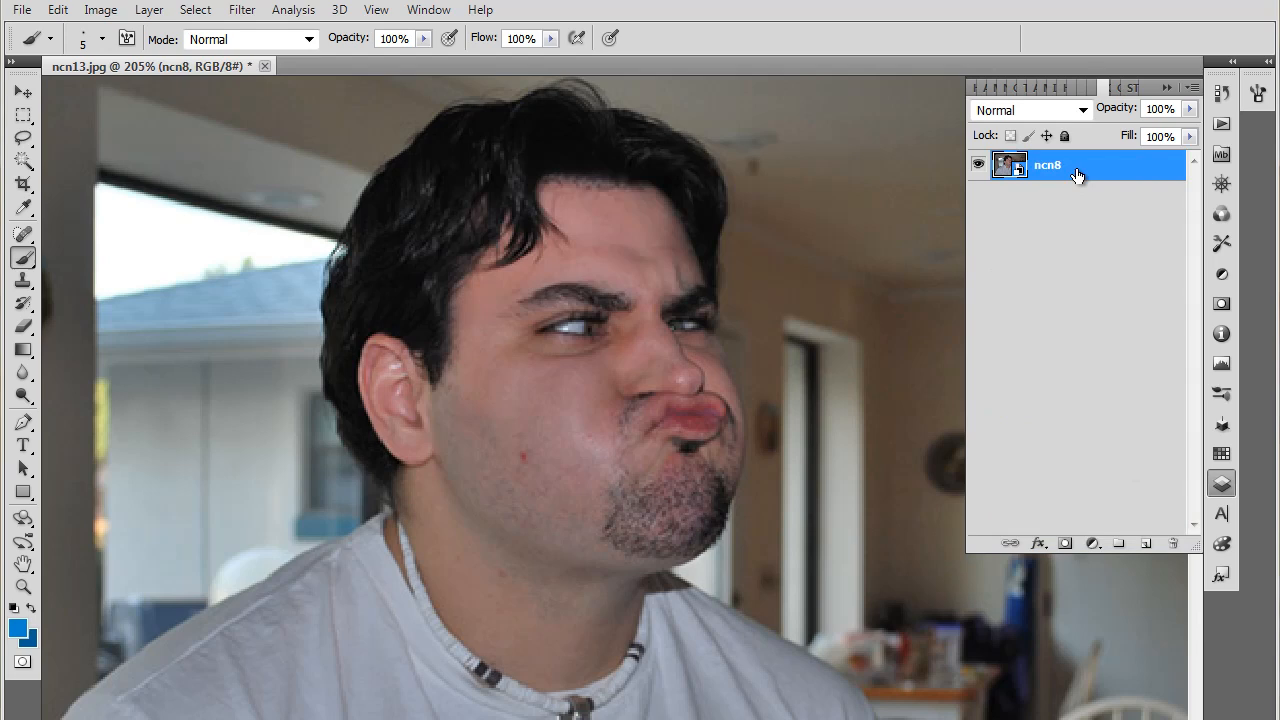
{"action": "double_click", "coordinate": [1046, 164]}
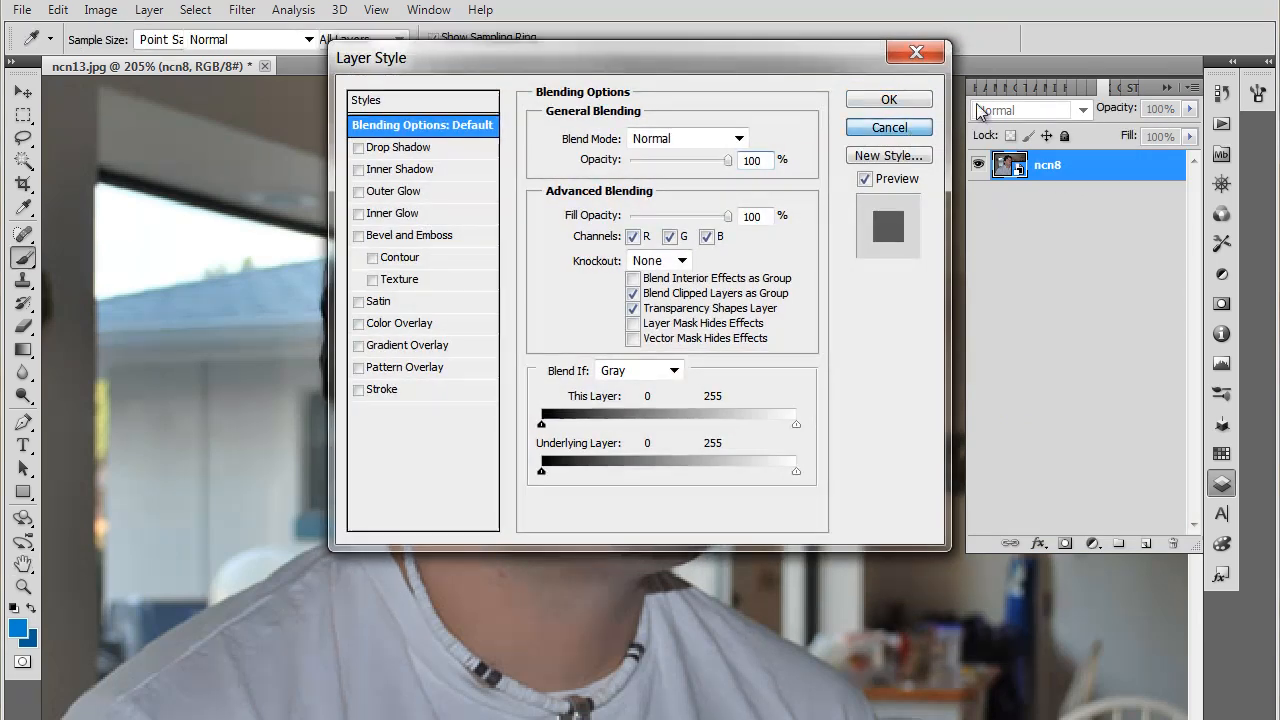
{"action": "left_click", "coordinate": [888, 100]}
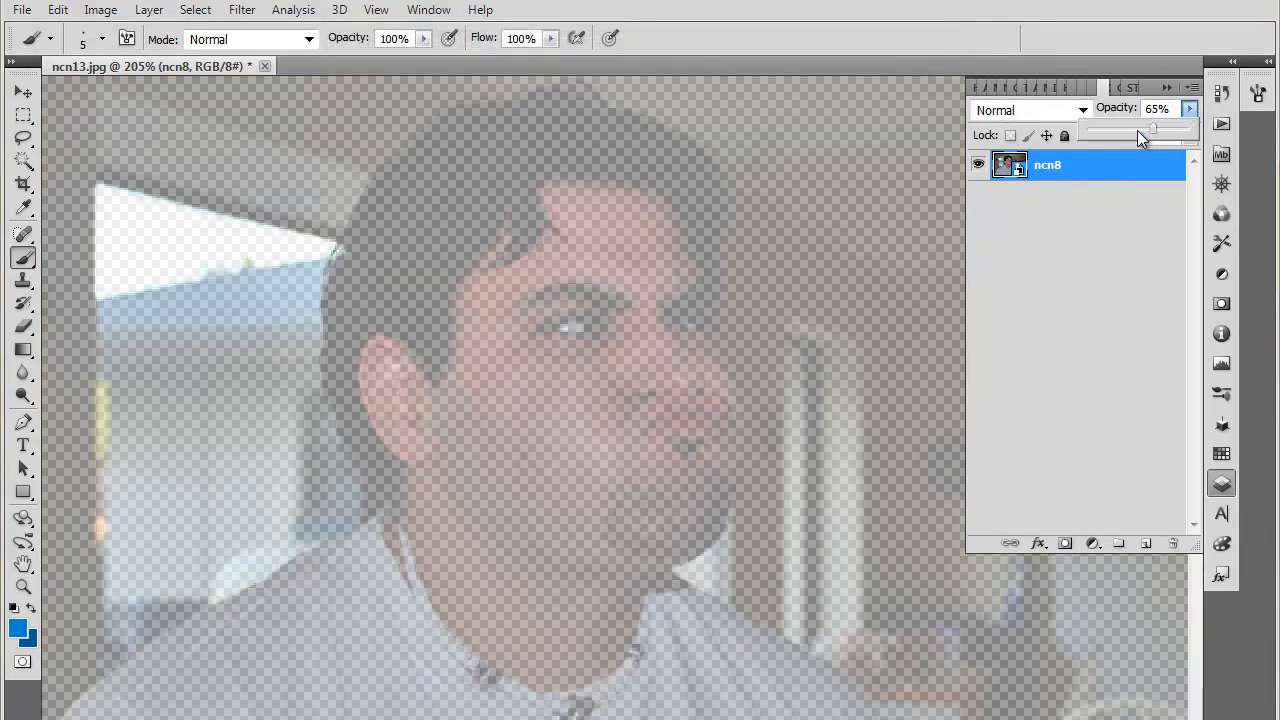
{"action": "left_click_drag", "start_coordinate": [1152, 128], "coordinate": [1156, 128]}
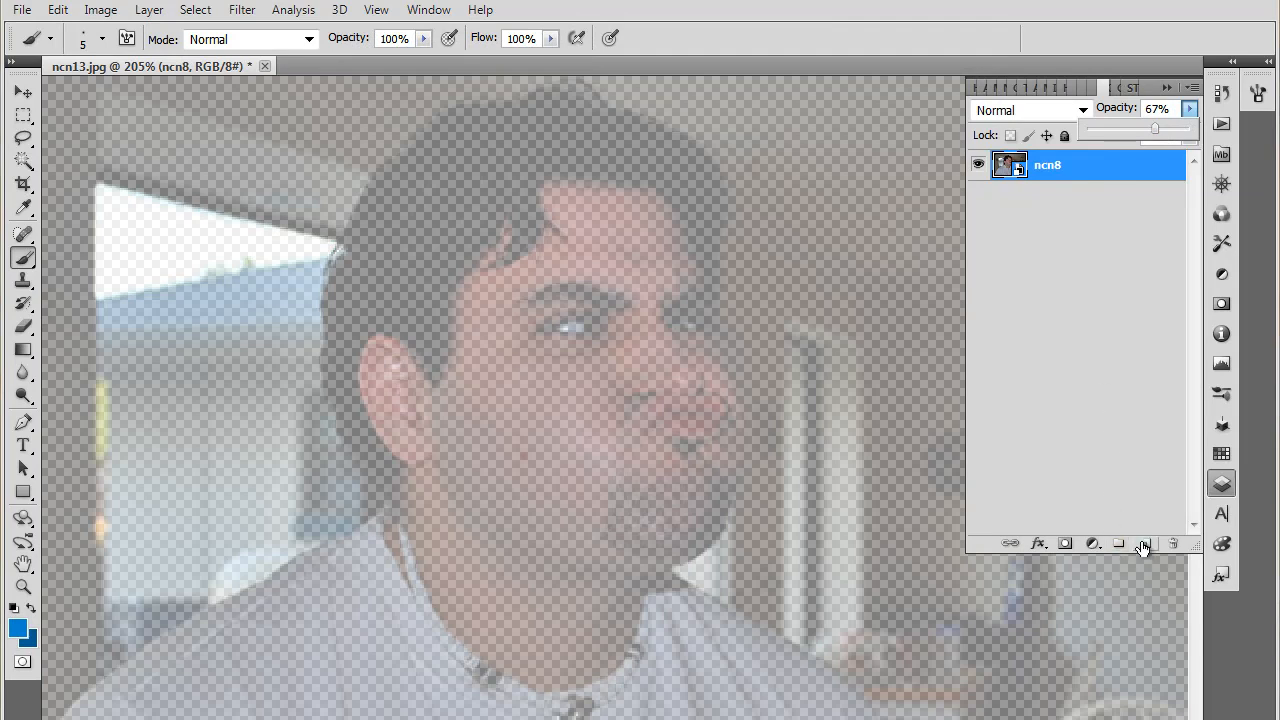
- Add Layer 1 beneath the photo and fill it solid white with the Paint Bucket
{"action": "left_click", "coordinate": [1146, 544]}
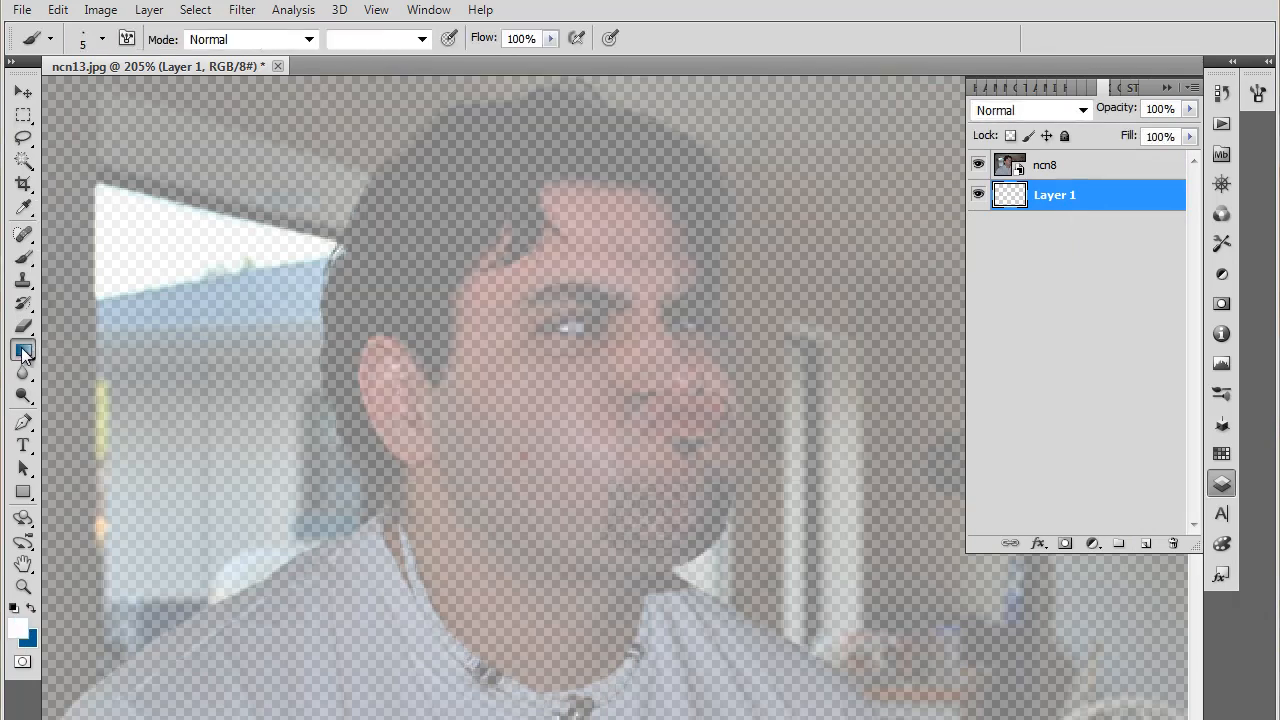
{"action": "left_click", "coordinate": [24, 350]}
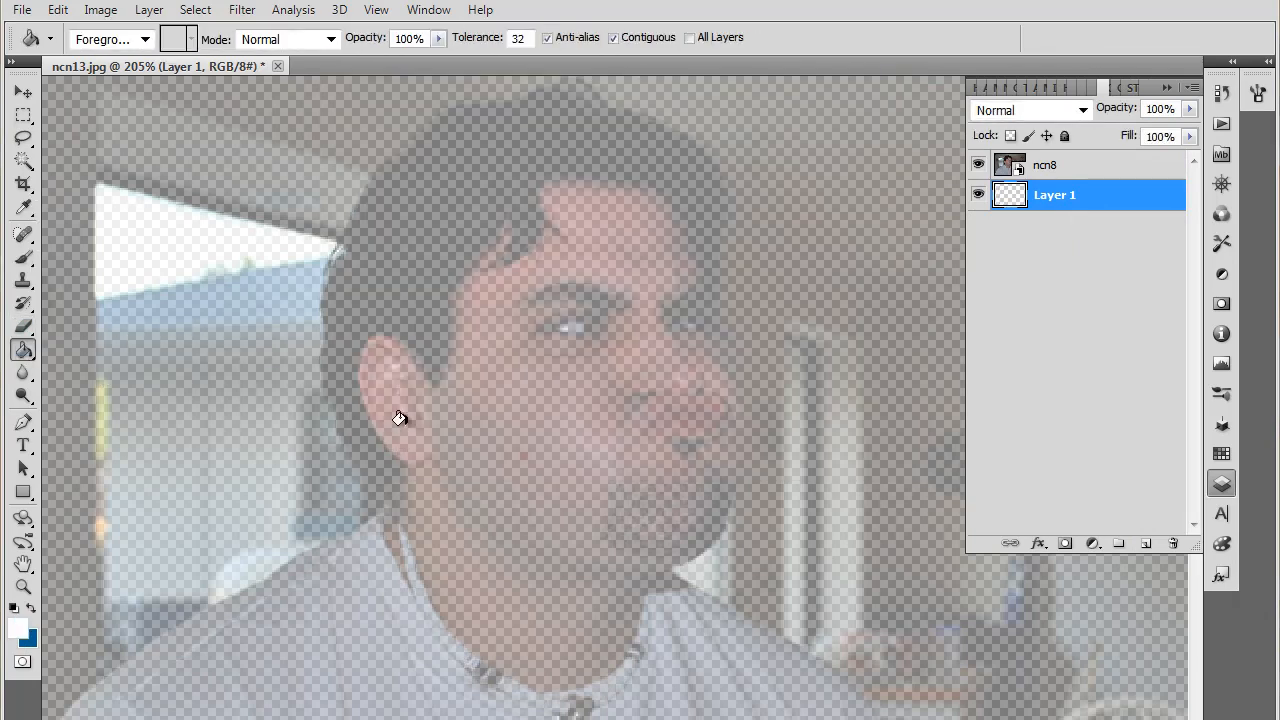
{"action": "left_click", "coordinate": [1048, 164]}
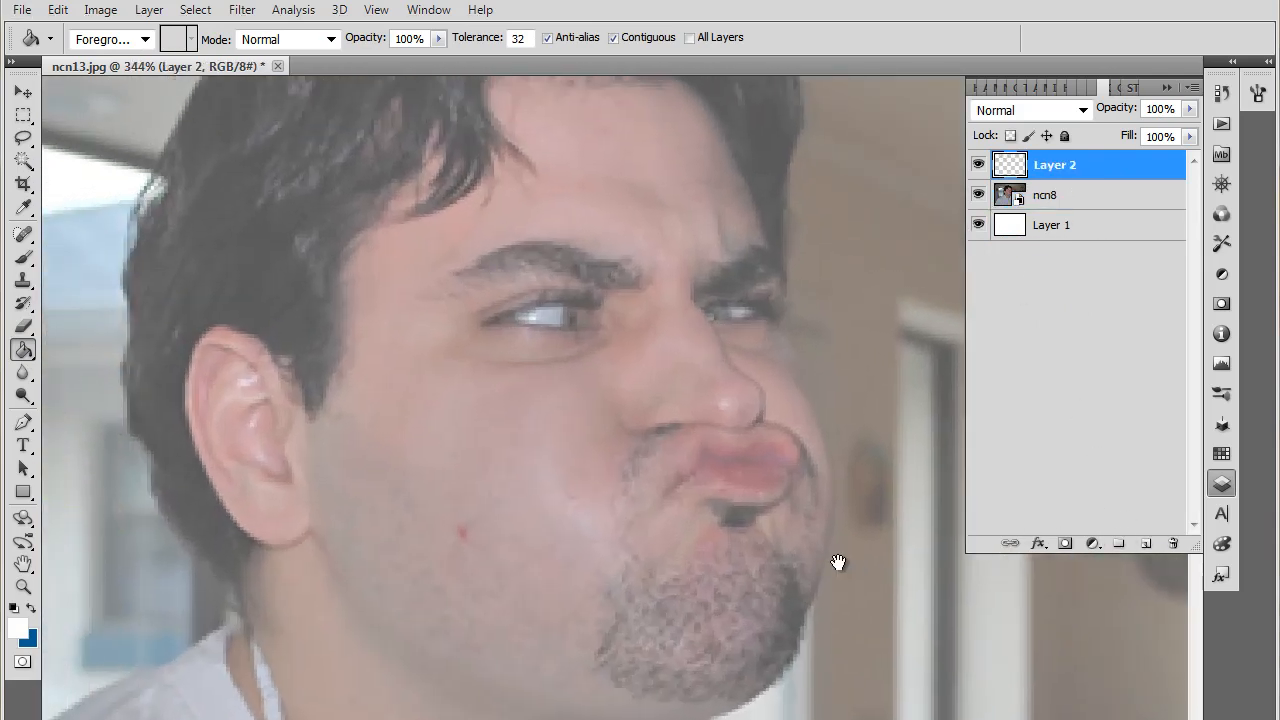
- Switch to the Brush tool for sketching on the top layer
{"action": "left_click", "coordinate": [22, 232]}
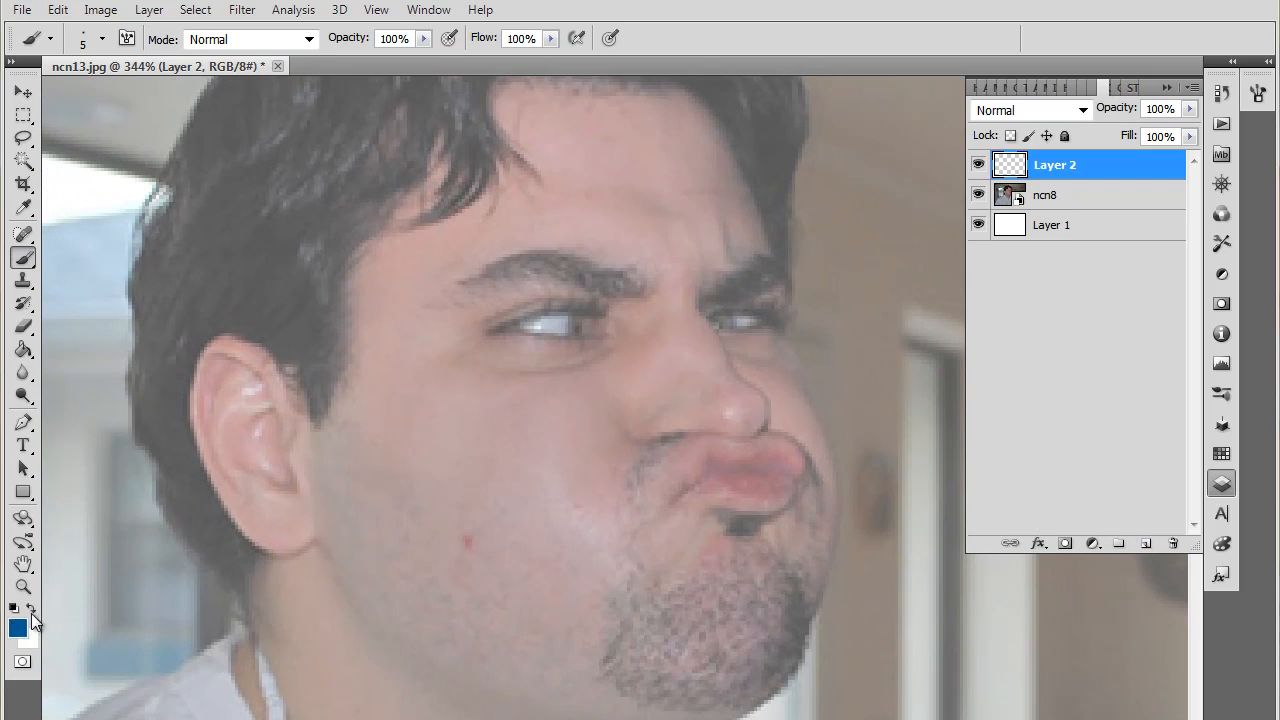
{"action": "mouse_move", "coordinate": [918, 152]}
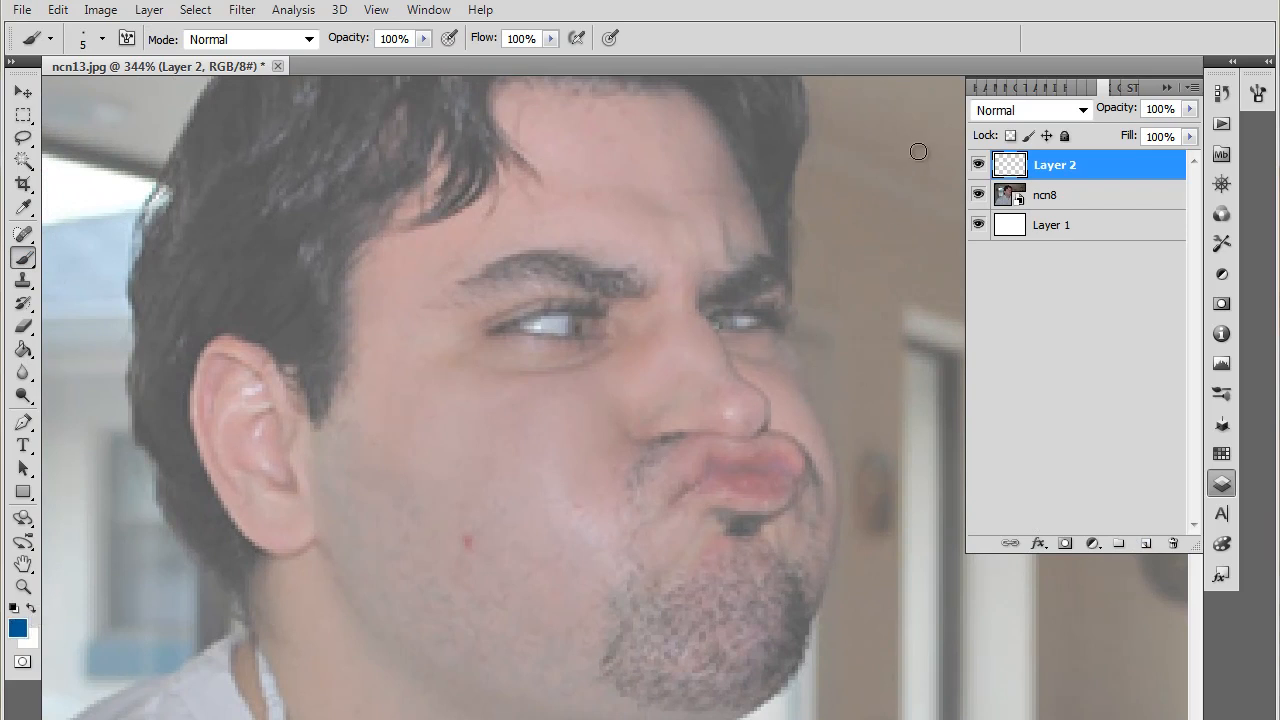
{"action": "mouse_move", "coordinate": [752, 388]}
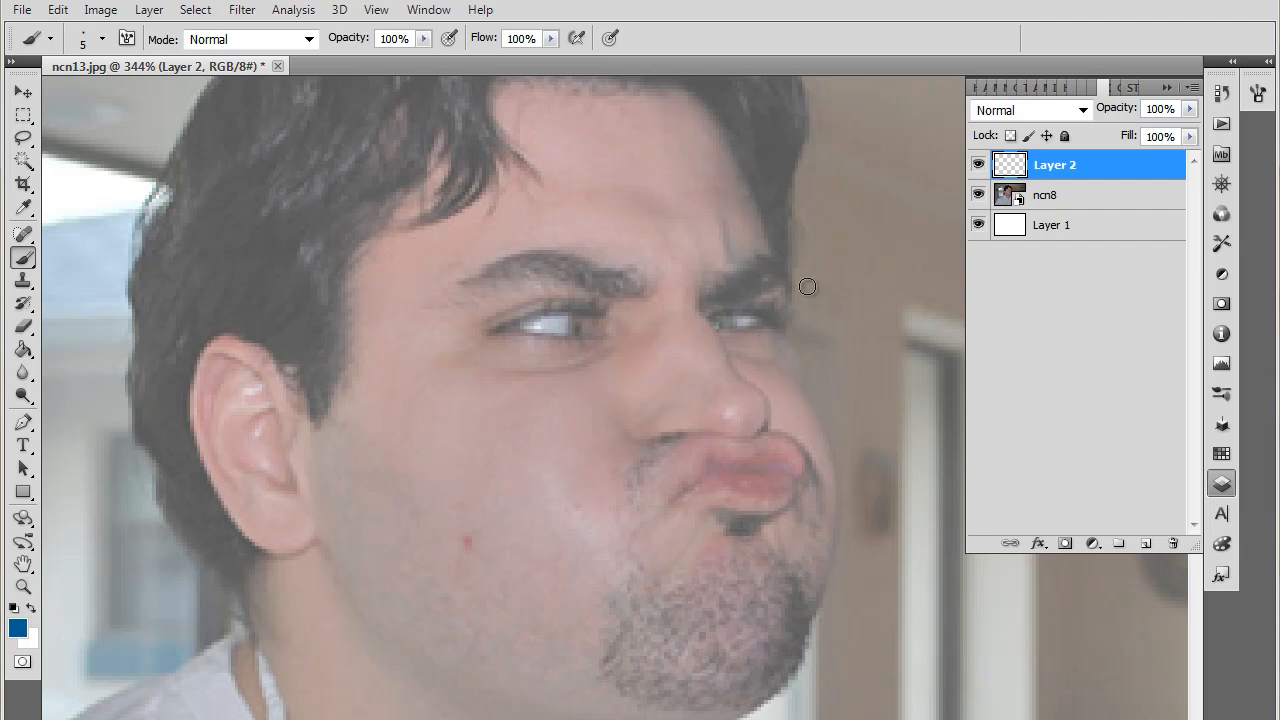
{"action": "mouse_move", "coordinate": [732, 282]}
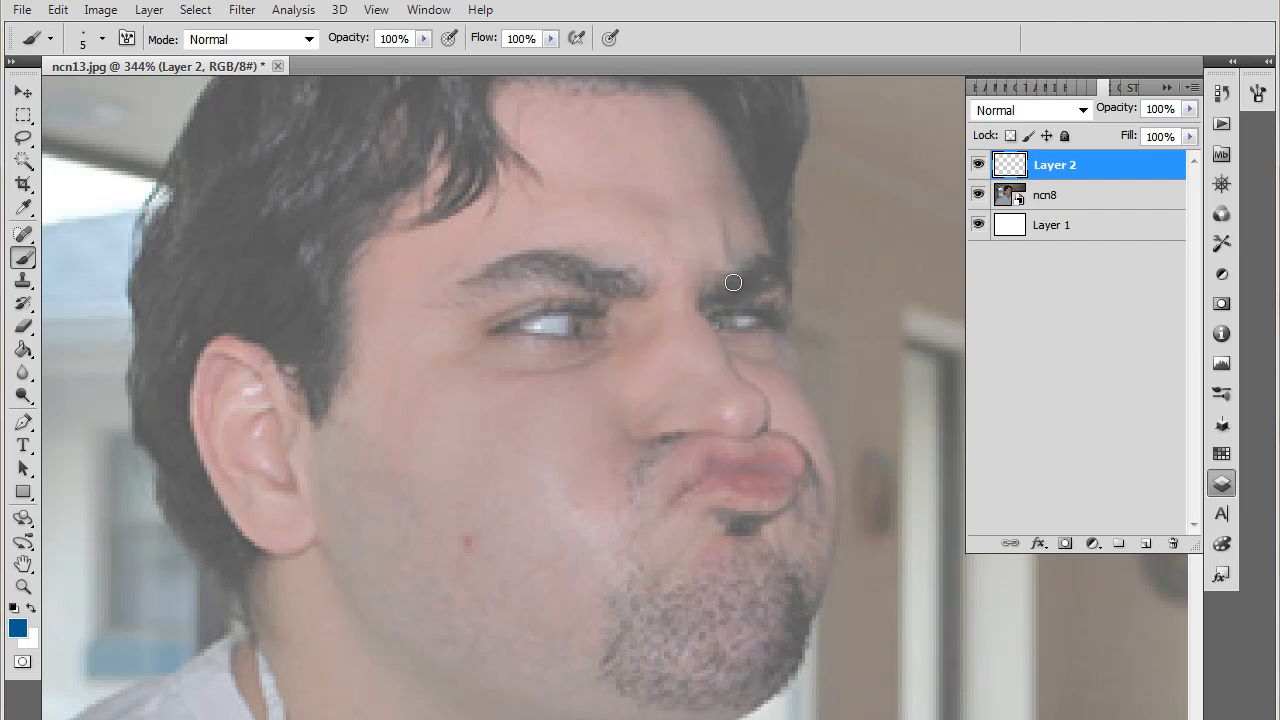
{"action": "mouse_move", "coordinate": [686, 200]}
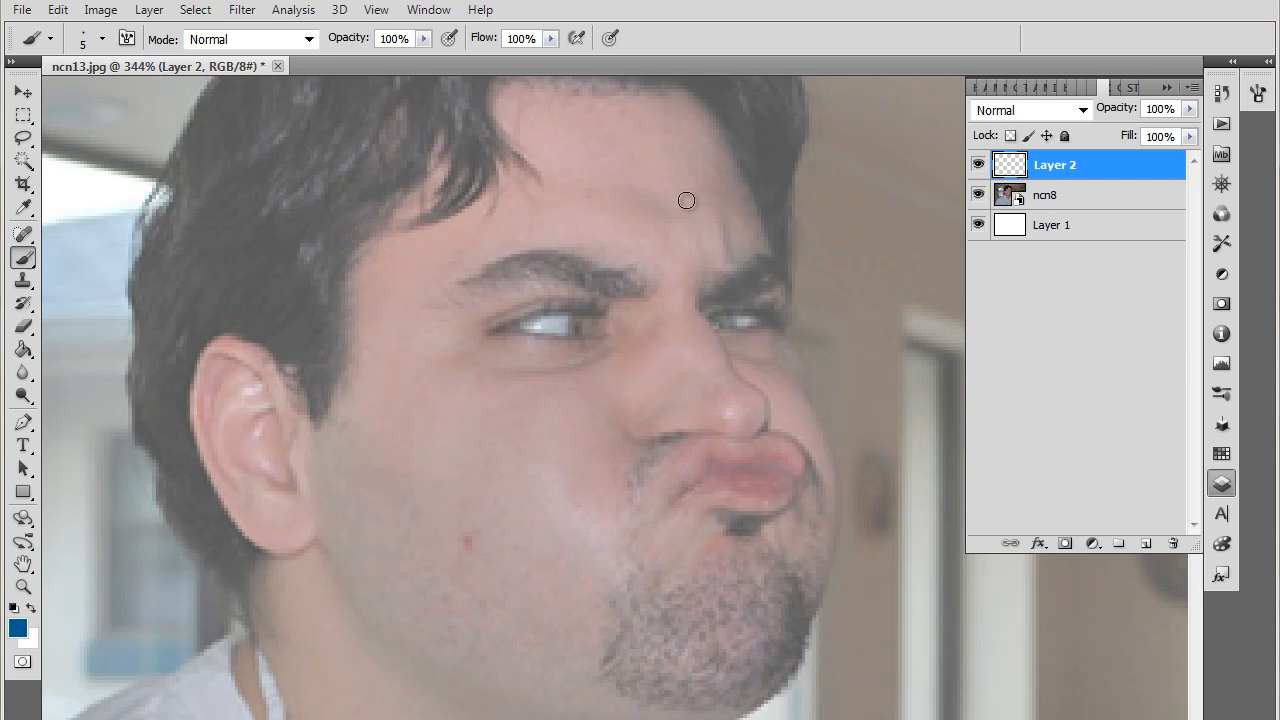
{"action": "mouse_move", "coordinate": [784, 274]}
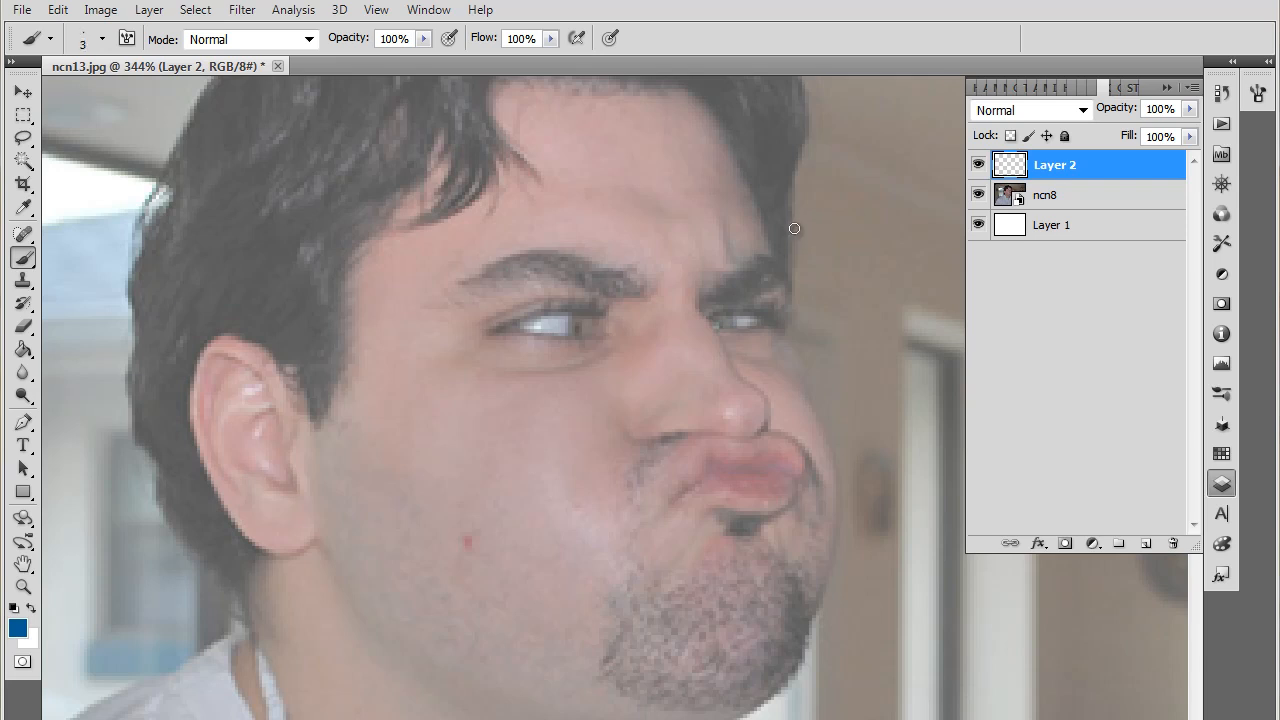
{"action": "mouse_move", "coordinate": [776, 384]}
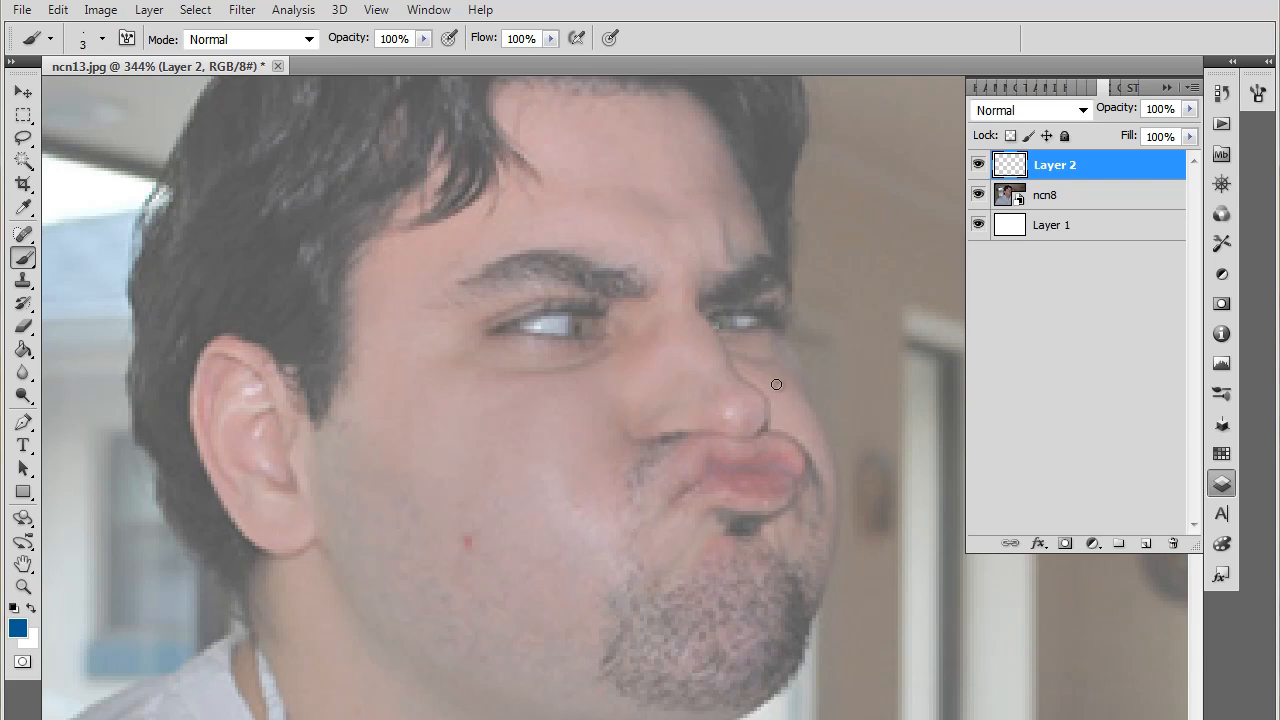
{"action": "mouse_move", "coordinate": [744, 330]}
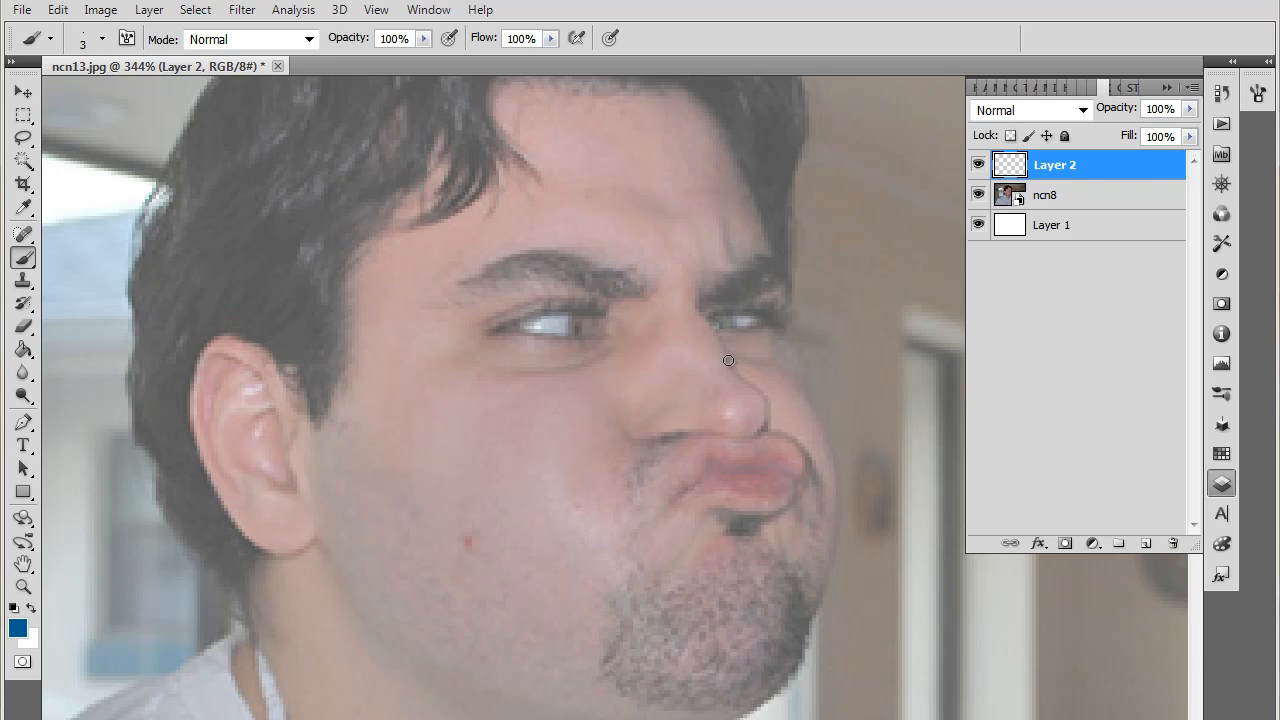
{"action": "mouse_move", "coordinate": [696, 312]}
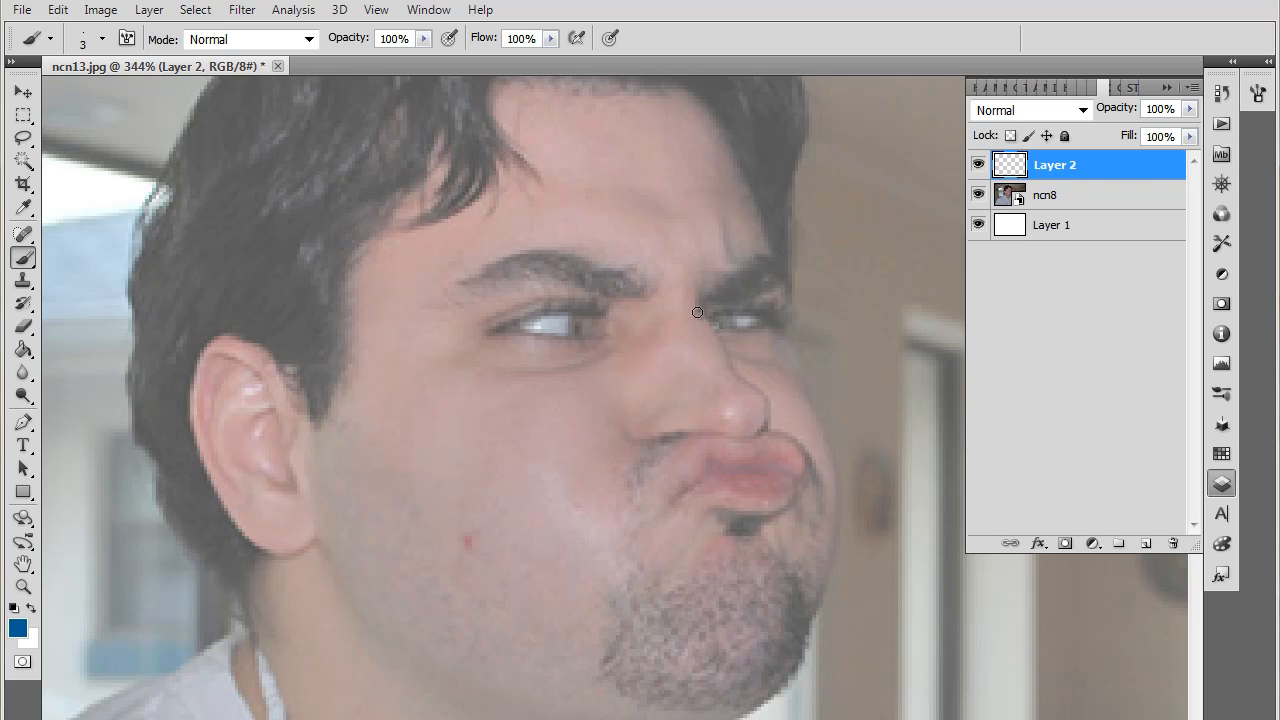
- Paint blue strokes from the inner brow down the nose and along its underside on Layer 2
{"action": "left_click_drag", "start_coordinate": [696, 312], "coordinate": [704, 290]}
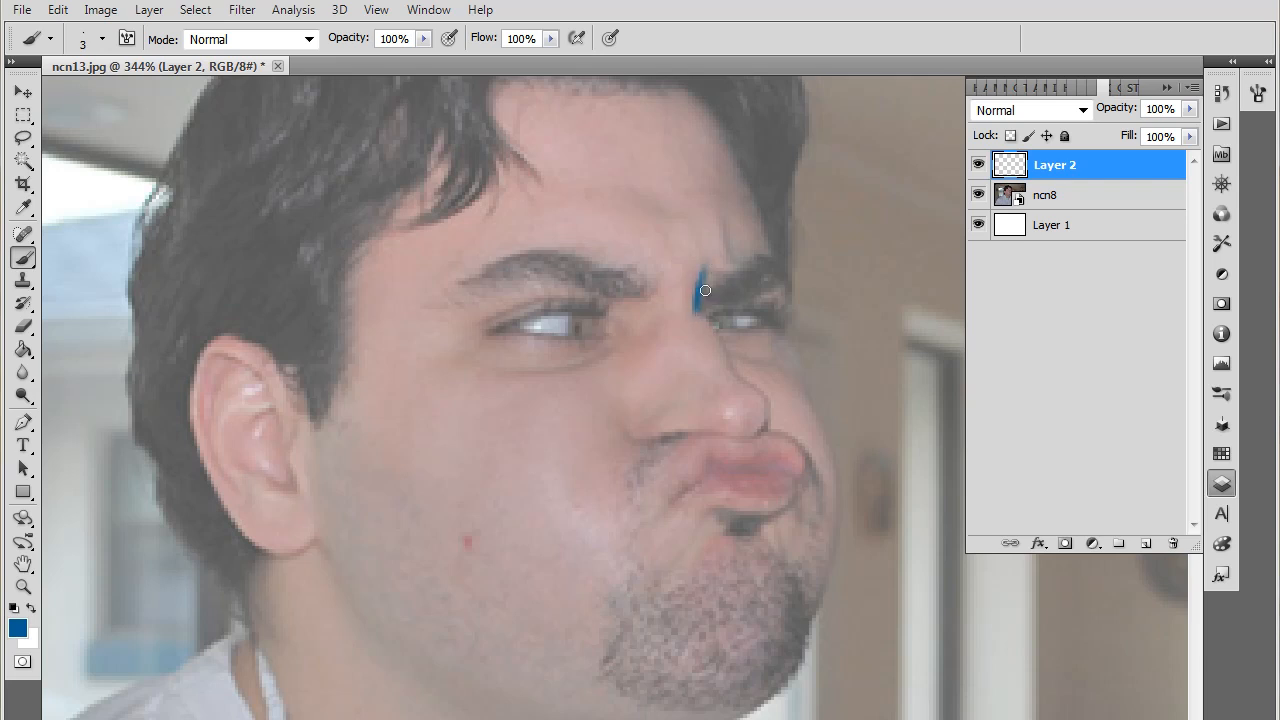
{"action": "left_click_drag", "start_coordinate": [704, 290], "coordinate": [744, 356]}
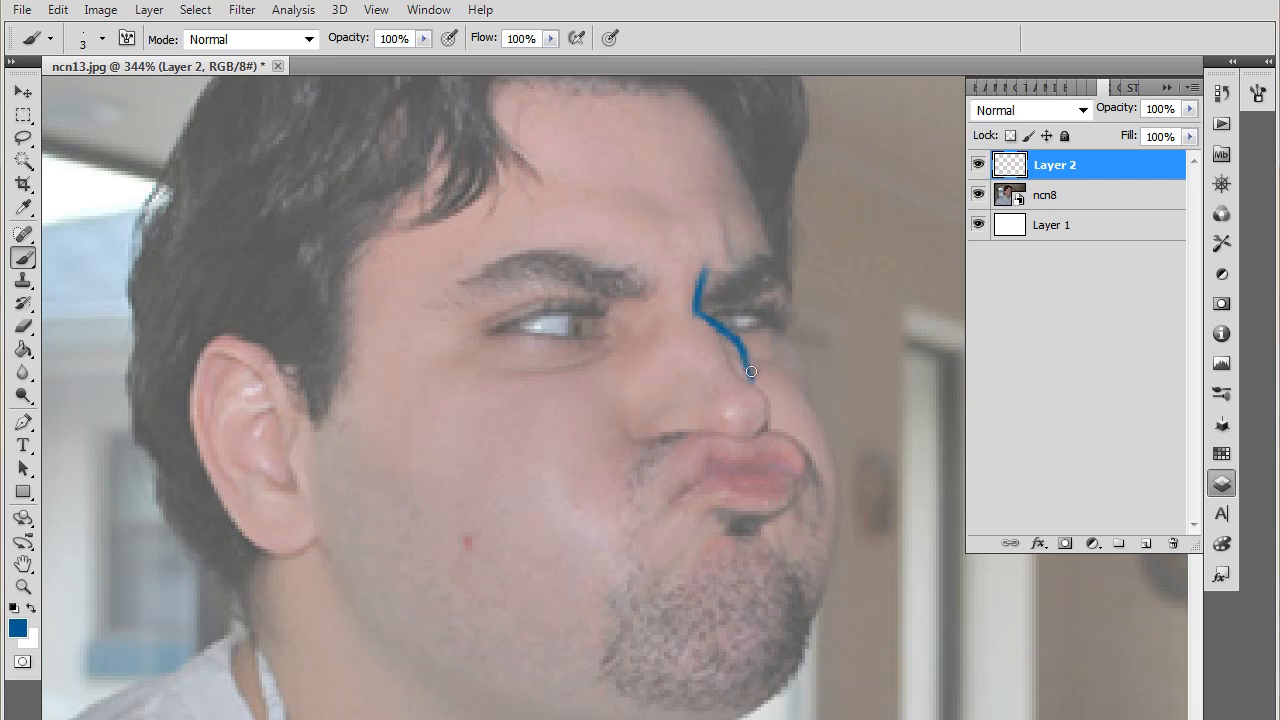
{"action": "left_click_drag", "start_coordinate": [752, 370], "coordinate": [816, 410]}
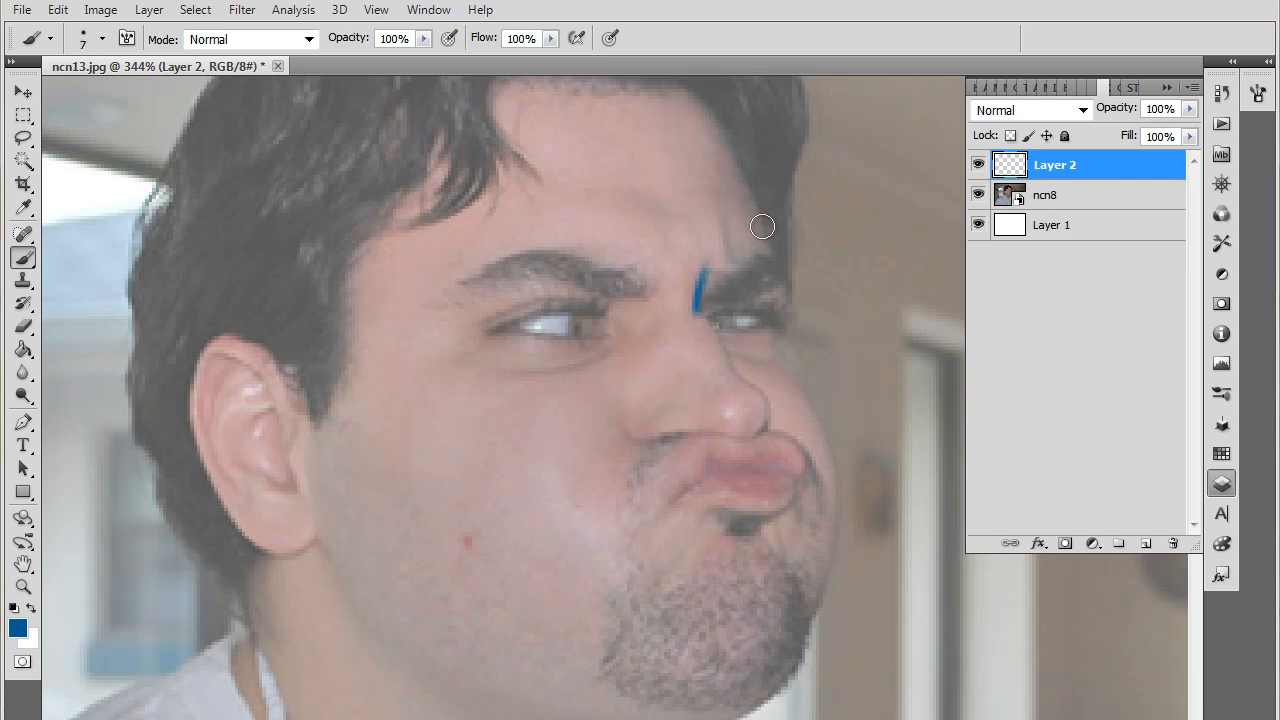
{"action": "left_click_drag", "start_coordinate": [700, 290], "coordinate": [764, 356]}
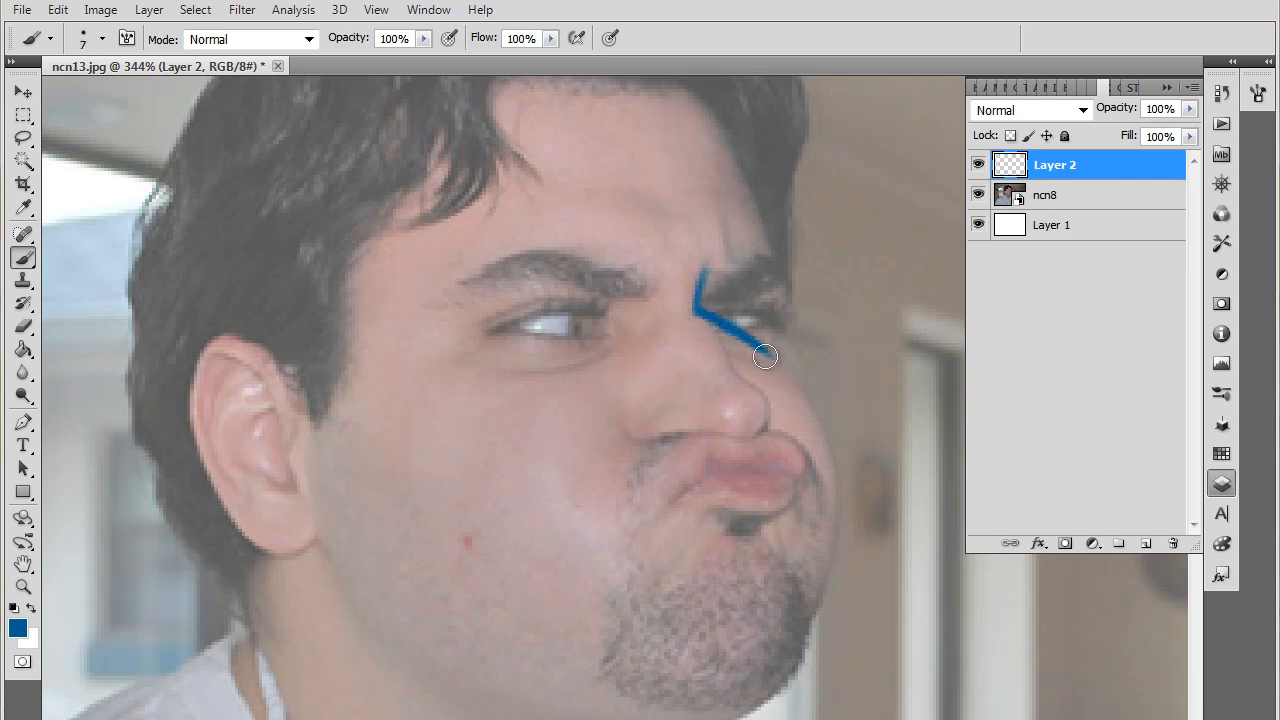
{"action": "left_click_drag", "start_coordinate": [764, 356], "coordinate": [804, 388]}
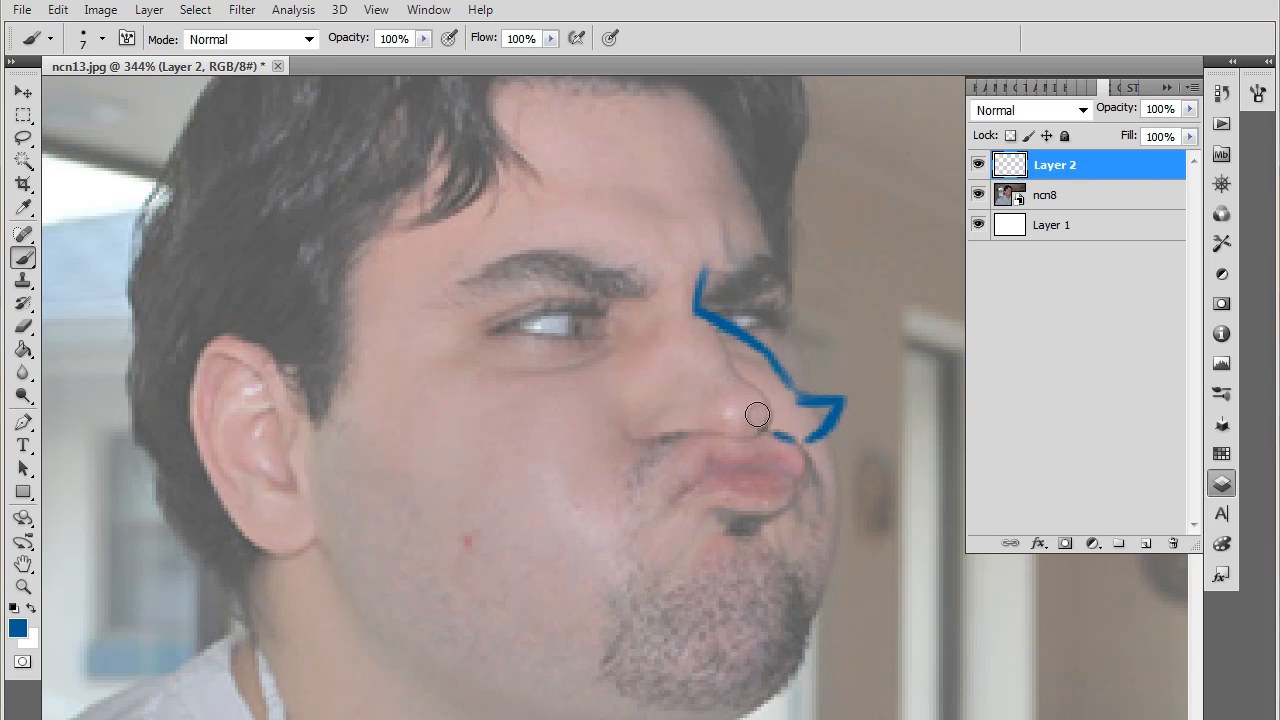
{"action": "left_click_drag", "start_coordinate": [756, 414], "coordinate": [836, 404]}
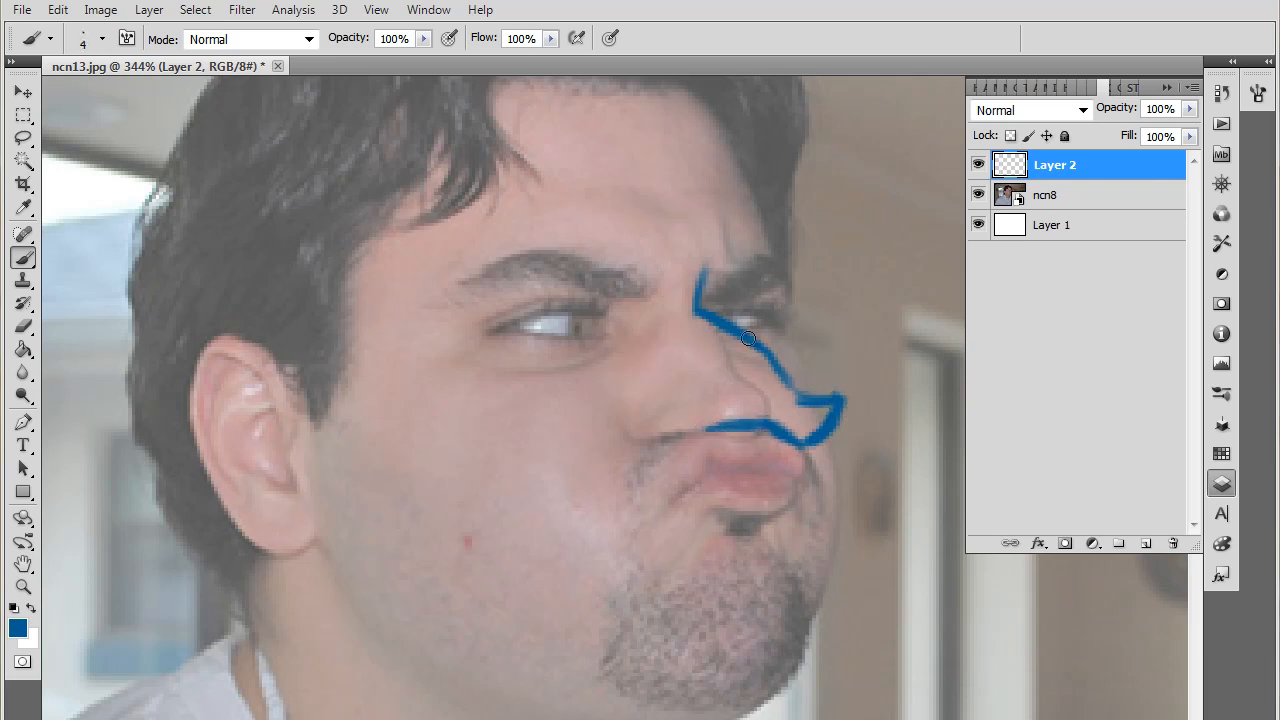
{"action": "mouse_move", "coordinate": [652, 292]}
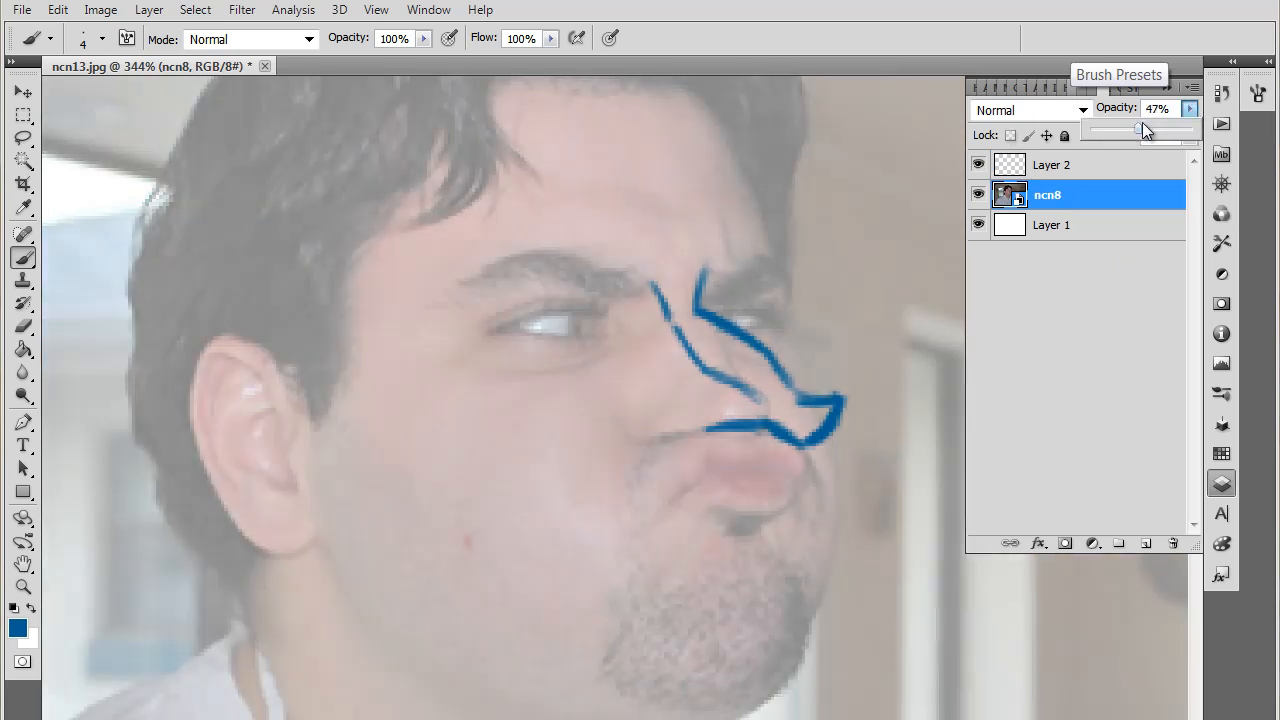
- Fade the photo layer further to about half opacity and dismiss the smart object warning
{"action": "left_click_drag", "start_coordinate": [1136, 128], "coordinate": [1144, 128]}
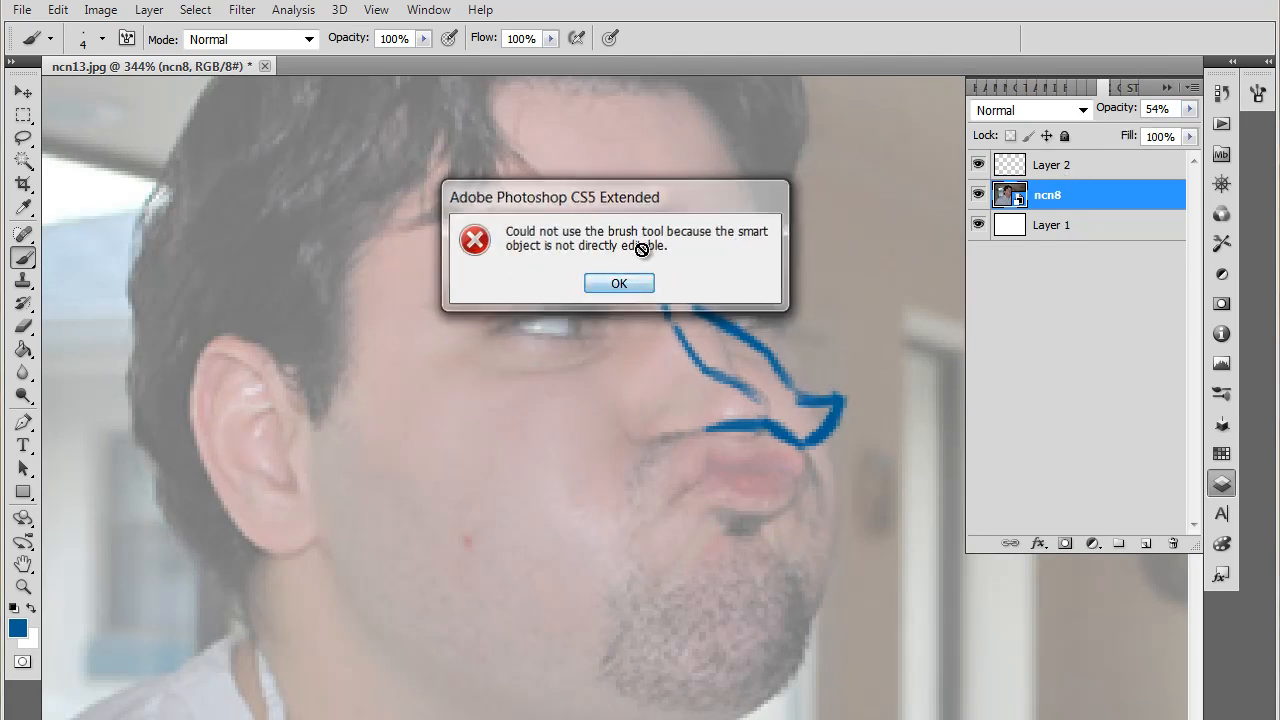
{"action": "left_click", "coordinate": [618, 284]}
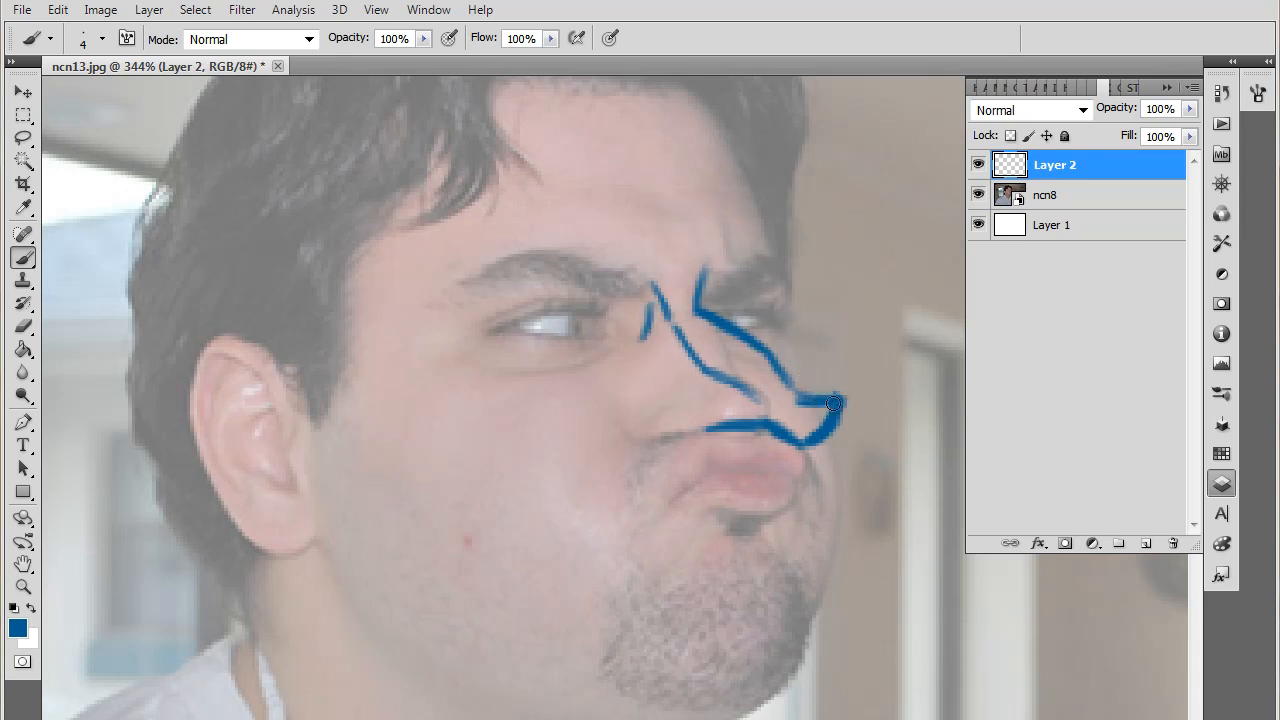
{"action": "mouse_move", "coordinate": [892, 184]}
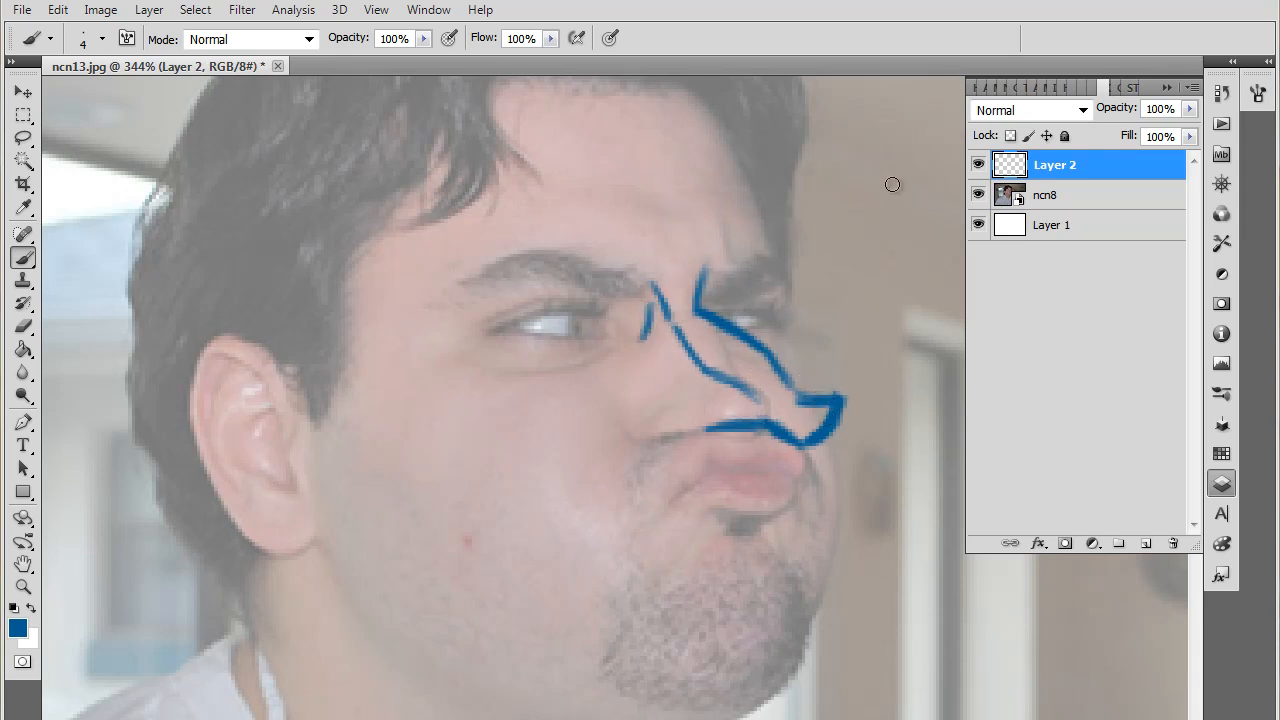
{"action": "mouse_move", "coordinate": [726, 252]}
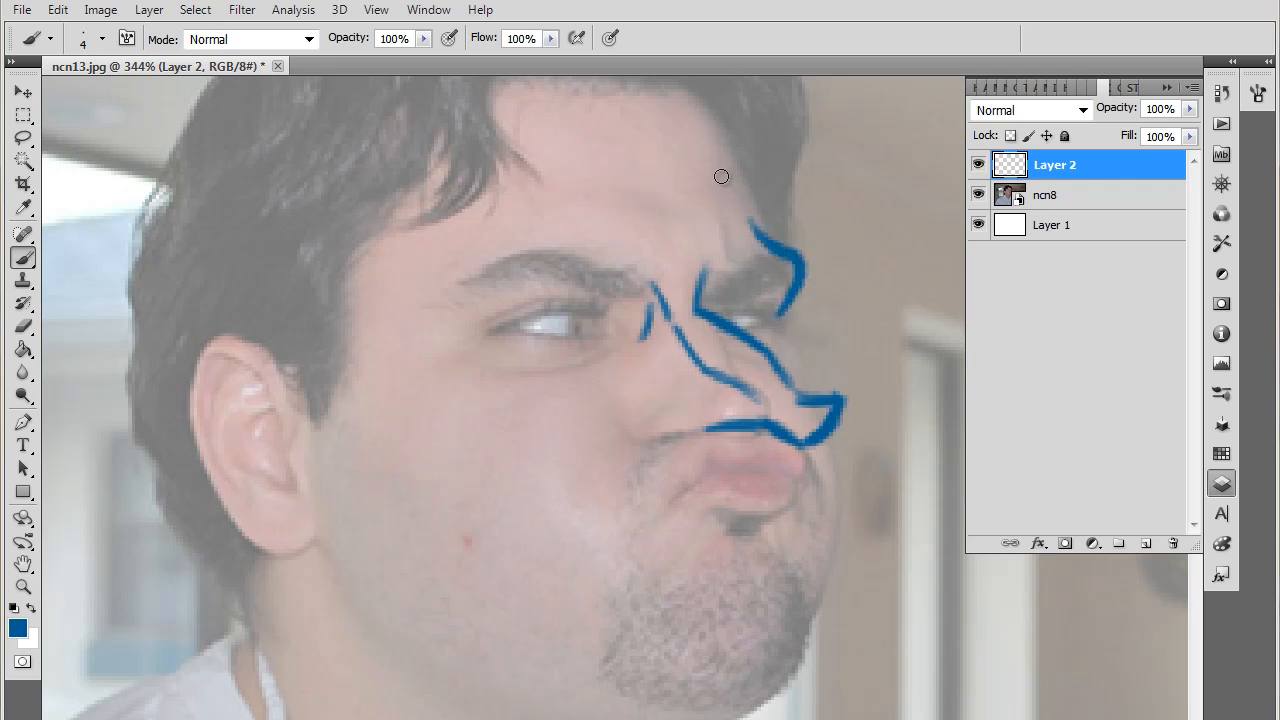
{"action": "mouse_move", "coordinate": [700, 252]}
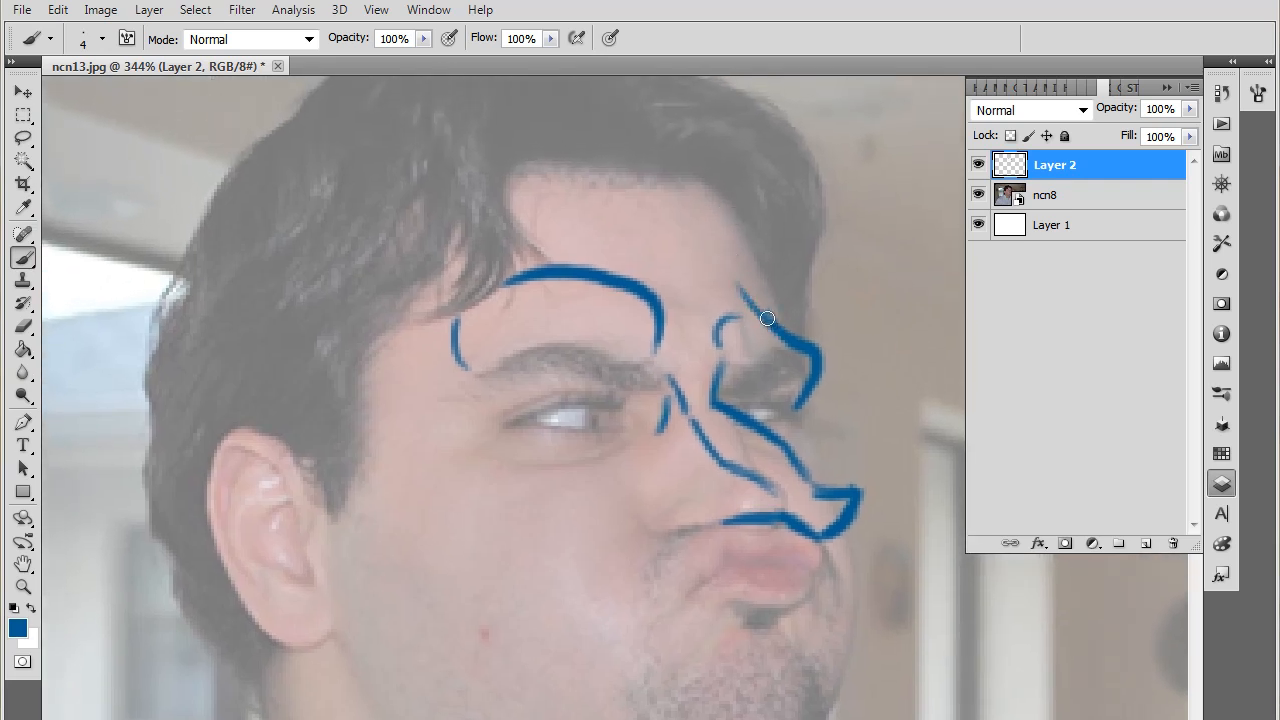
- Draw the nose bridge up to the hairline, a swooping hair outline, and touch up the nose tip
{"action": "left_click_drag", "start_coordinate": [766, 318], "coordinate": [716, 214]}
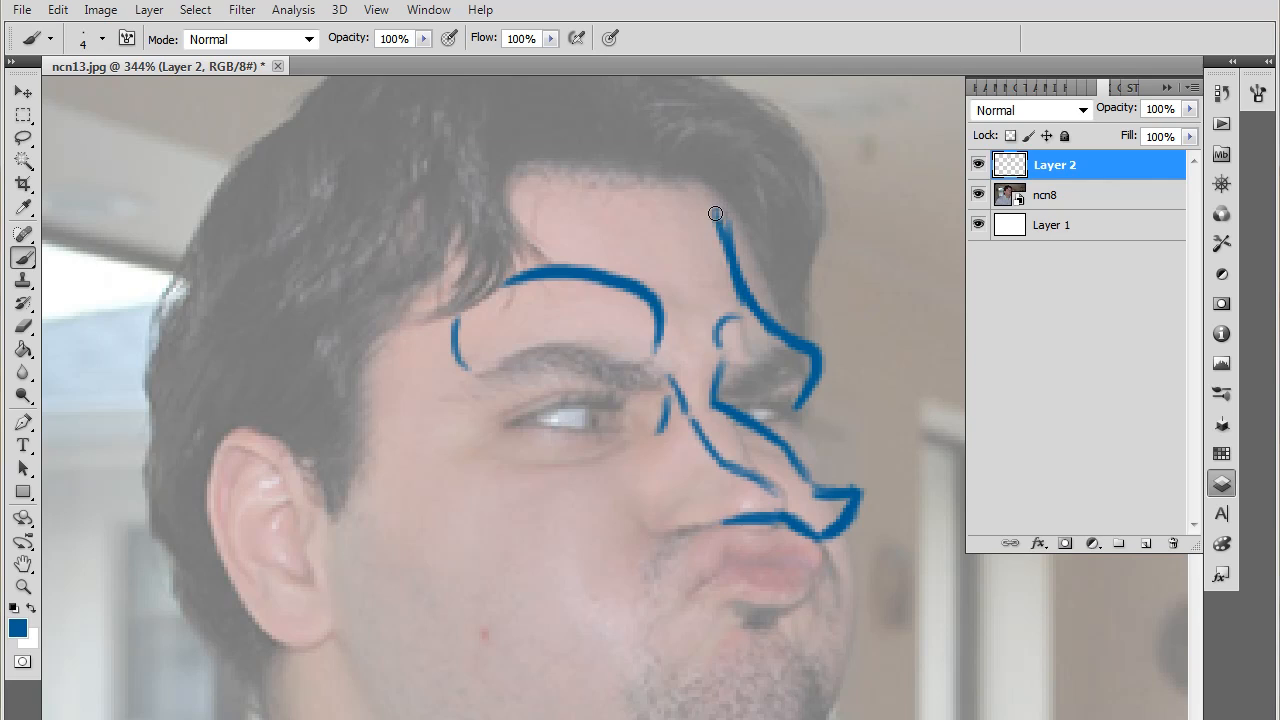
{"action": "mouse_move", "coordinate": [756, 302]}
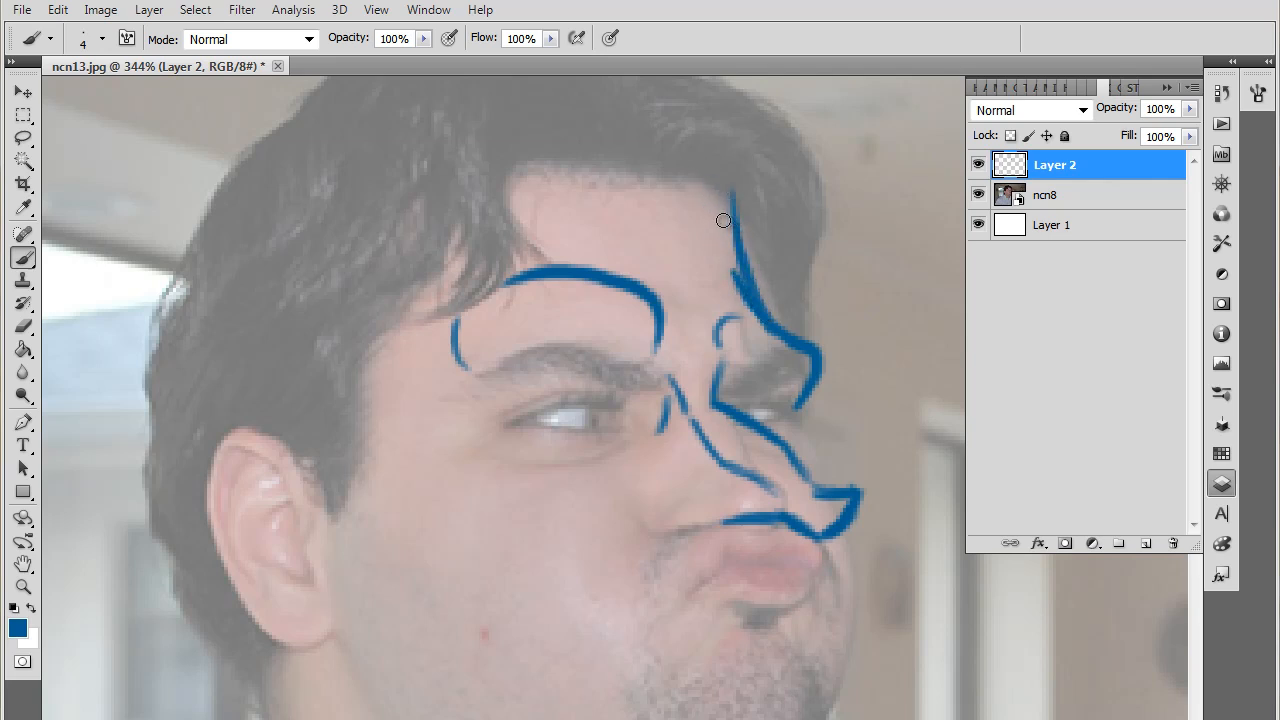
{"action": "left_click_drag", "start_coordinate": [724, 220], "coordinate": [590, 178]}
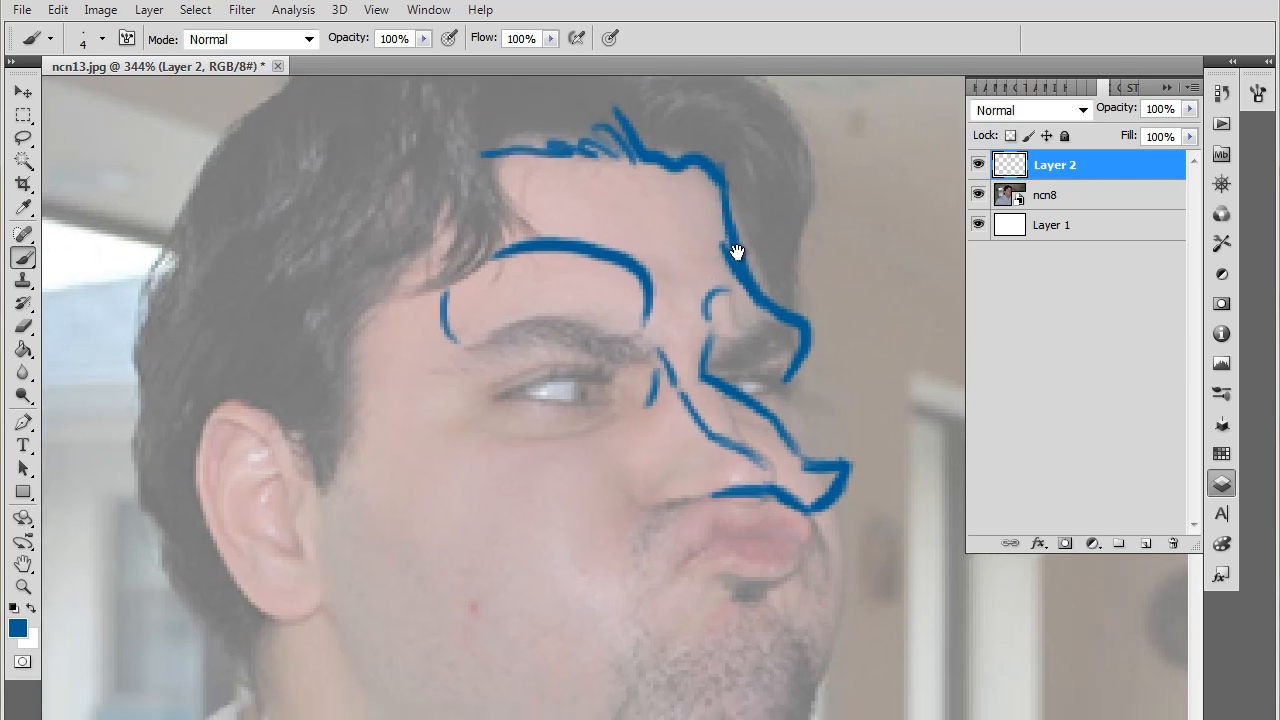
{"action": "scroll", "scroll_direction": "down", "scroll_amount": 3}
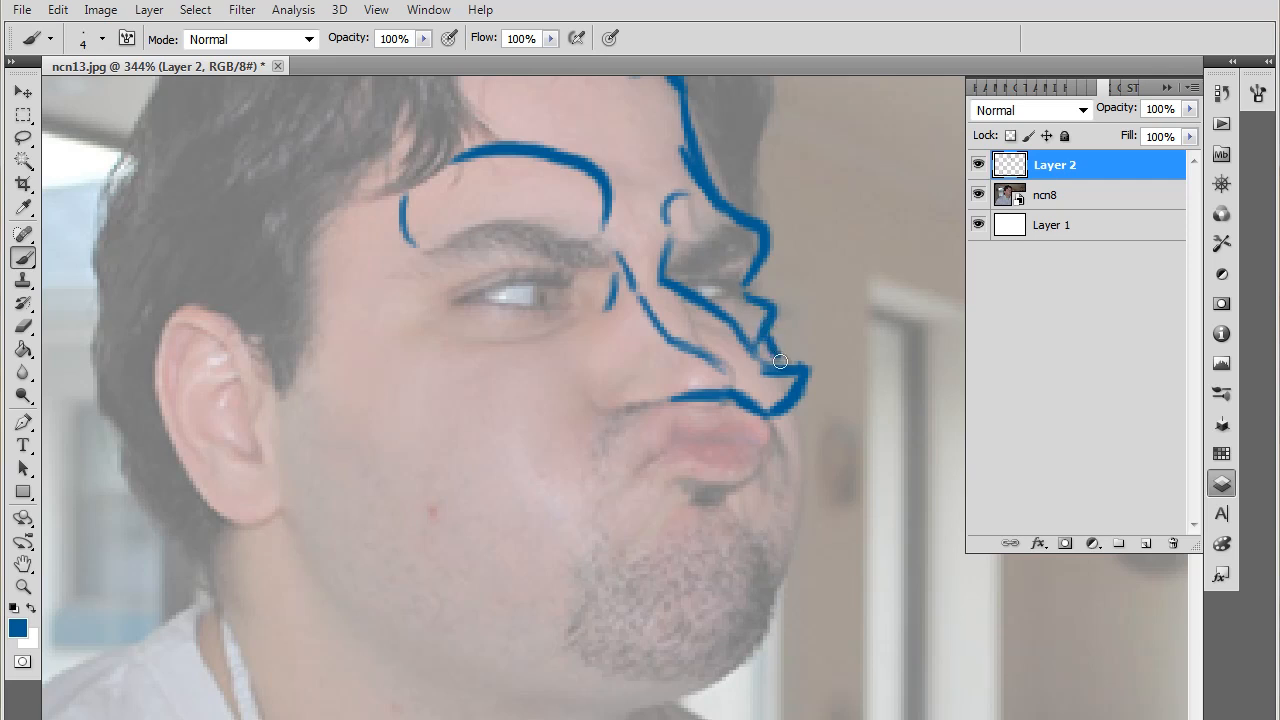
{"action": "left_click_drag", "start_coordinate": [780, 360], "coordinate": [760, 304]}
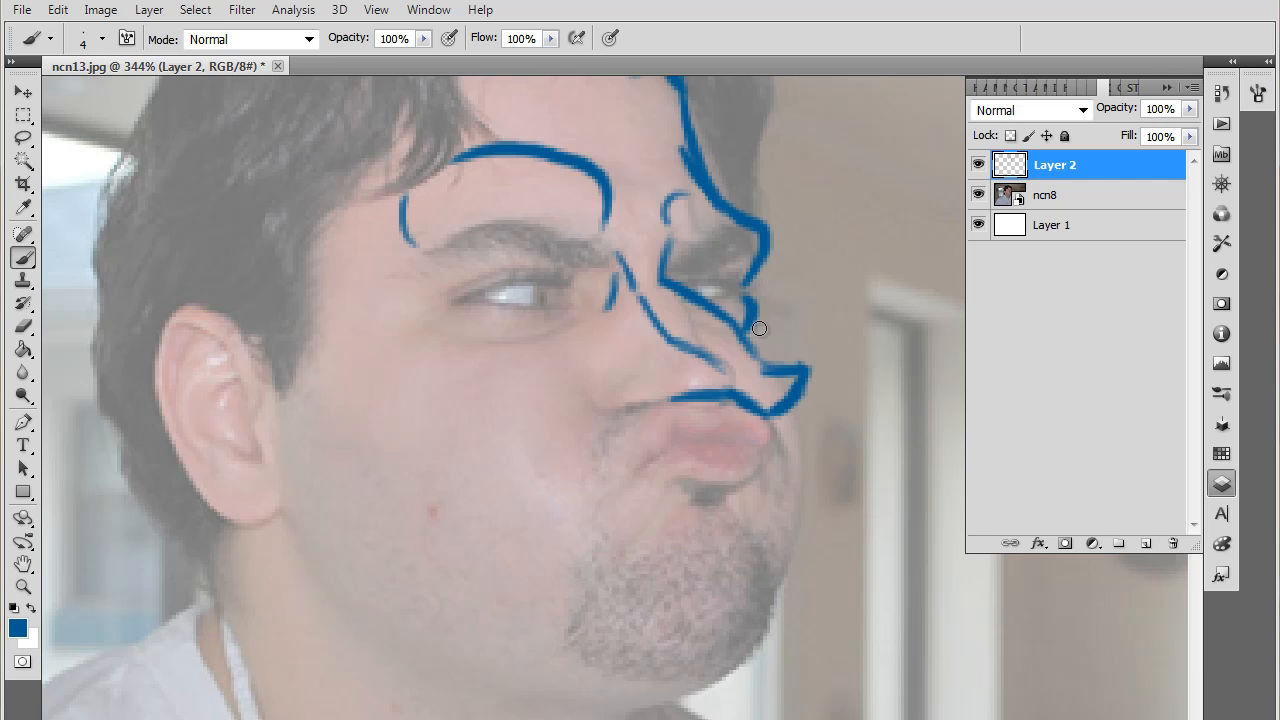
{"action": "mouse_move", "coordinate": [792, 348]}
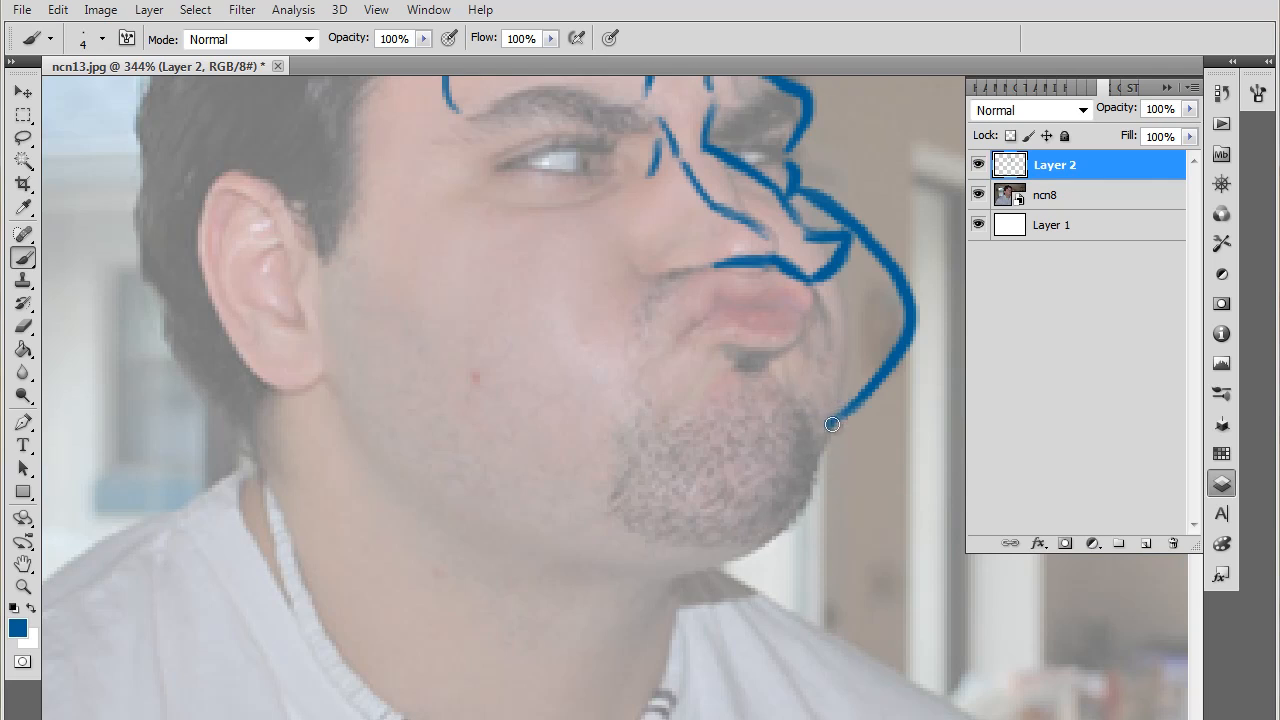
{"action": "mouse_move", "coordinate": [830, 436]}
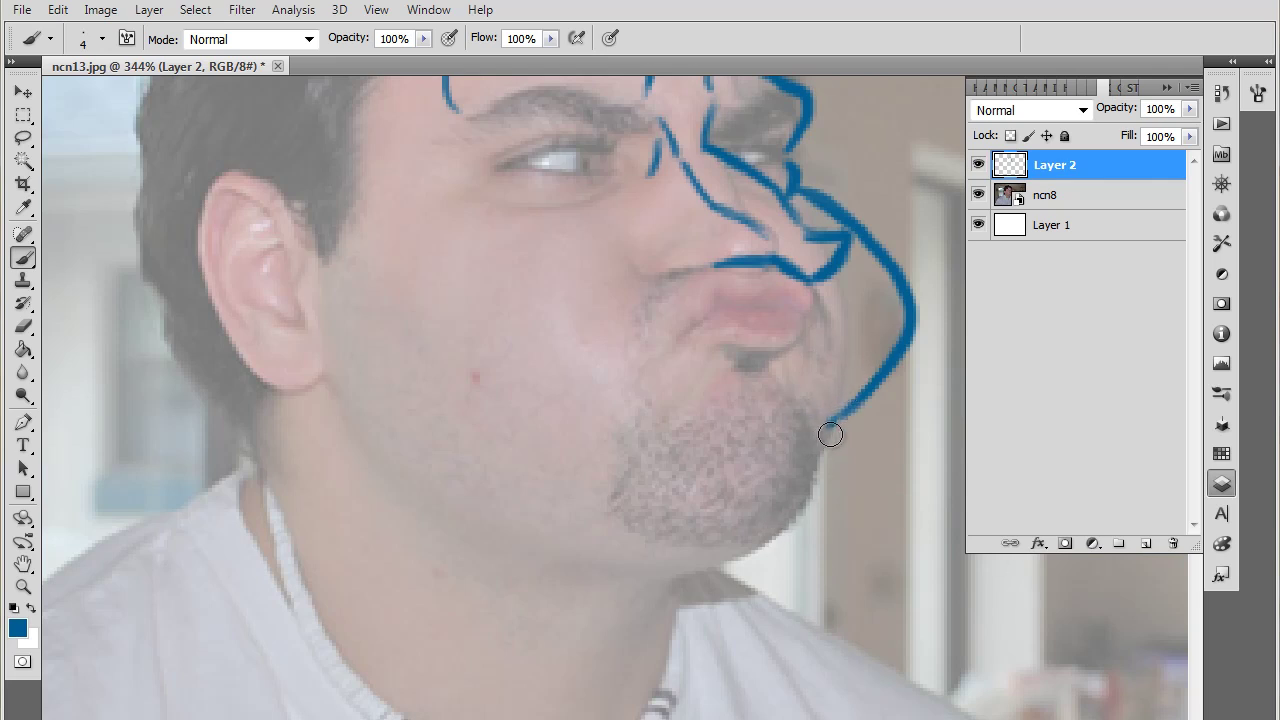
- Extend the beard outline past the chin toward the chest and draw the big jaw line from the ear
{"action": "left_click_drag", "start_coordinate": [830, 434], "coordinate": [876, 452]}
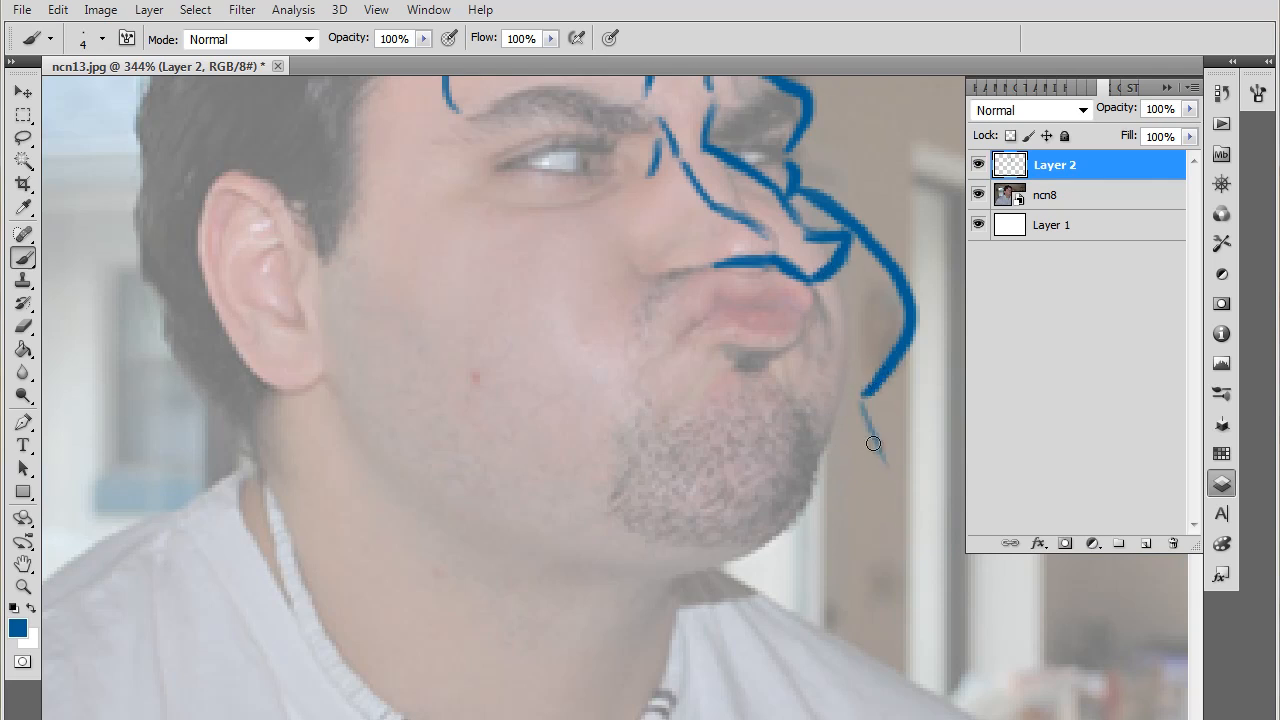
{"action": "left_click_drag", "start_coordinate": [872, 444], "coordinate": [744, 616]}
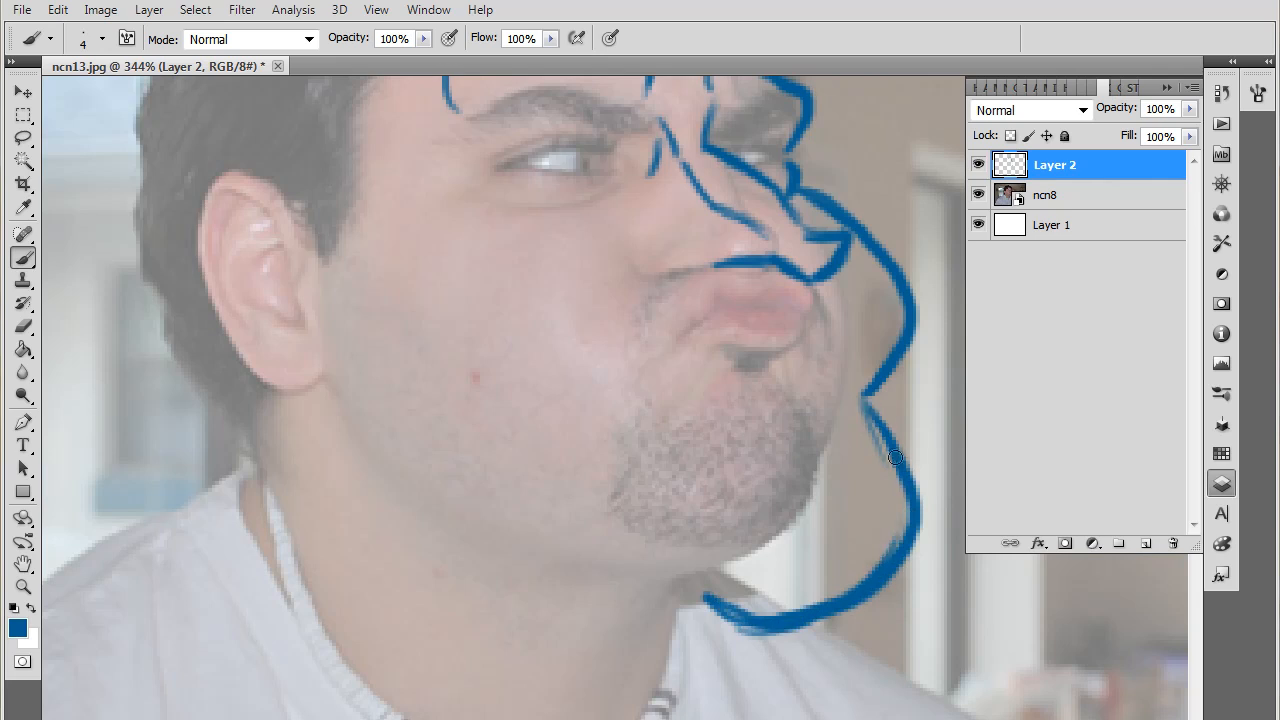
{"action": "mouse_move", "coordinate": [854, 412]}
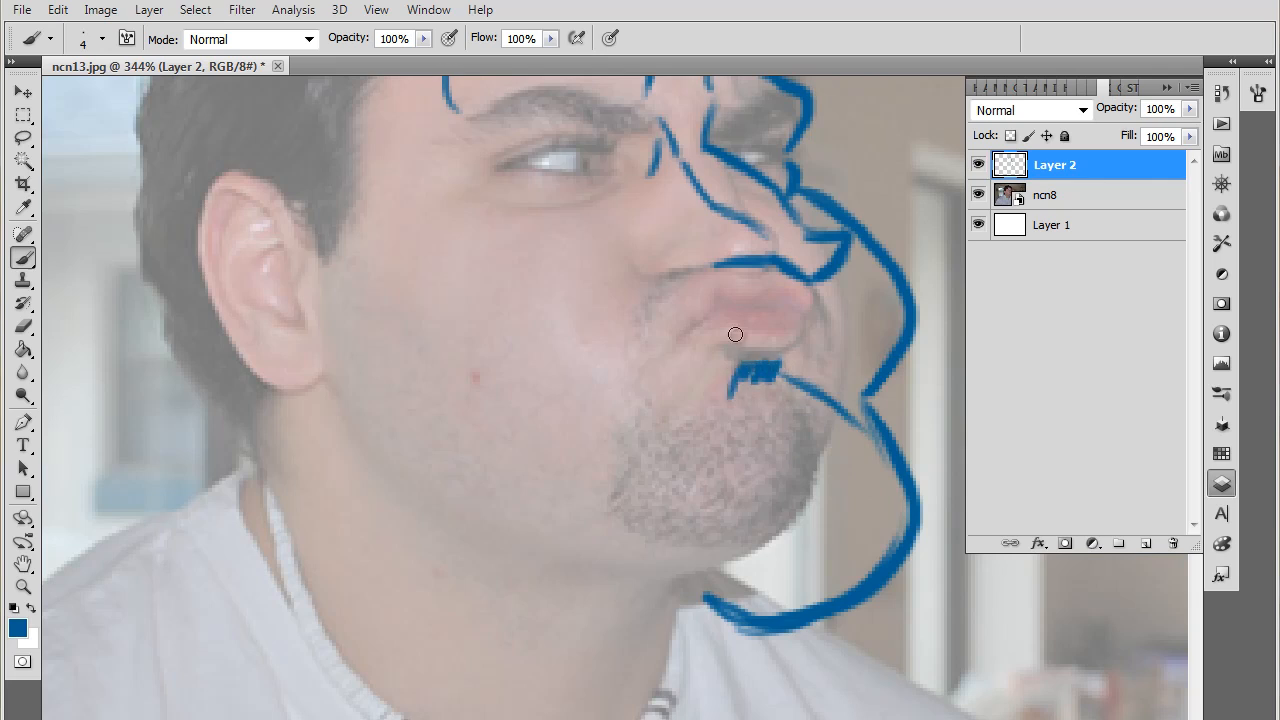
{"action": "mouse_move", "coordinate": [324, 342]}
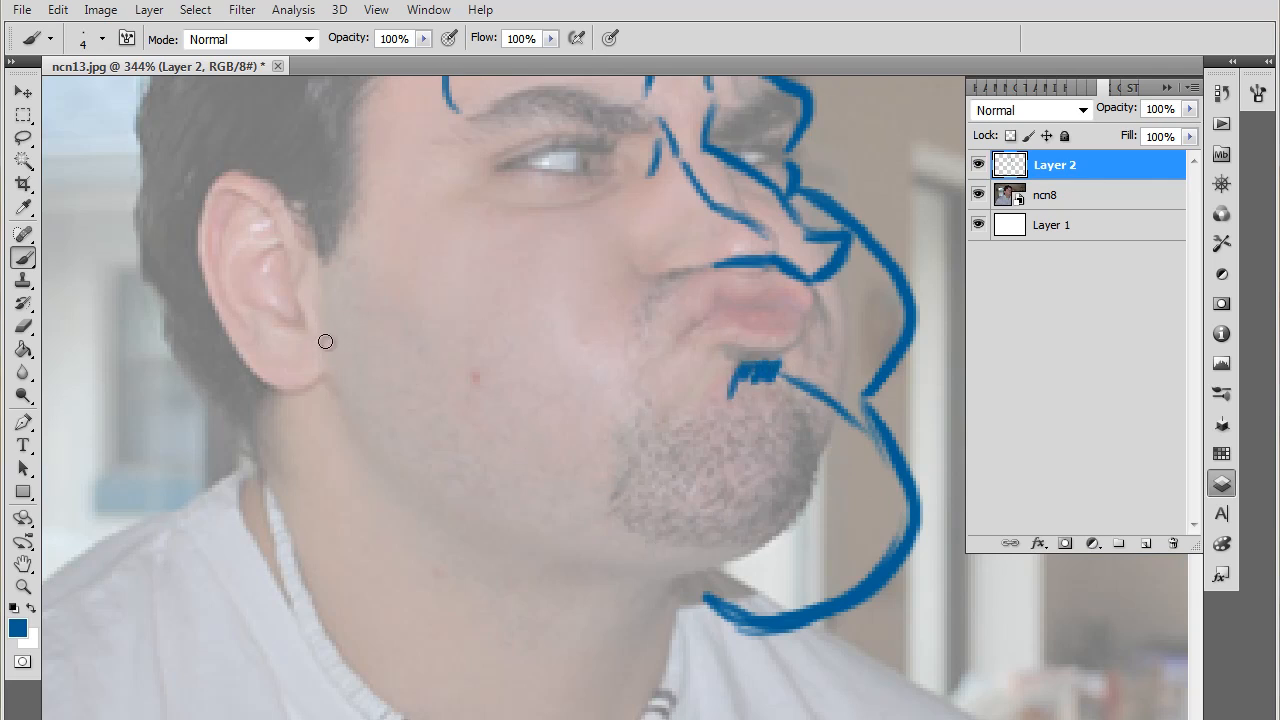
{"action": "left_click_drag", "start_coordinate": [324, 342], "coordinate": [370, 436]}
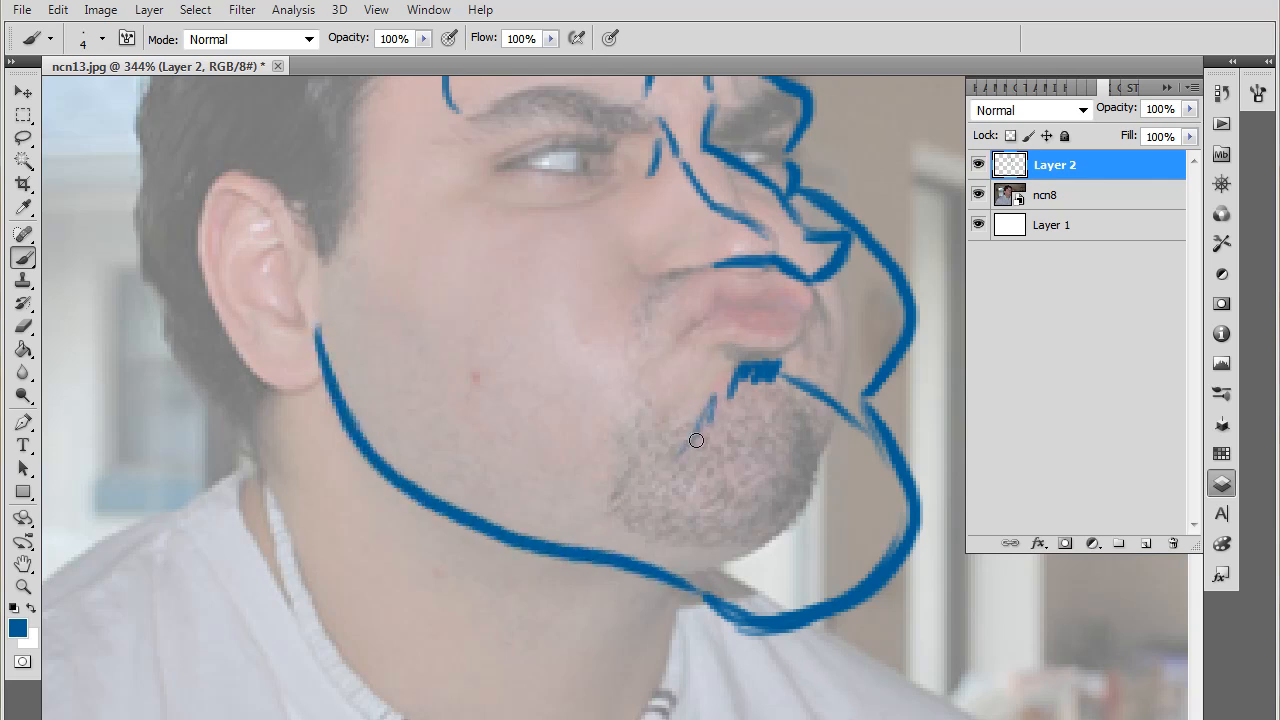
- Hatch vertical beard strands below the lip and over the chin
{"action": "left_click_drag", "start_coordinate": [696, 440], "coordinate": [730, 576]}
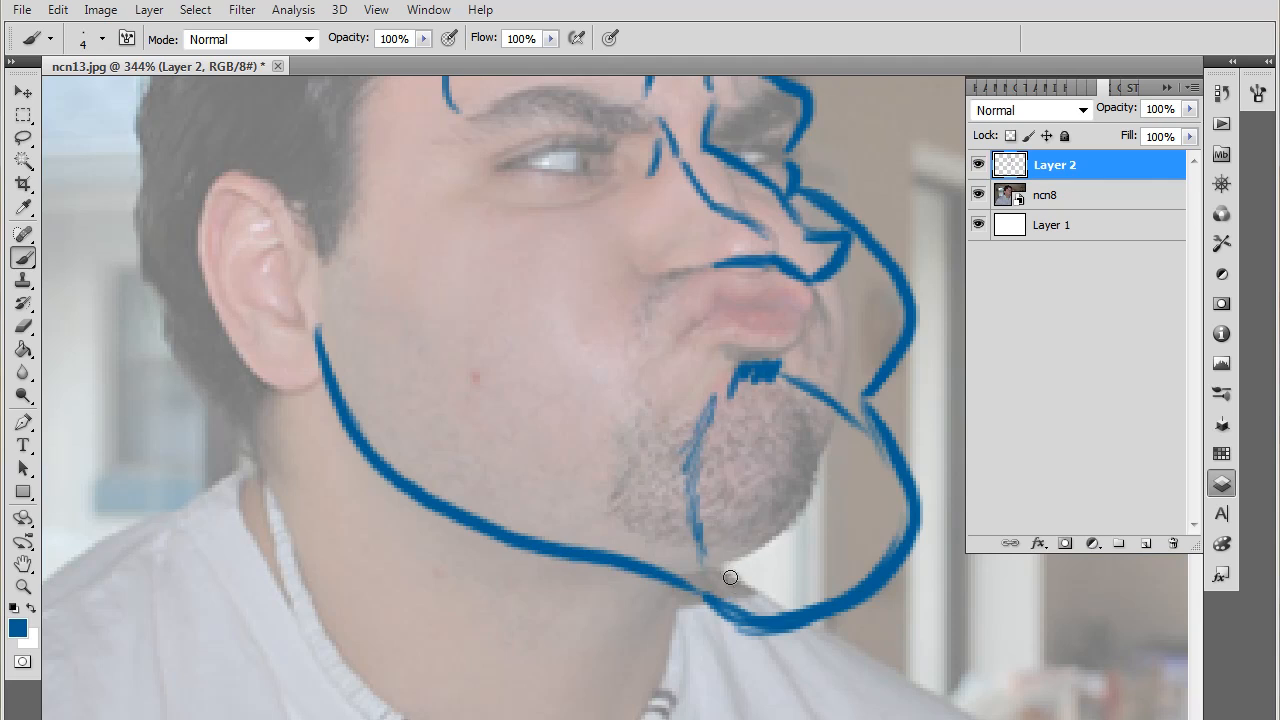
{"action": "left_click_drag", "start_coordinate": [730, 576], "coordinate": [828, 480]}
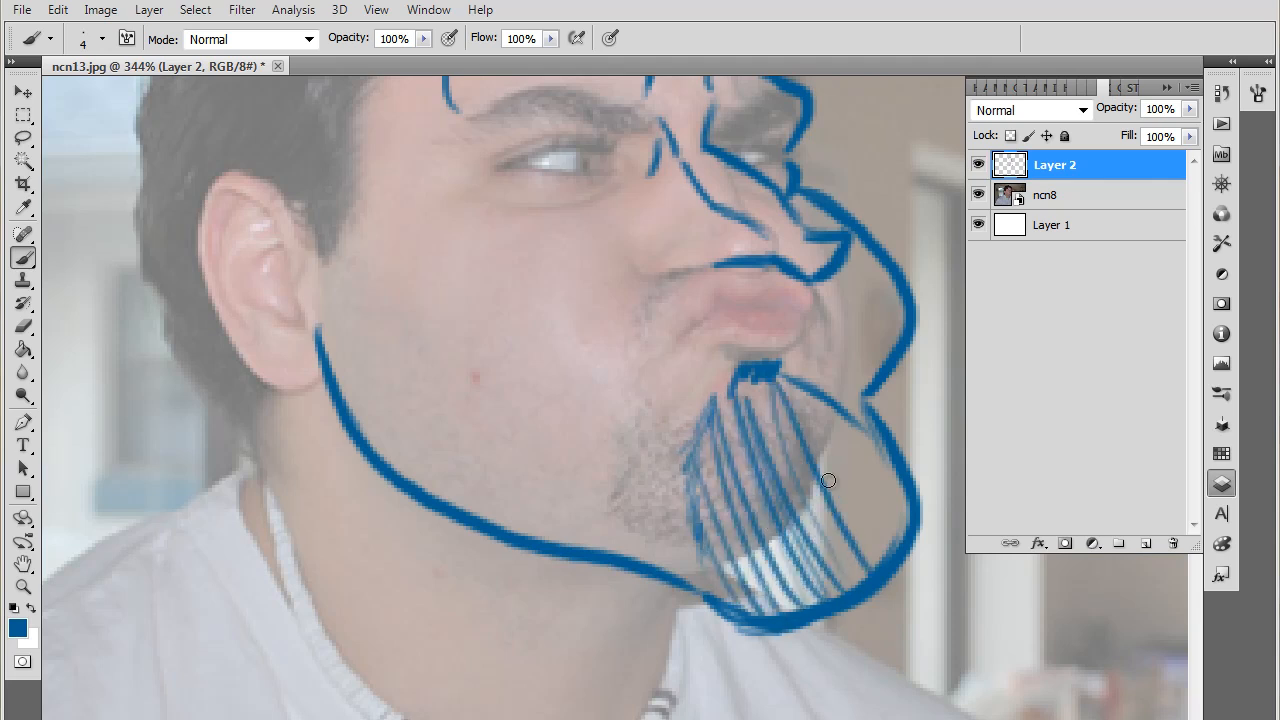
{"action": "left_click_drag", "start_coordinate": [828, 480], "coordinate": [652, 420]}
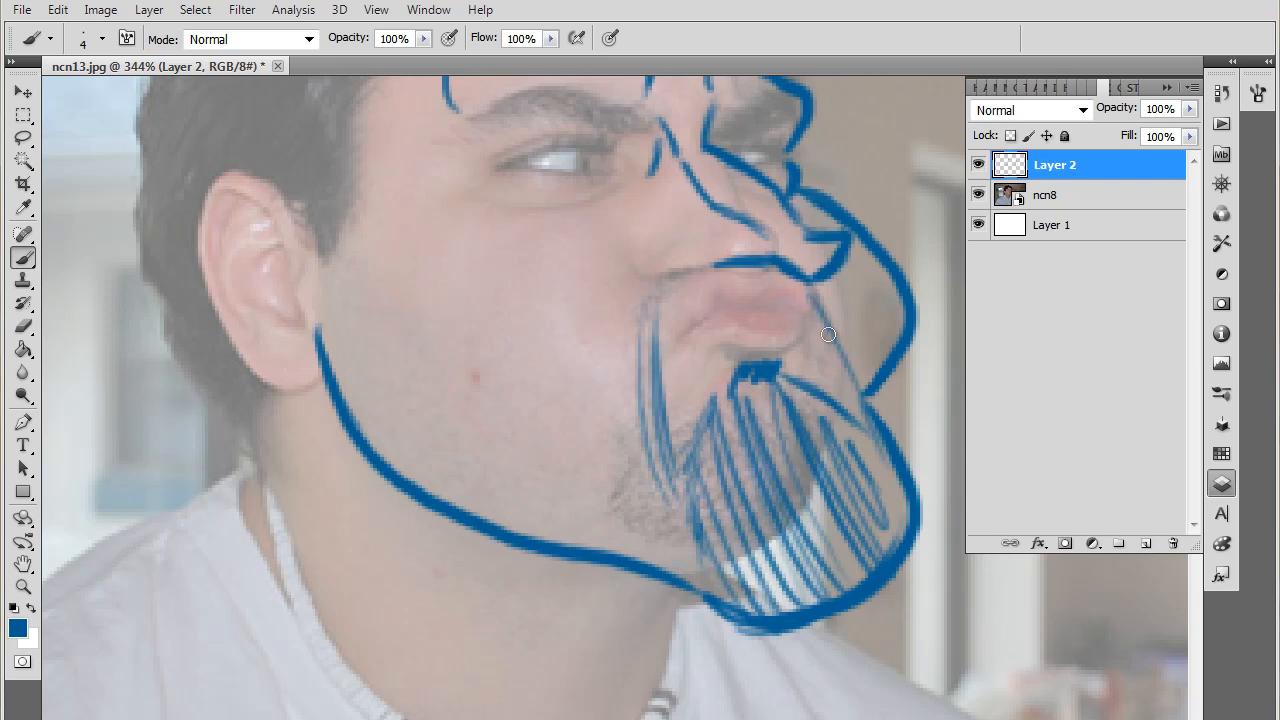
{"action": "left_click_drag", "start_coordinate": [828, 334], "coordinate": [862, 424]}
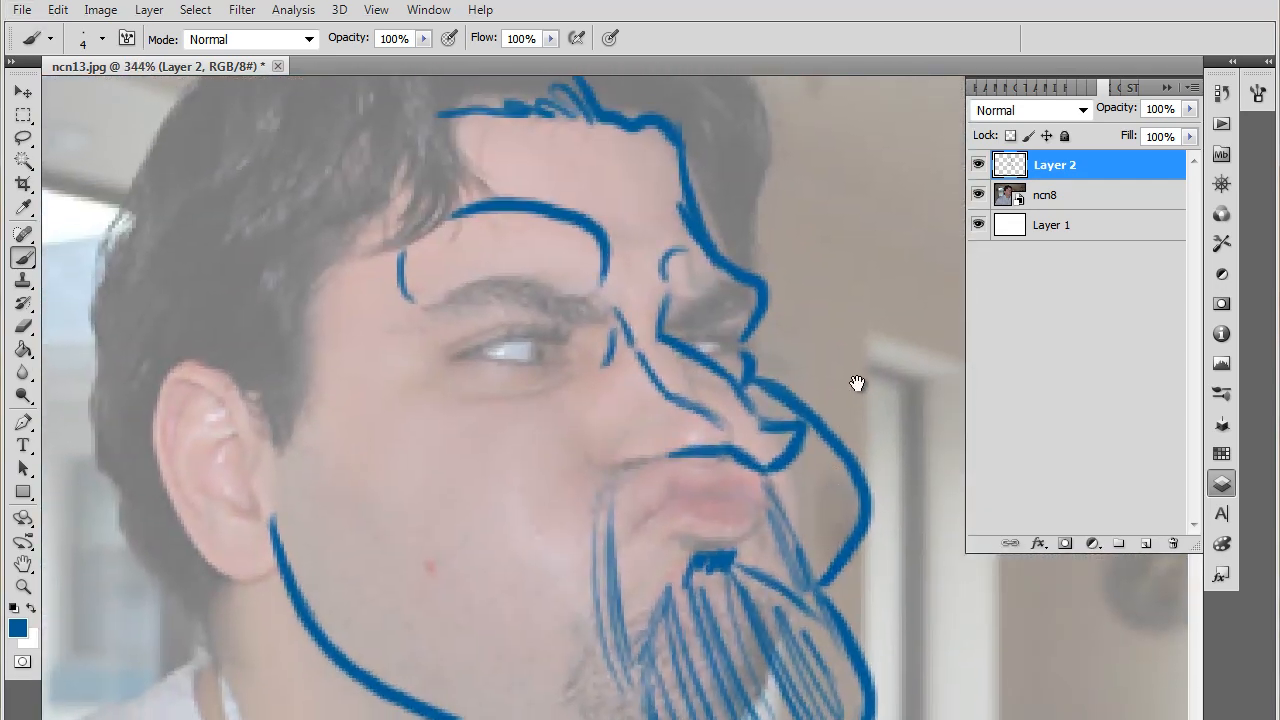
{"action": "left_click", "coordinate": [1048, 194]}
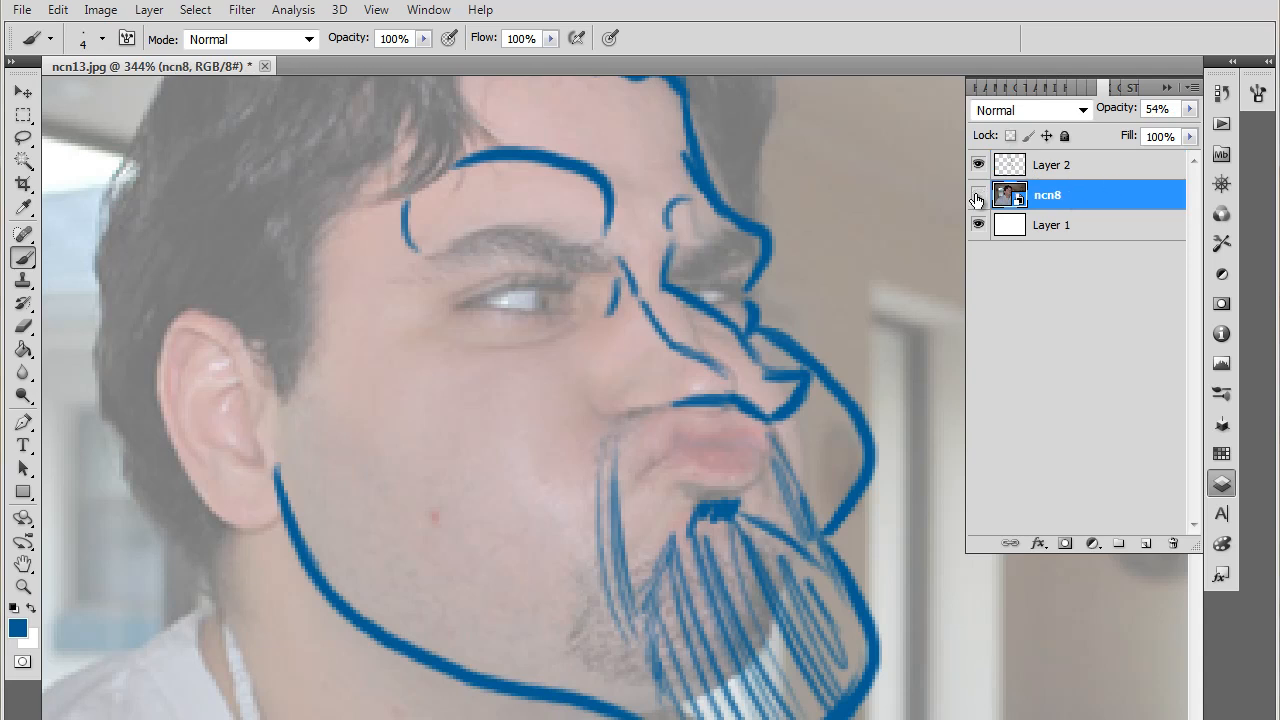
{"action": "left_click", "coordinate": [978, 196]}
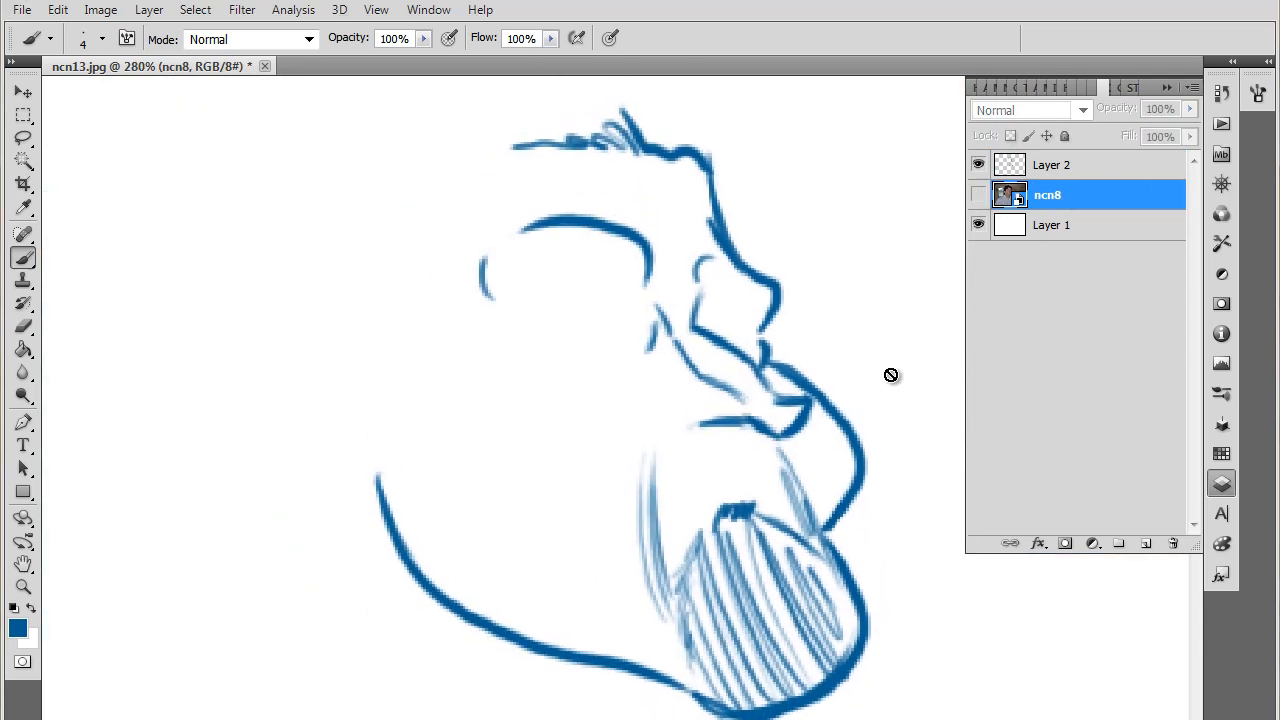
{"action": "mouse_move", "coordinate": [990, 270]}
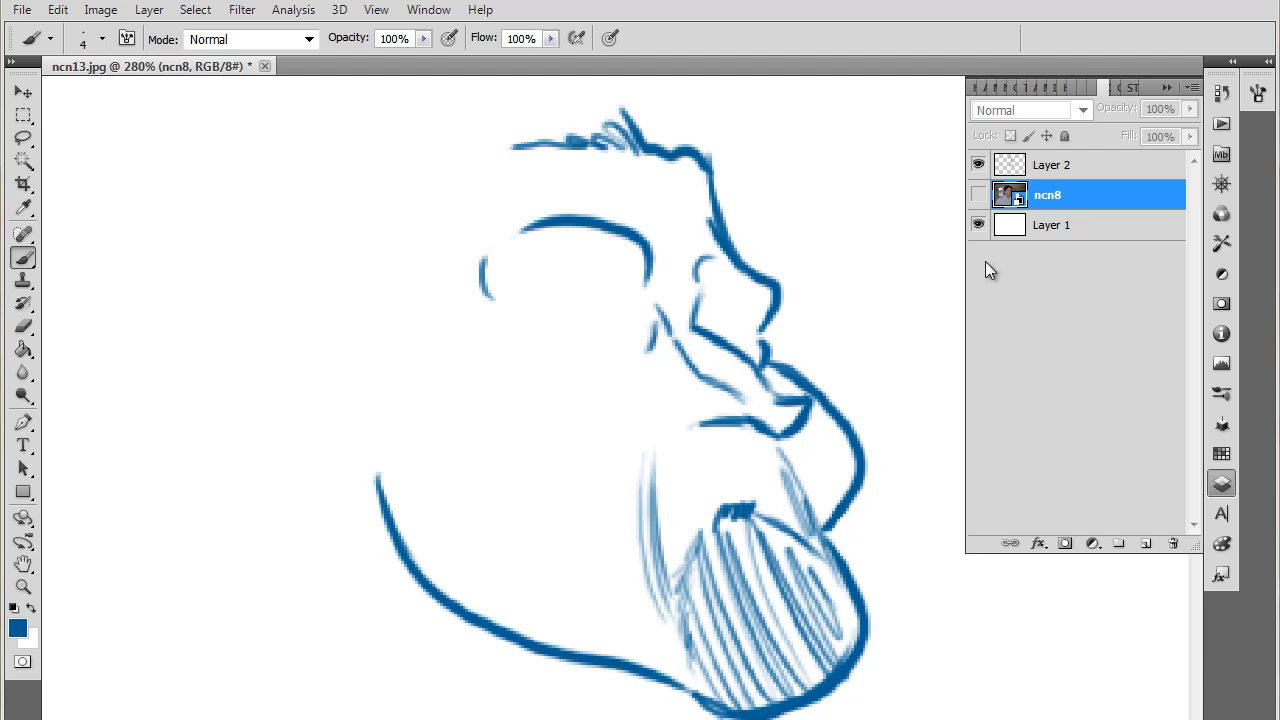
{"action": "mouse_move", "coordinate": [952, 308]}
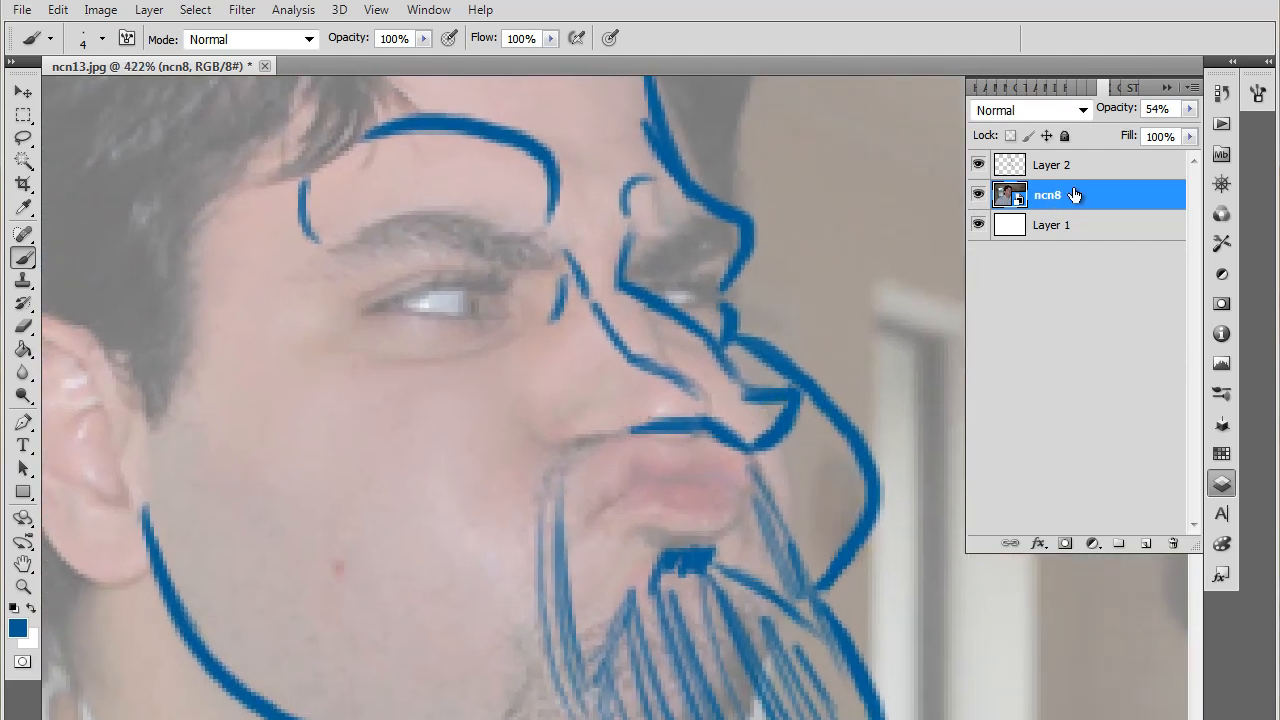
- Hide the first sketch layer and redraw a nose curve toward the cheek on a new layer
{"action": "left_click", "coordinate": [978, 164]}
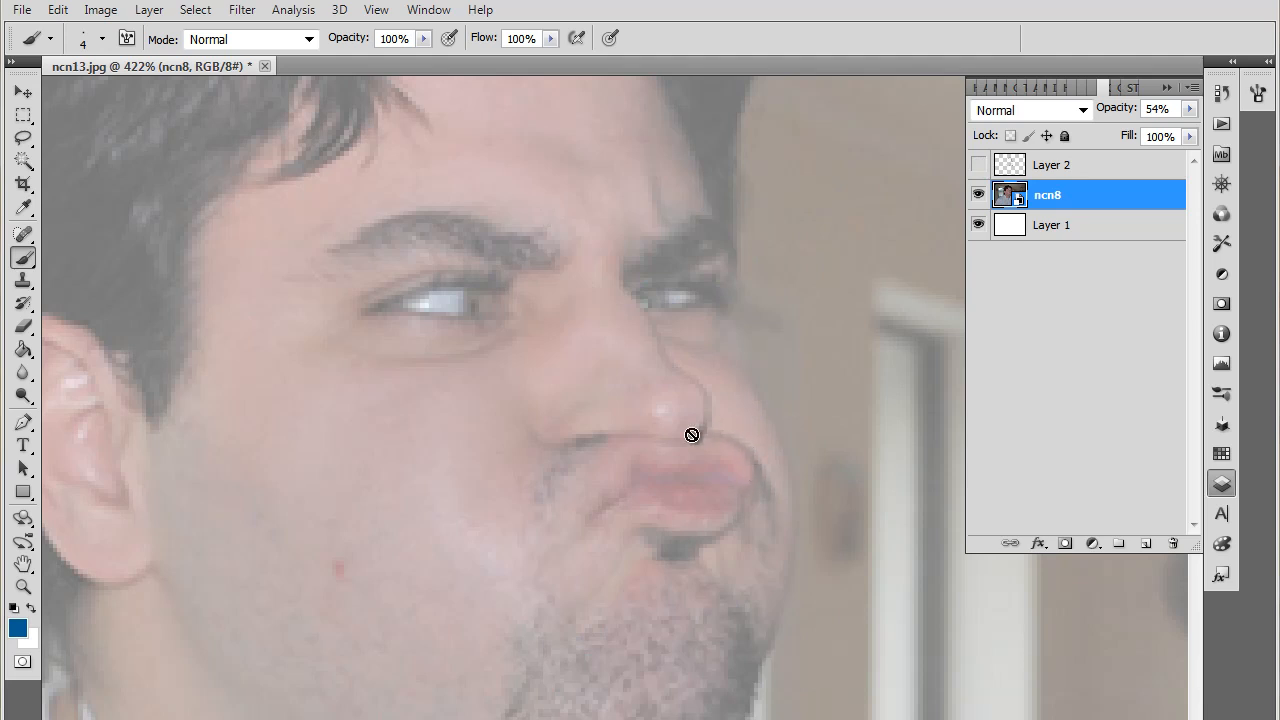
{"action": "mouse_move", "coordinate": [680, 452]}
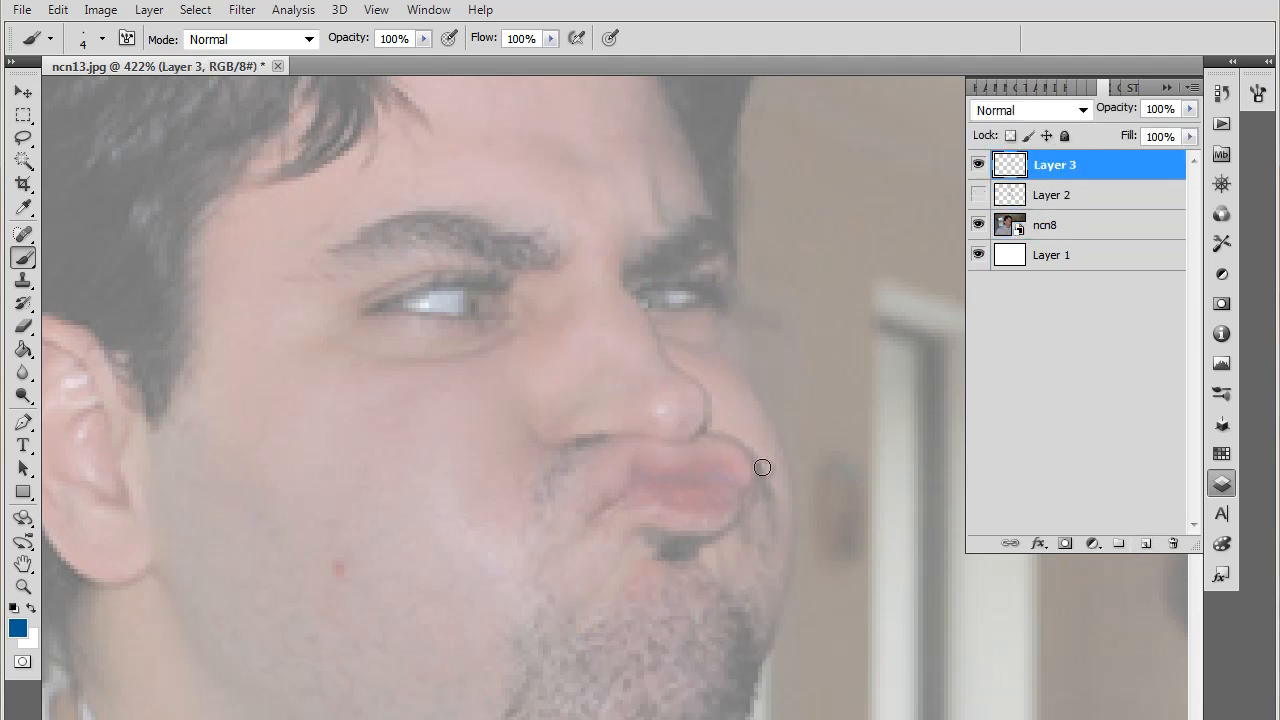
{"action": "left_click_drag", "start_coordinate": [762, 468], "coordinate": [522, 488]}
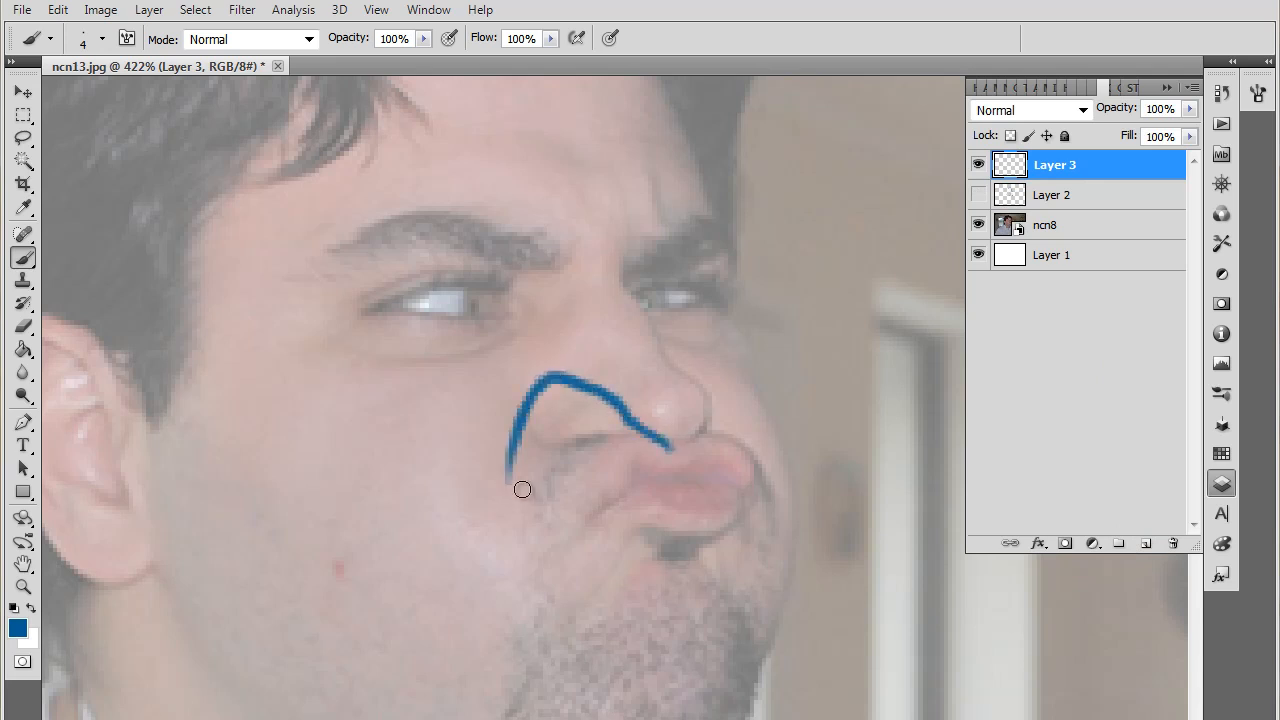
{"action": "left_click_drag", "start_coordinate": [522, 488], "coordinate": [692, 438]}
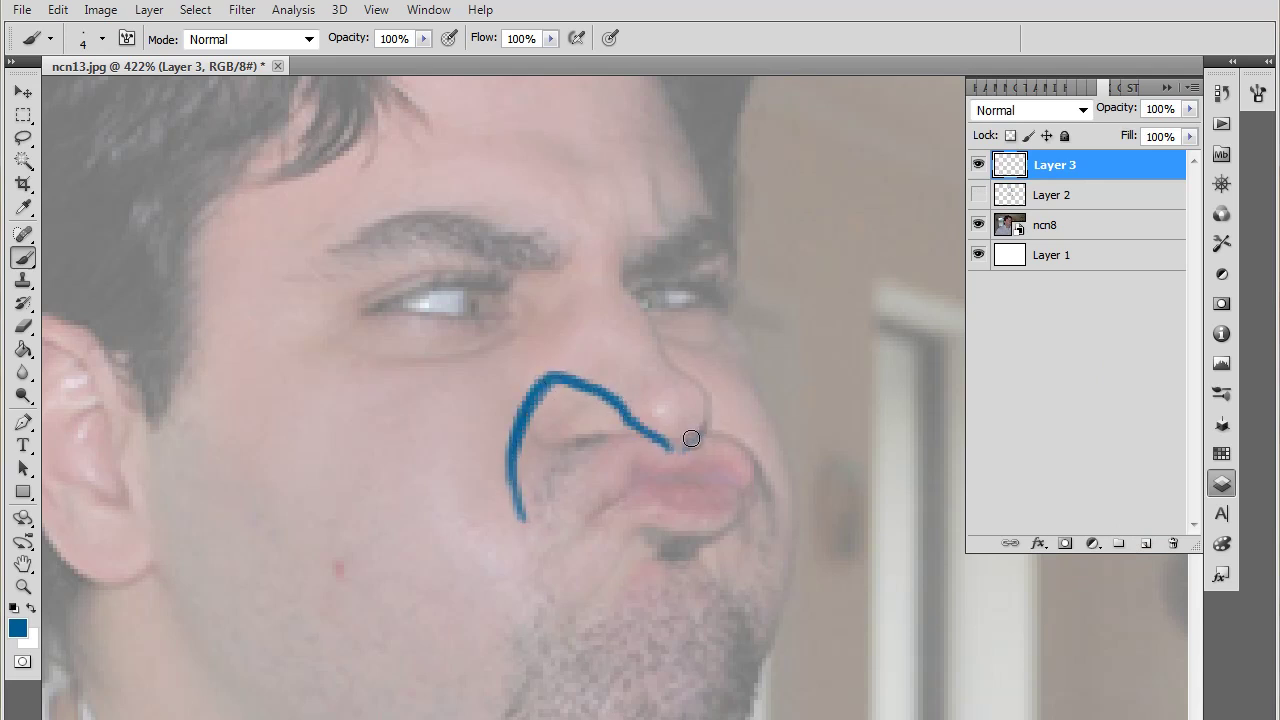
{"action": "left_click_drag", "start_coordinate": [690, 438], "coordinate": [760, 480]}
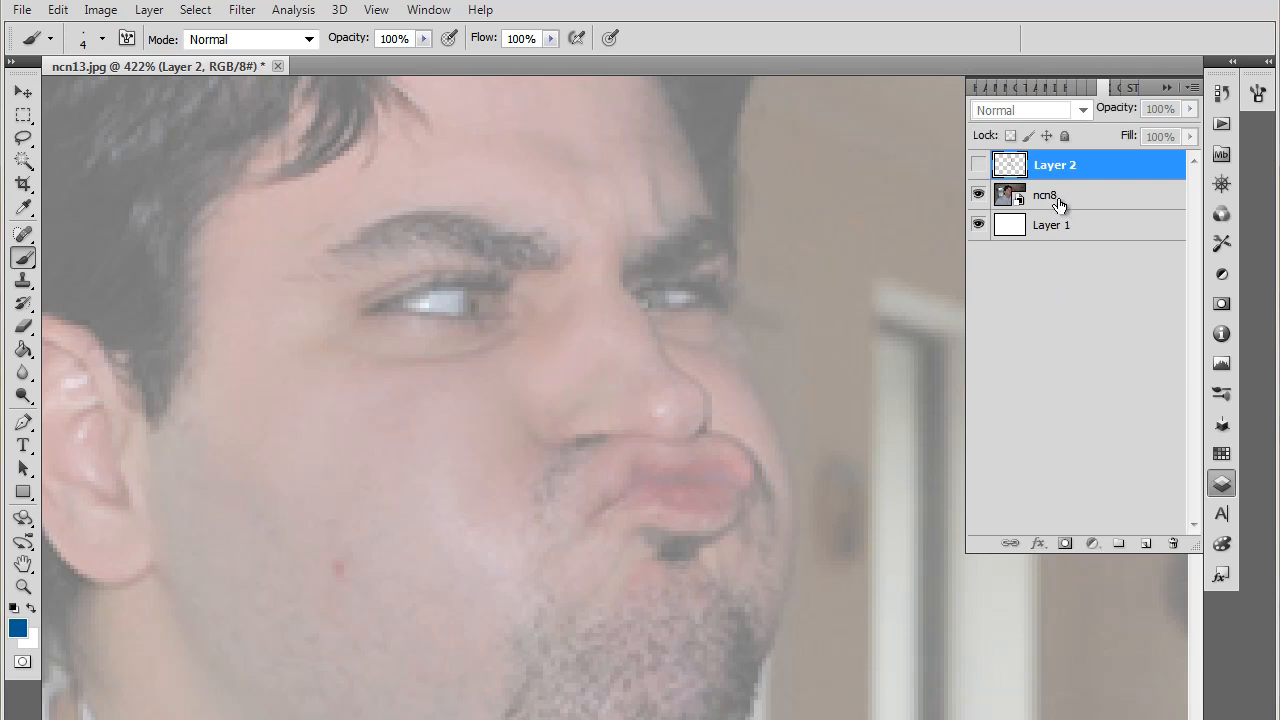
- Show the sketch again, dismiss the smart object warning, then draw the nose underside and upper lip
{"action": "left_click", "coordinate": [1048, 196]}
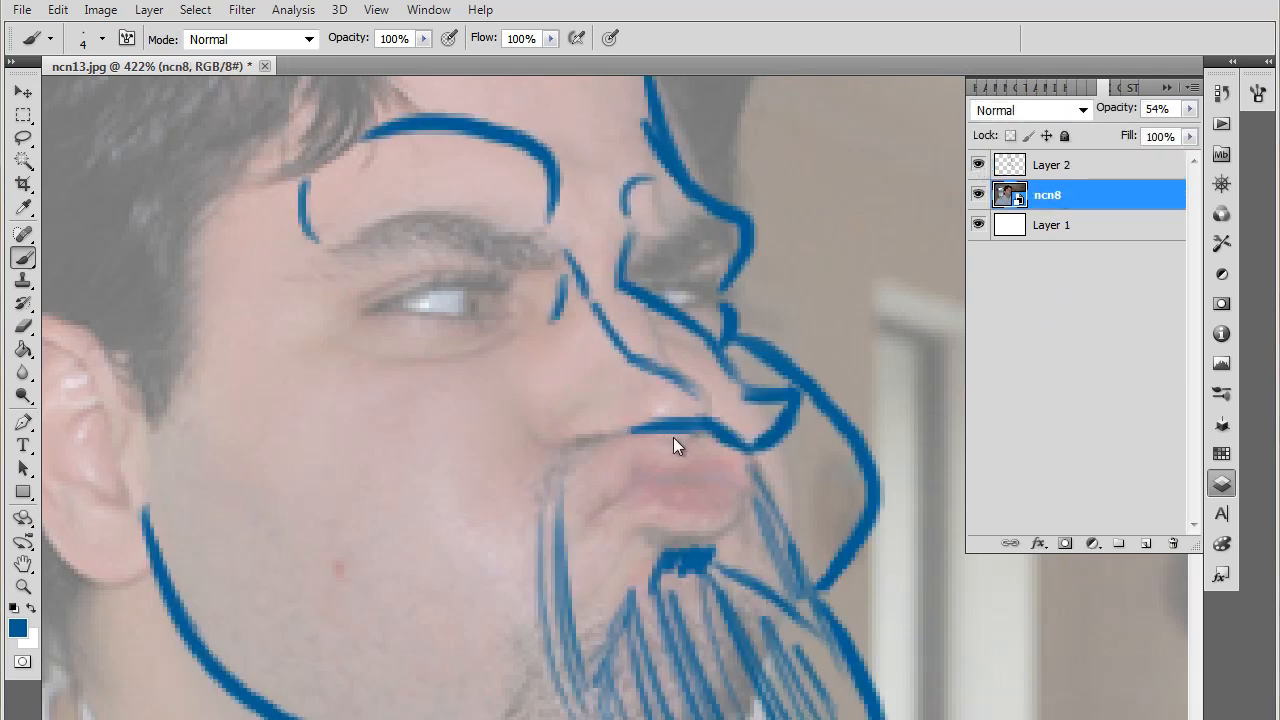
{"action": "left_click", "coordinate": [676, 444]}
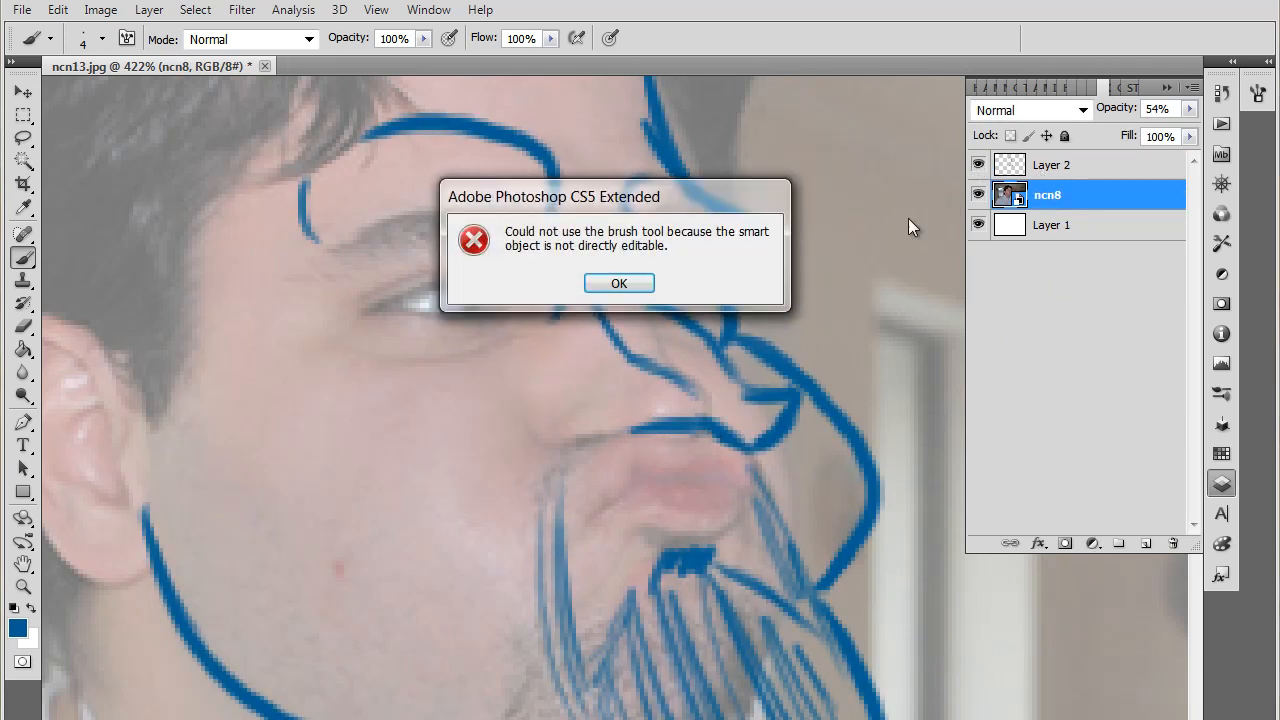
{"action": "left_click", "coordinate": [618, 282]}
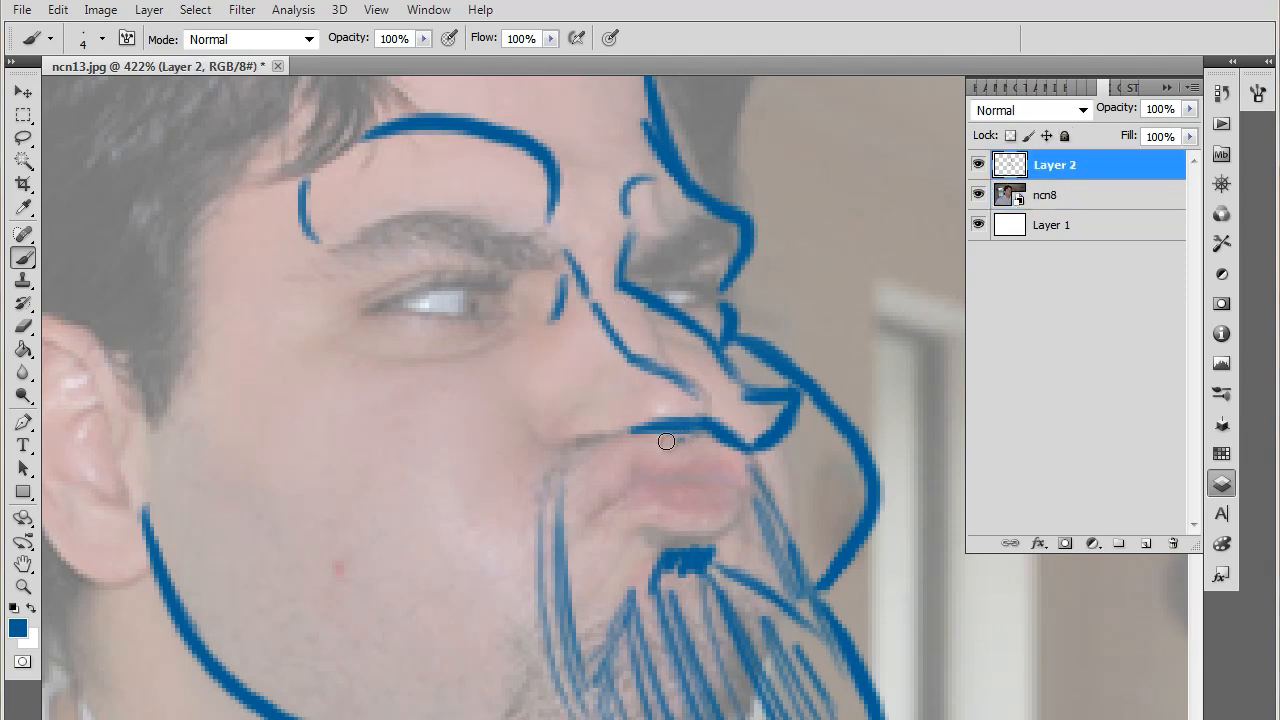
{"action": "left_click_drag", "start_coordinate": [666, 442], "coordinate": [564, 412]}
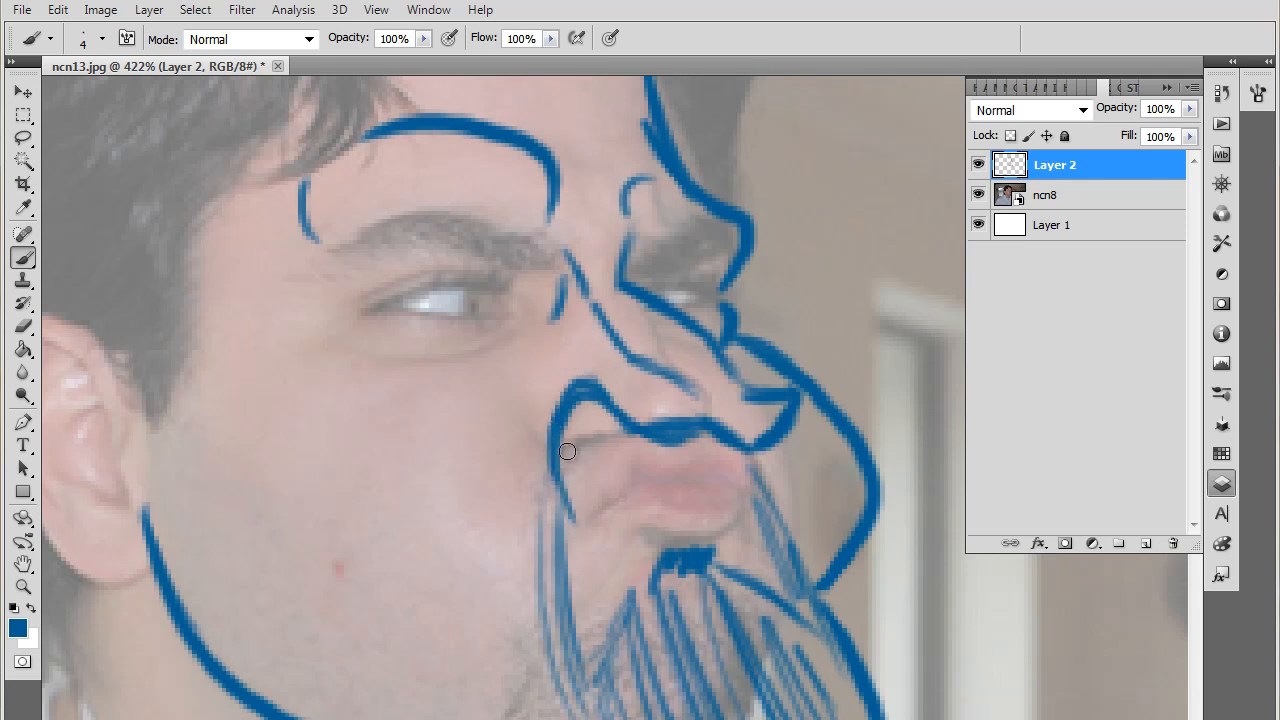
{"action": "left_click_drag", "start_coordinate": [568, 452], "coordinate": [648, 472]}
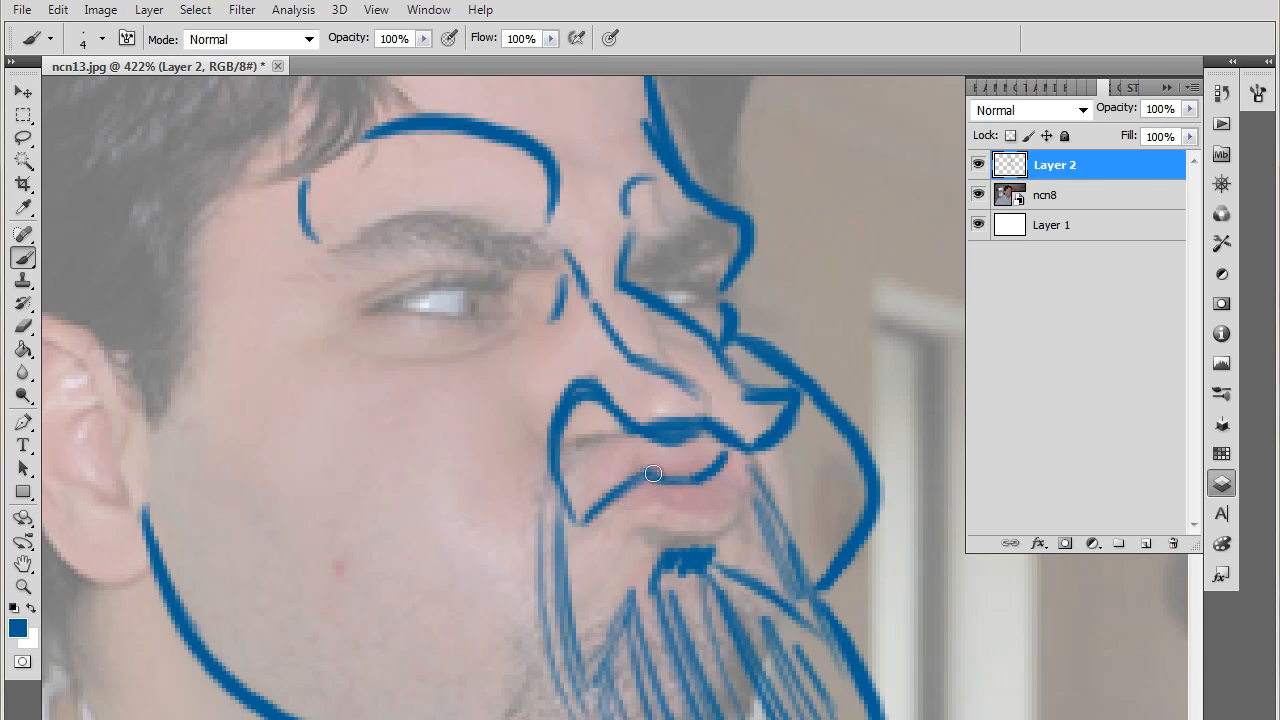
- Outline the mouth corner, the lower lip curve and the dark shape beneath it
{"action": "left_click_drag", "start_coordinate": [652, 472], "coordinate": [756, 436]}
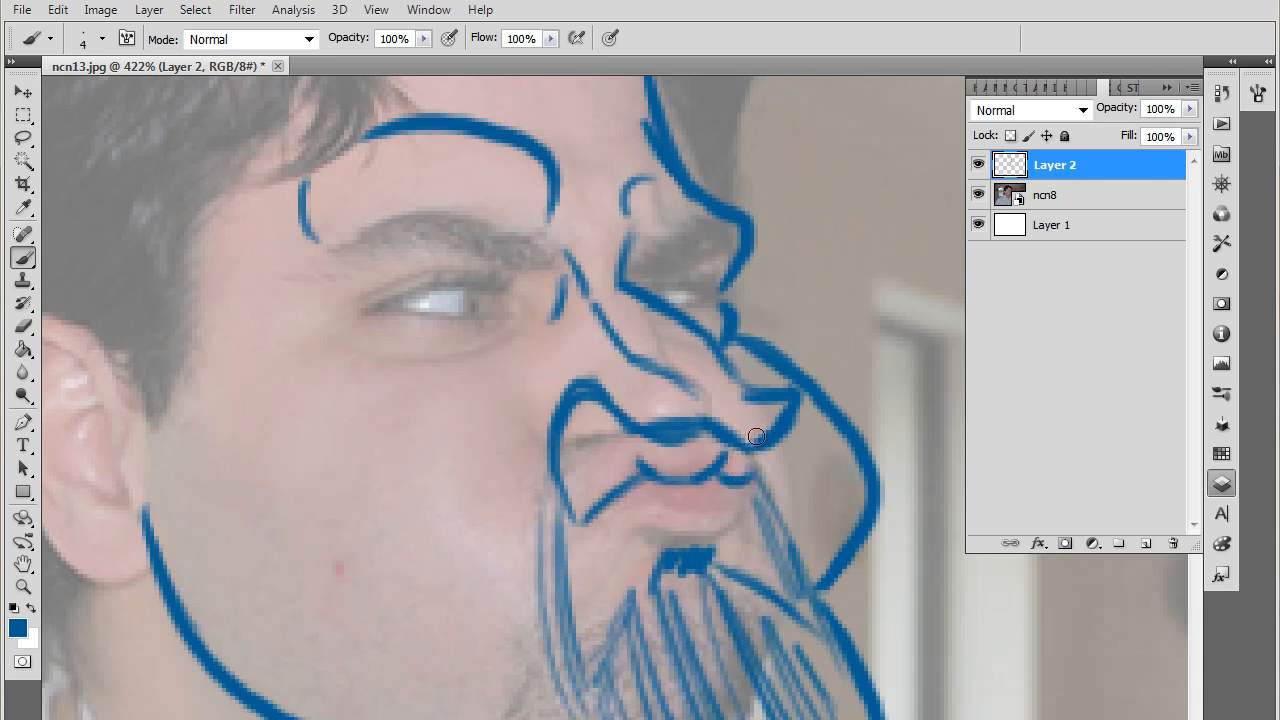
{"action": "left_click_drag", "start_coordinate": [756, 436], "coordinate": [744, 500]}
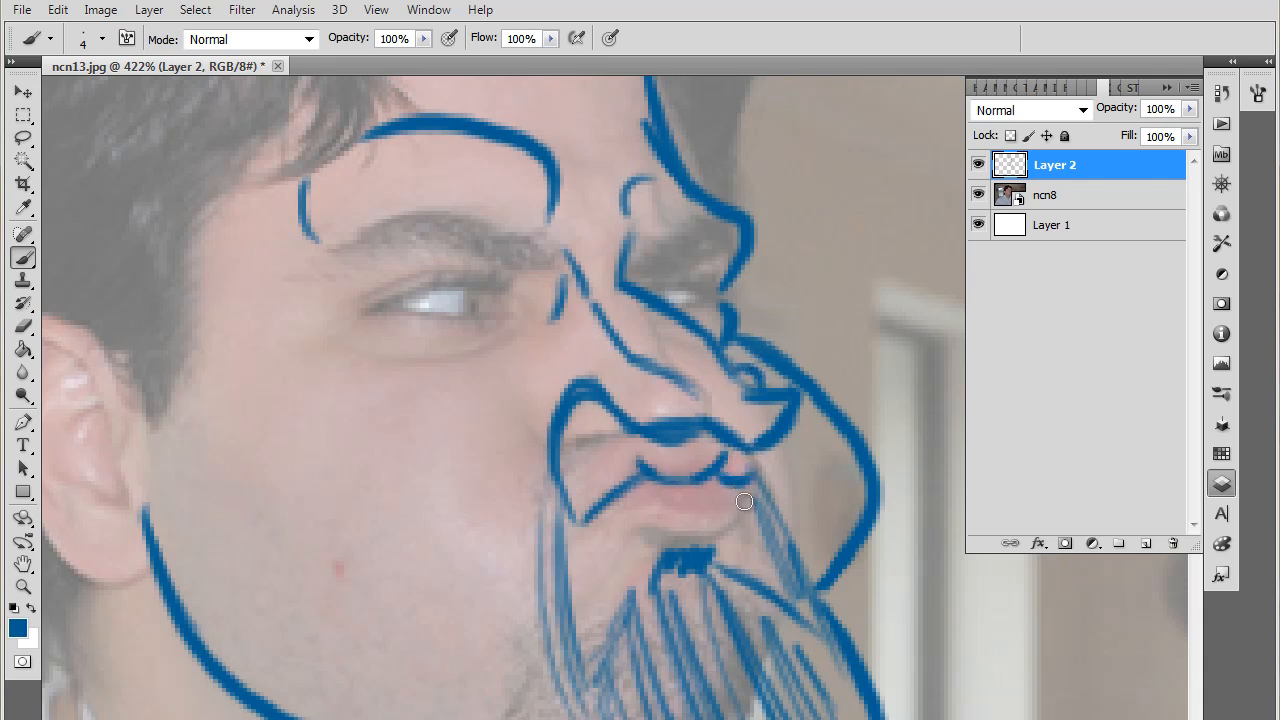
{"action": "left_click_drag", "start_coordinate": [744, 500], "coordinate": [692, 538]}
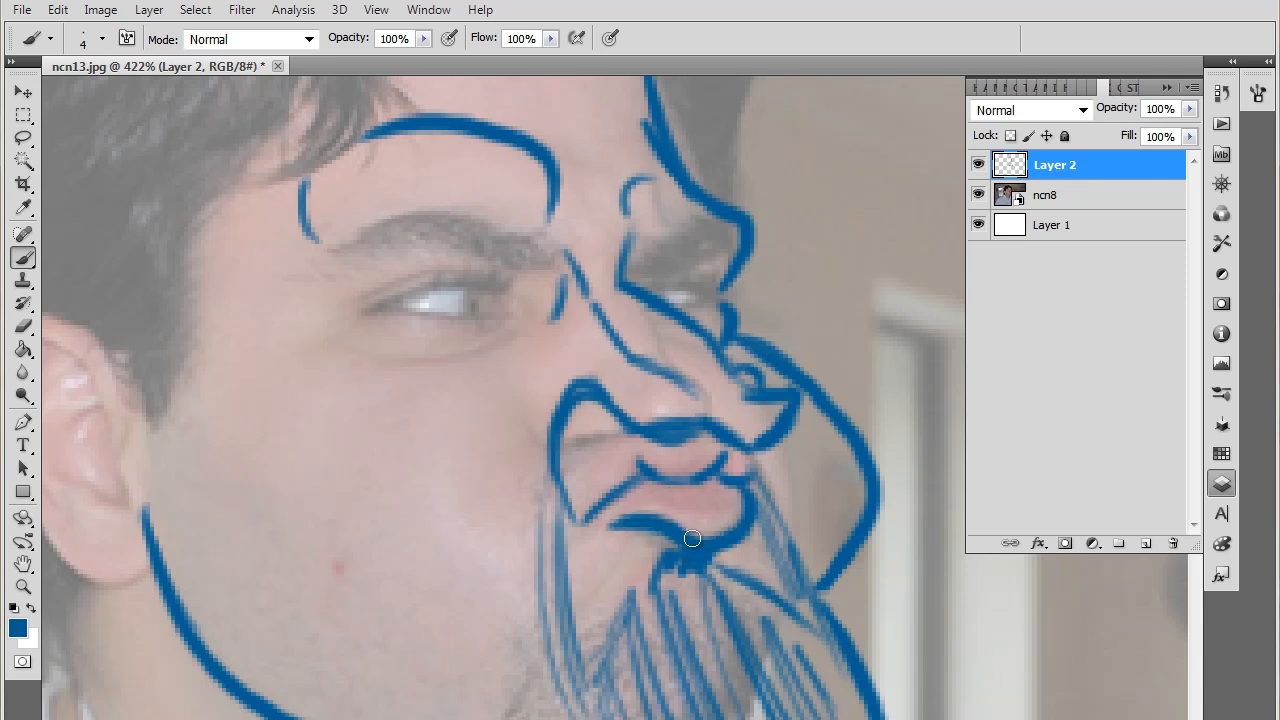
{"action": "left_click_drag", "start_coordinate": [692, 538], "coordinate": [630, 532]}
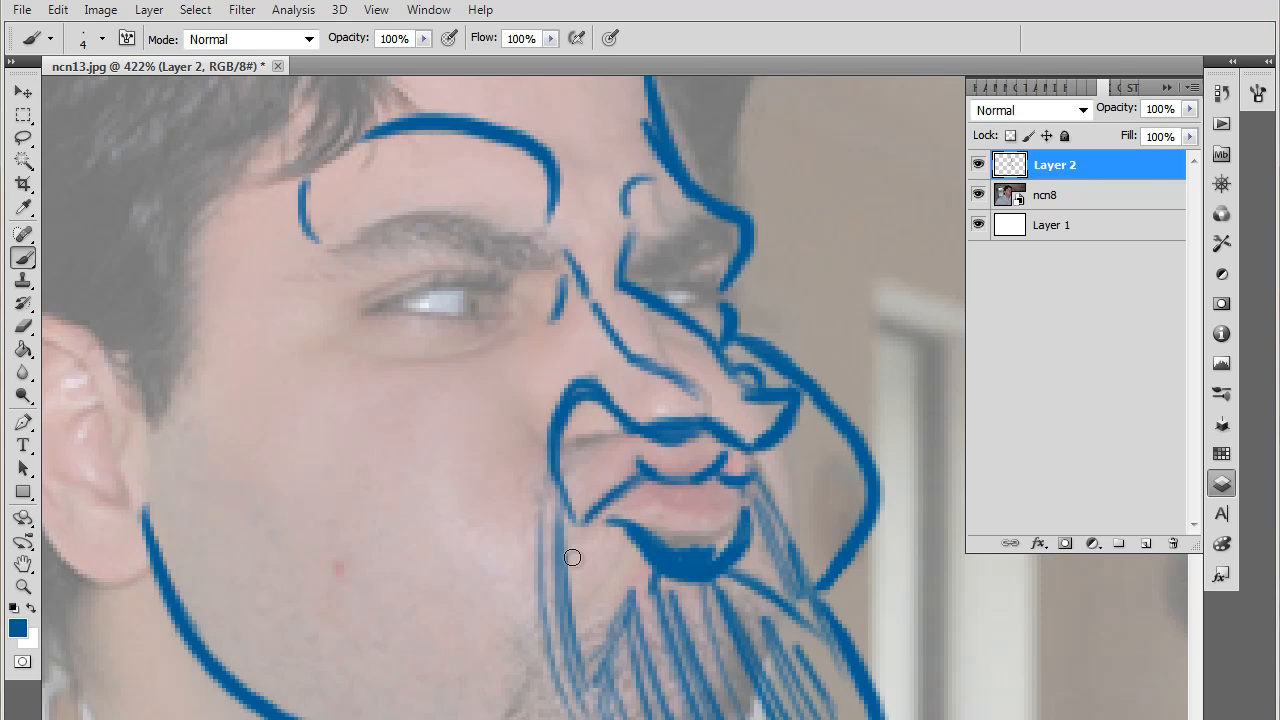
- Draw the ear's outer curve, connect it to the jaw and add its inner curls
{"action": "left_click", "coordinate": [978, 196]}
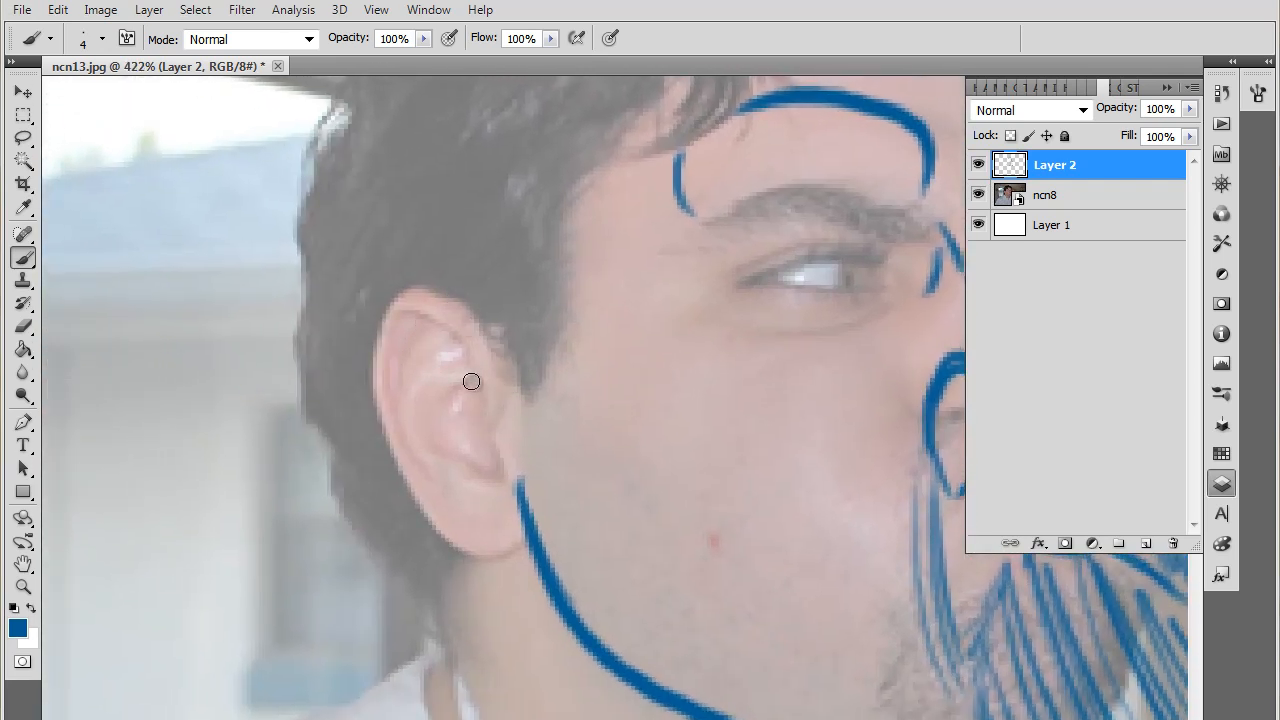
{"action": "mouse_move", "coordinate": [456, 336]}
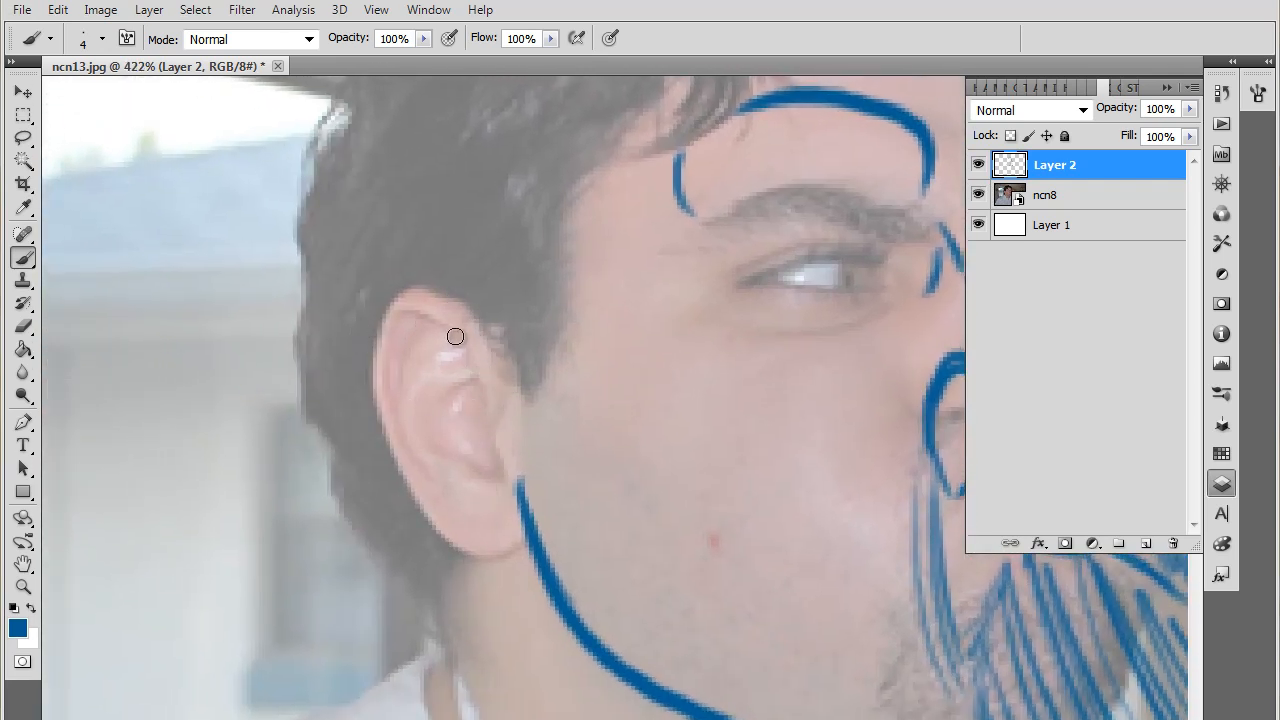
{"action": "left_click_drag", "start_coordinate": [456, 336], "coordinate": [386, 450]}
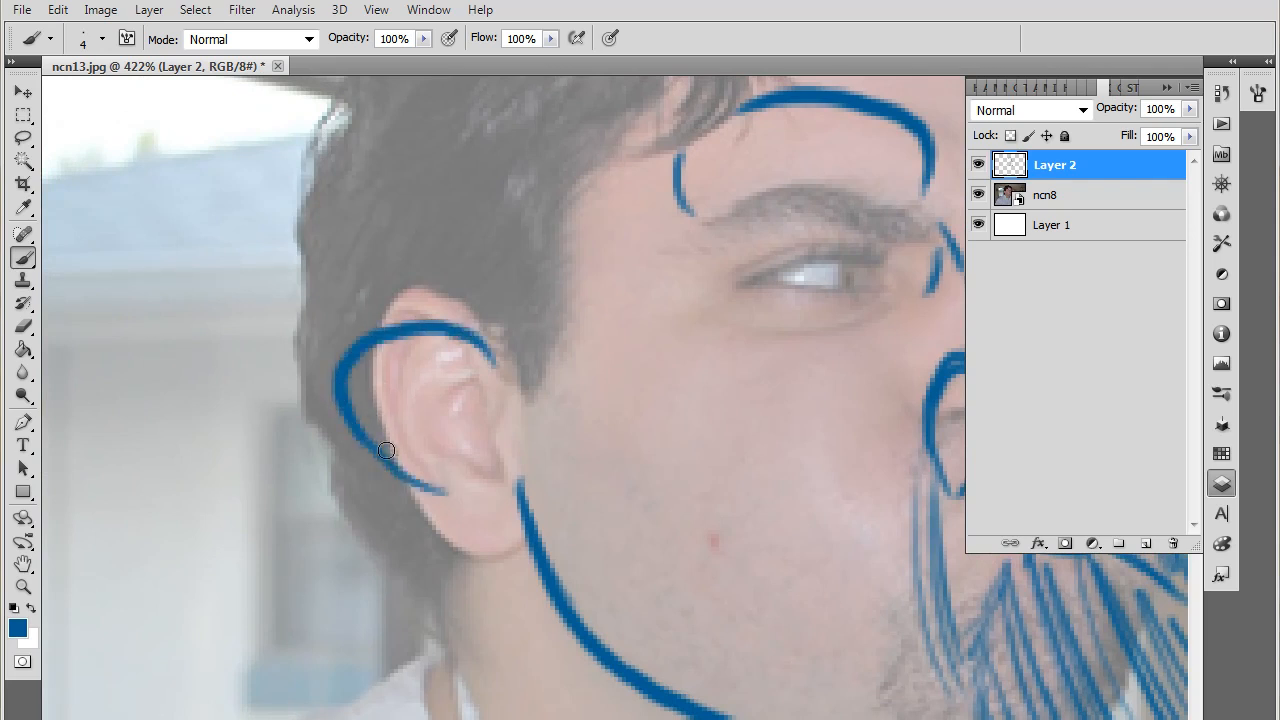
{"action": "left_click_drag", "start_coordinate": [386, 450], "coordinate": [400, 362]}
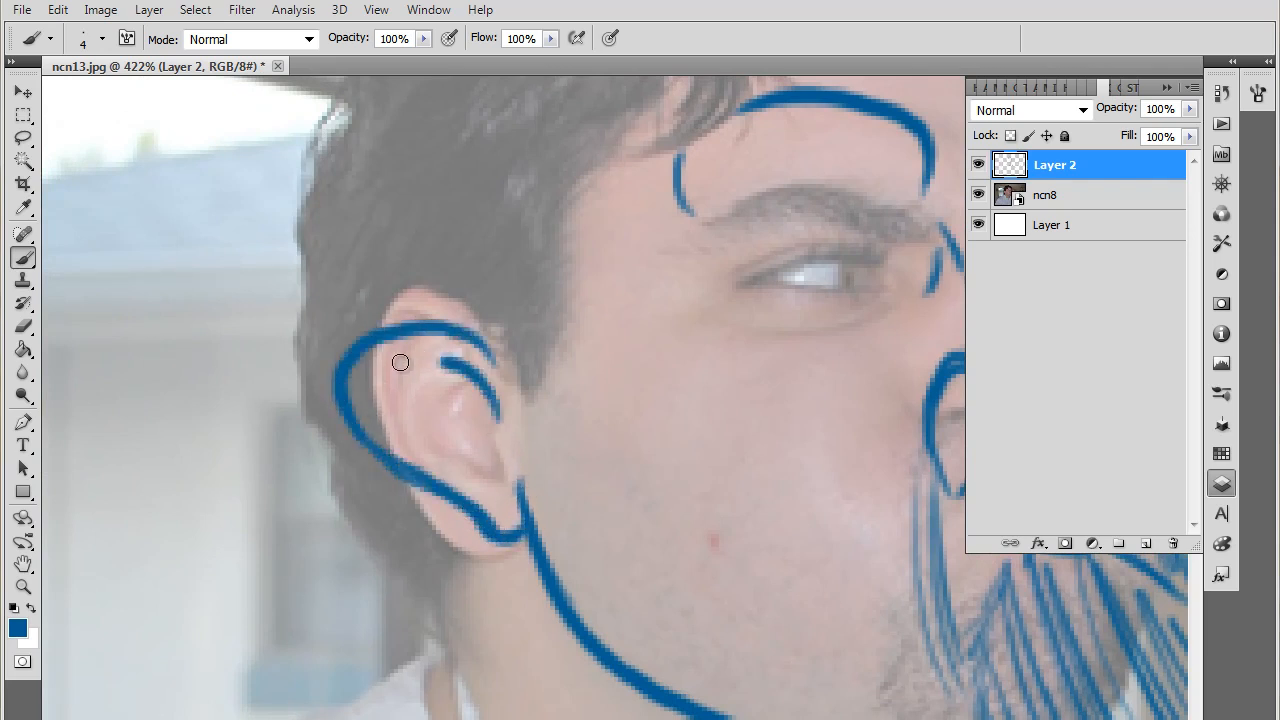
{"action": "left_click_drag", "start_coordinate": [400, 362], "coordinate": [452, 408]}
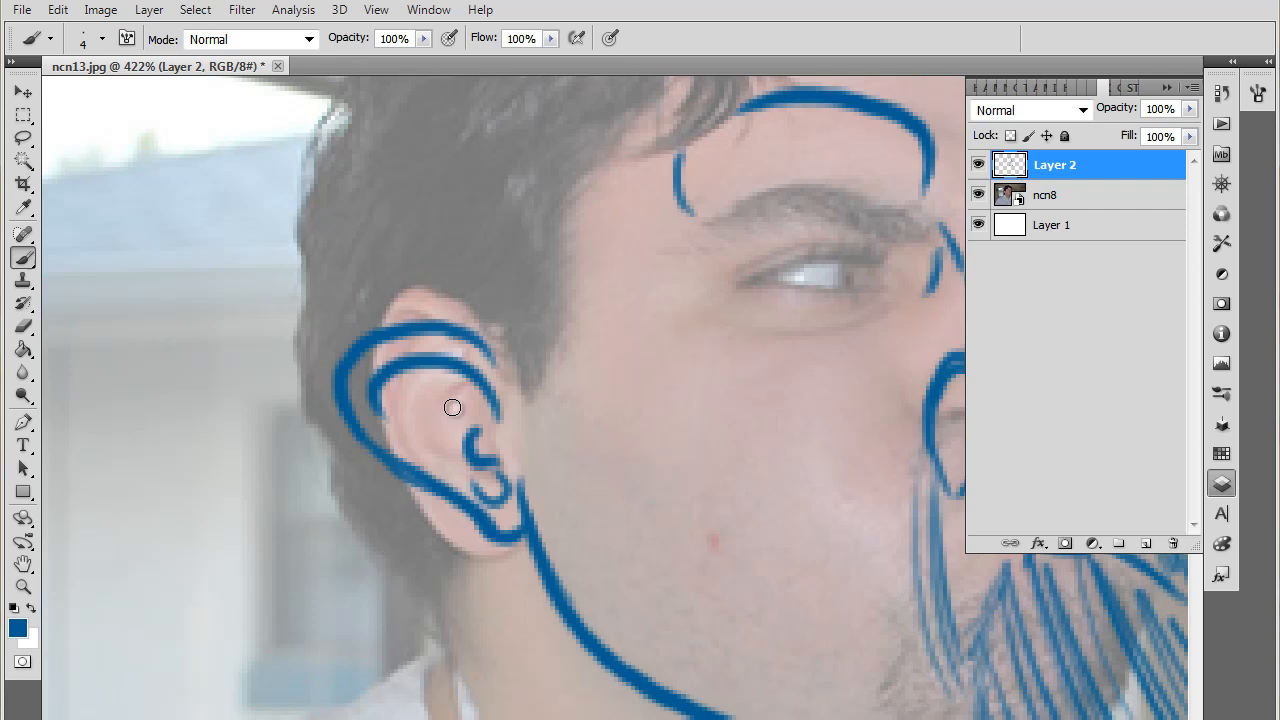
{"action": "left_click_drag", "start_coordinate": [452, 408], "coordinate": [428, 456]}
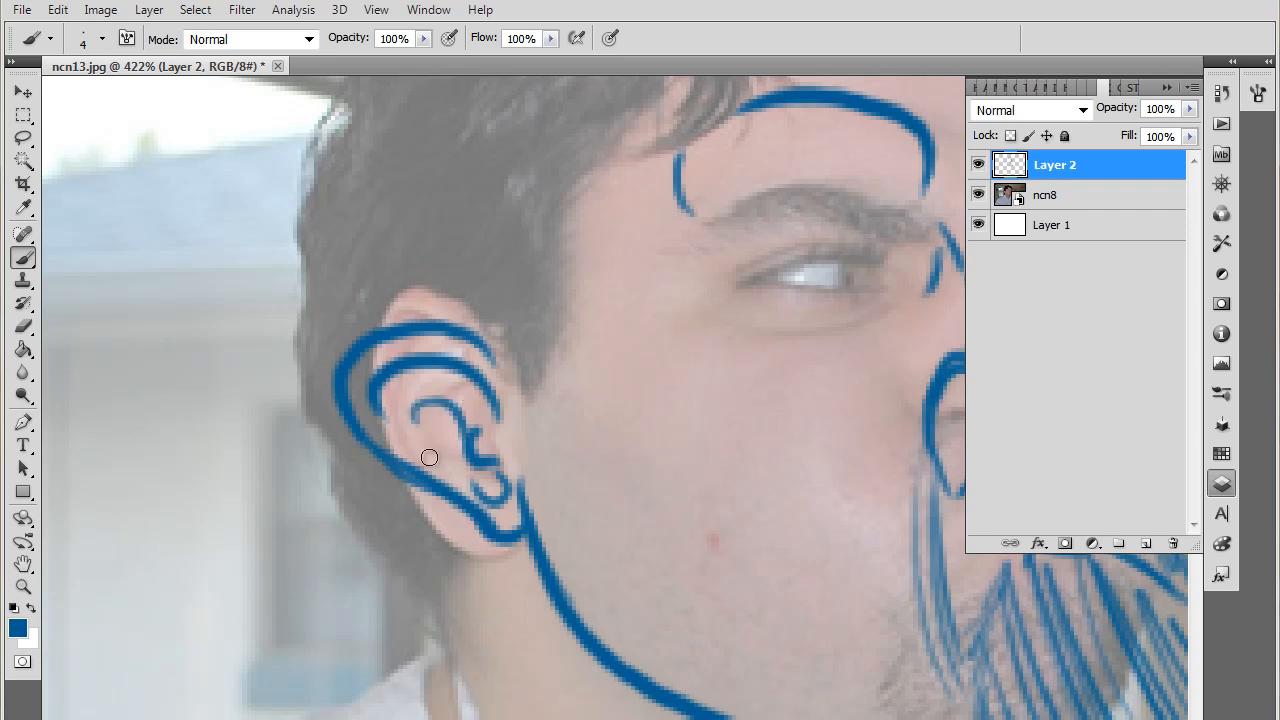
{"action": "left_click_drag", "start_coordinate": [428, 456], "coordinate": [496, 532]}
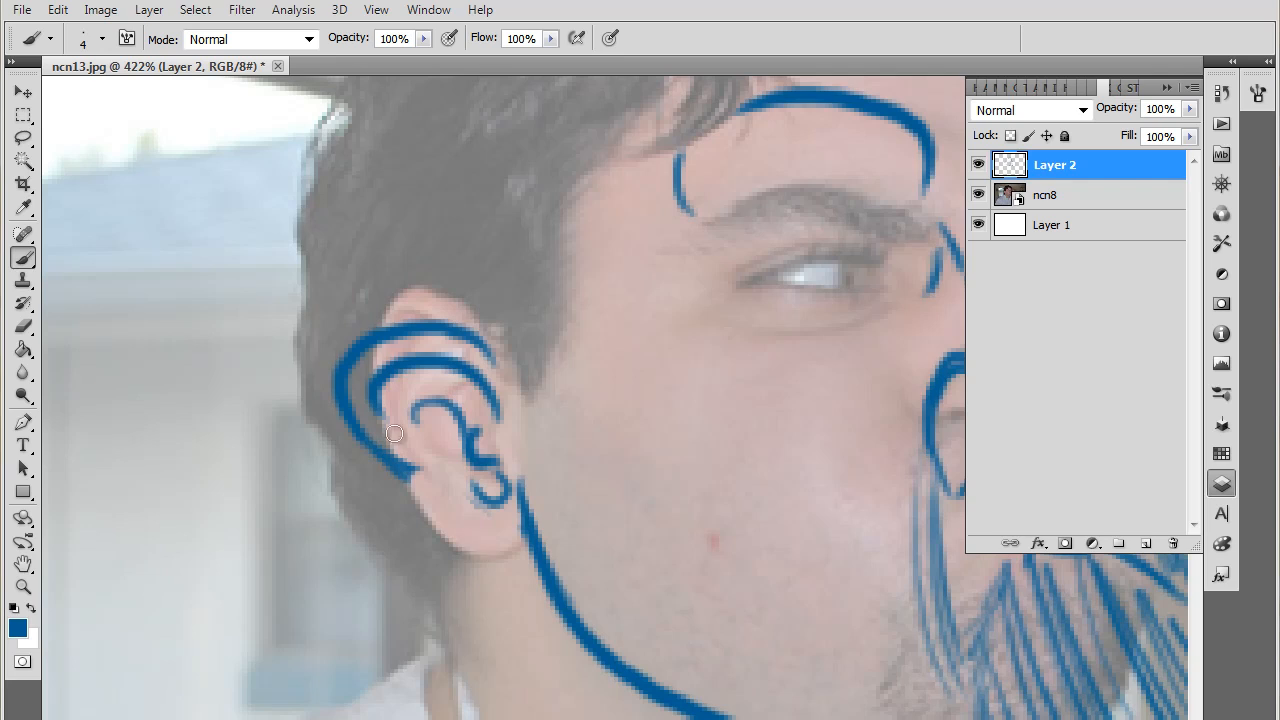
{"action": "left_click_drag", "start_coordinate": [392, 432], "coordinate": [536, 528]}
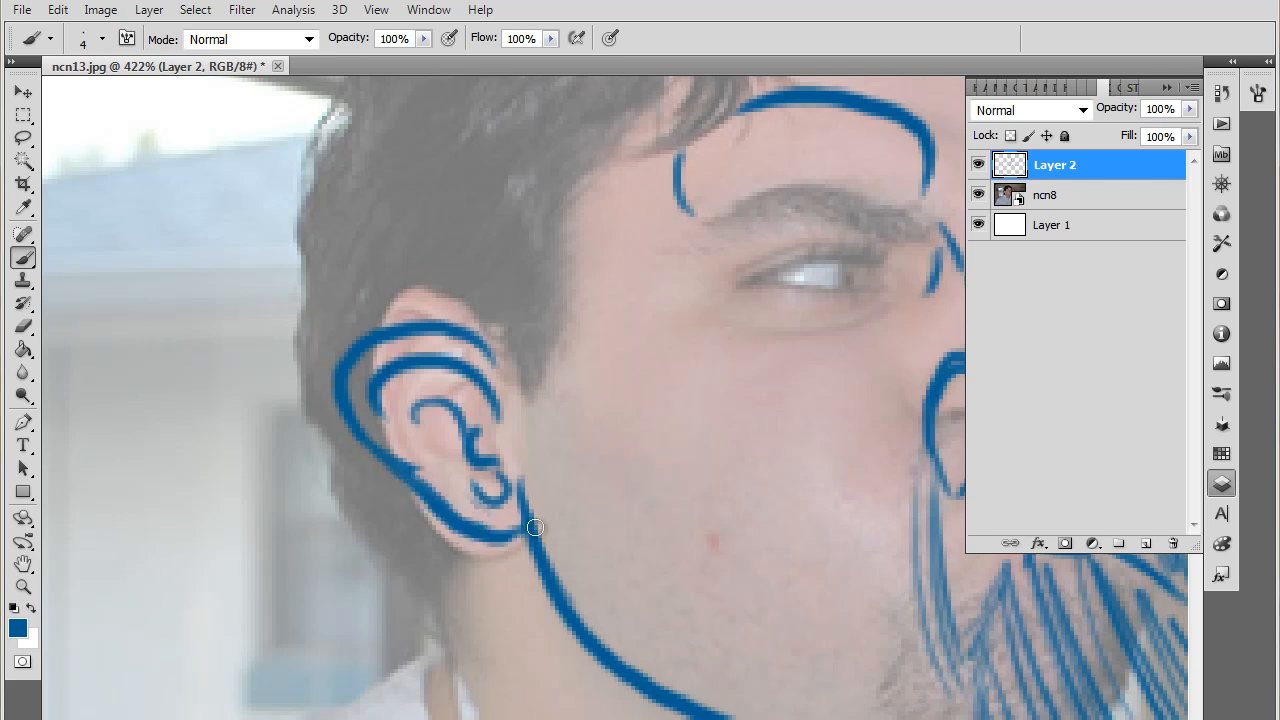
{"action": "left_click_drag", "start_coordinate": [536, 528], "coordinate": [694, 558]}
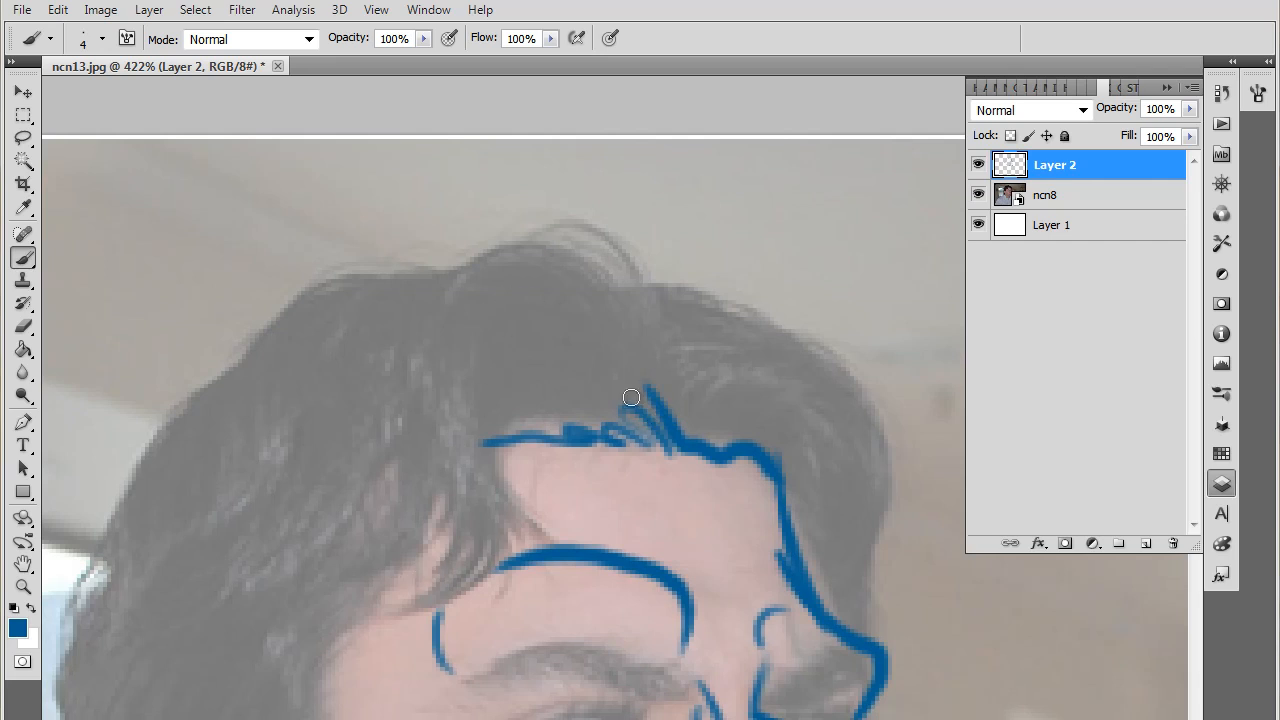
- Toggle layer visibility so the photo is hidden and the blue sketch shows alone on white
{"action": "left_click", "coordinate": [978, 196]}
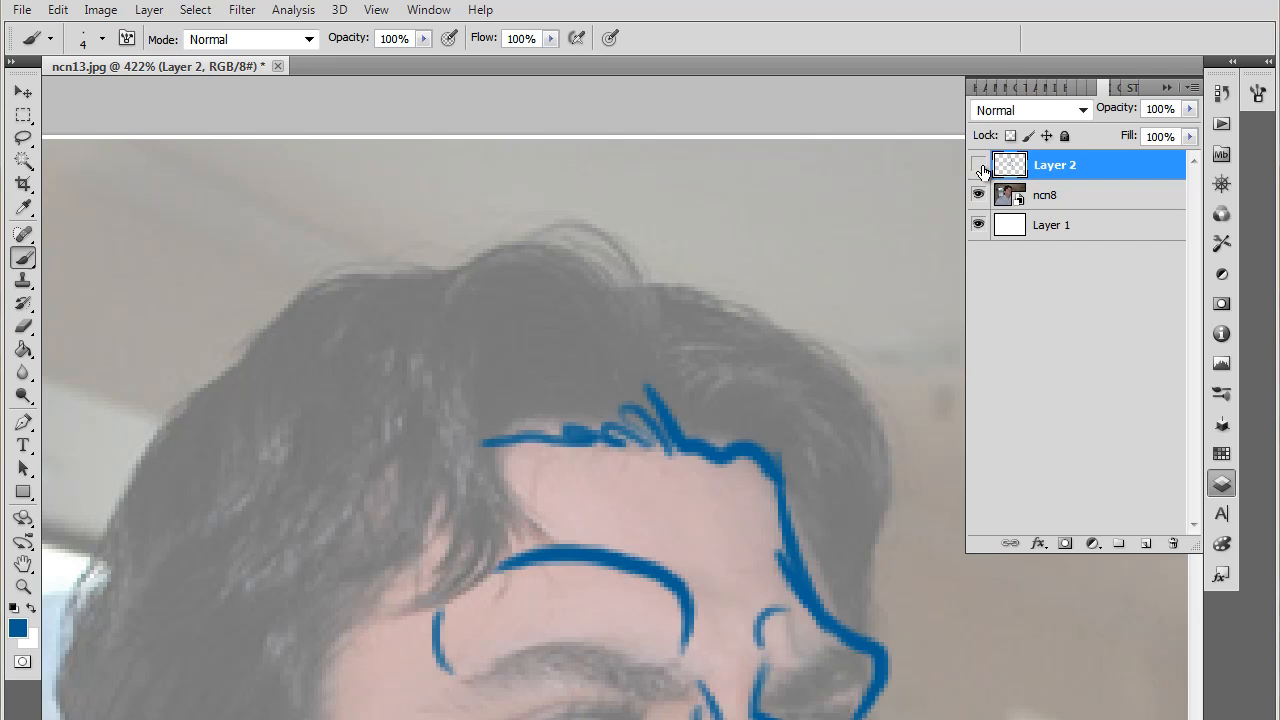
{"action": "left_click", "coordinate": [978, 164]}
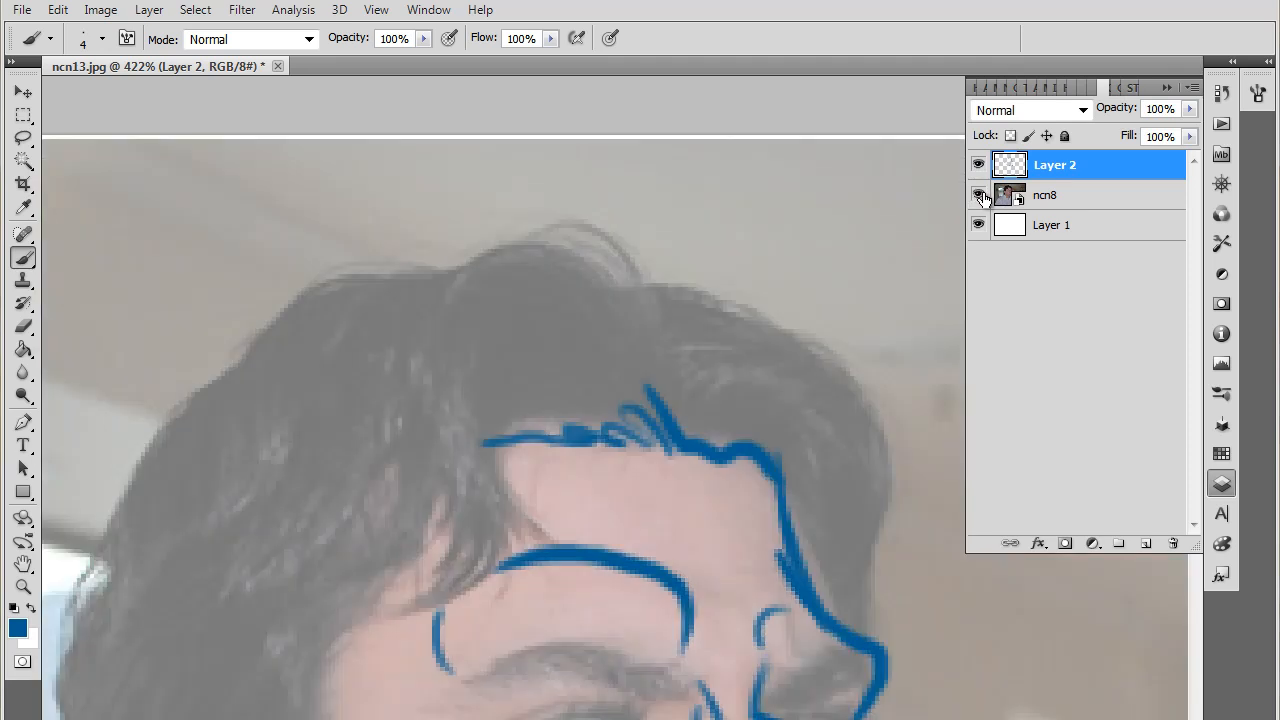
{"action": "left_click", "coordinate": [980, 196]}
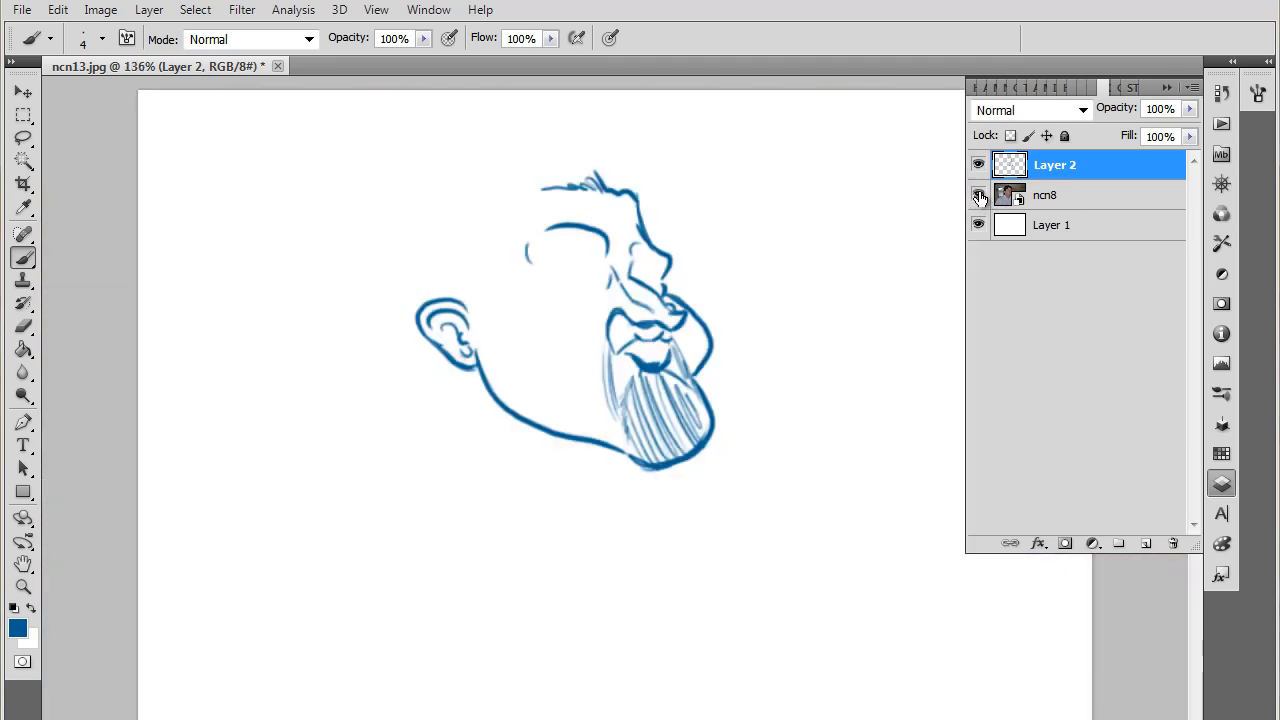
- Show the photo again and paint swooping hair loops and a lock sweeping out to the left
{"action": "left_click", "coordinate": [980, 196]}
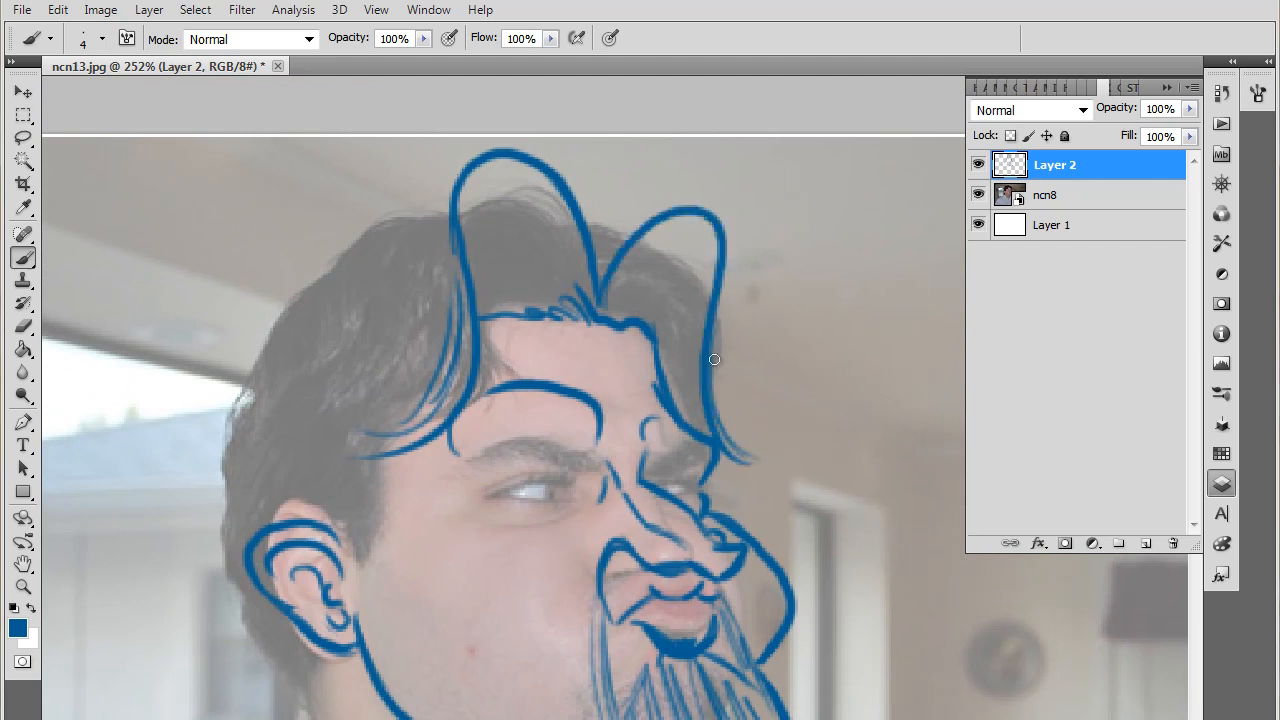
{"action": "left_click_drag", "start_coordinate": [716, 376], "coordinate": [668, 264]}
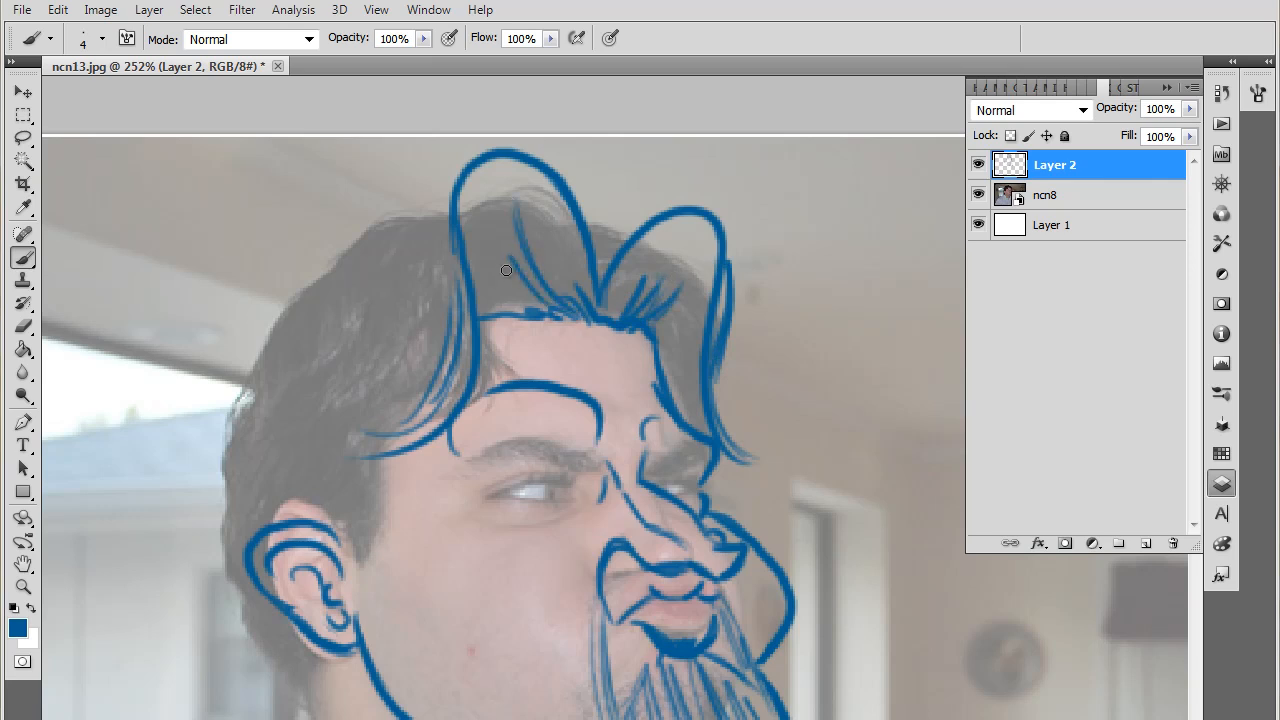
{"action": "left_click_drag", "start_coordinate": [506, 270], "coordinate": [612, 216]}
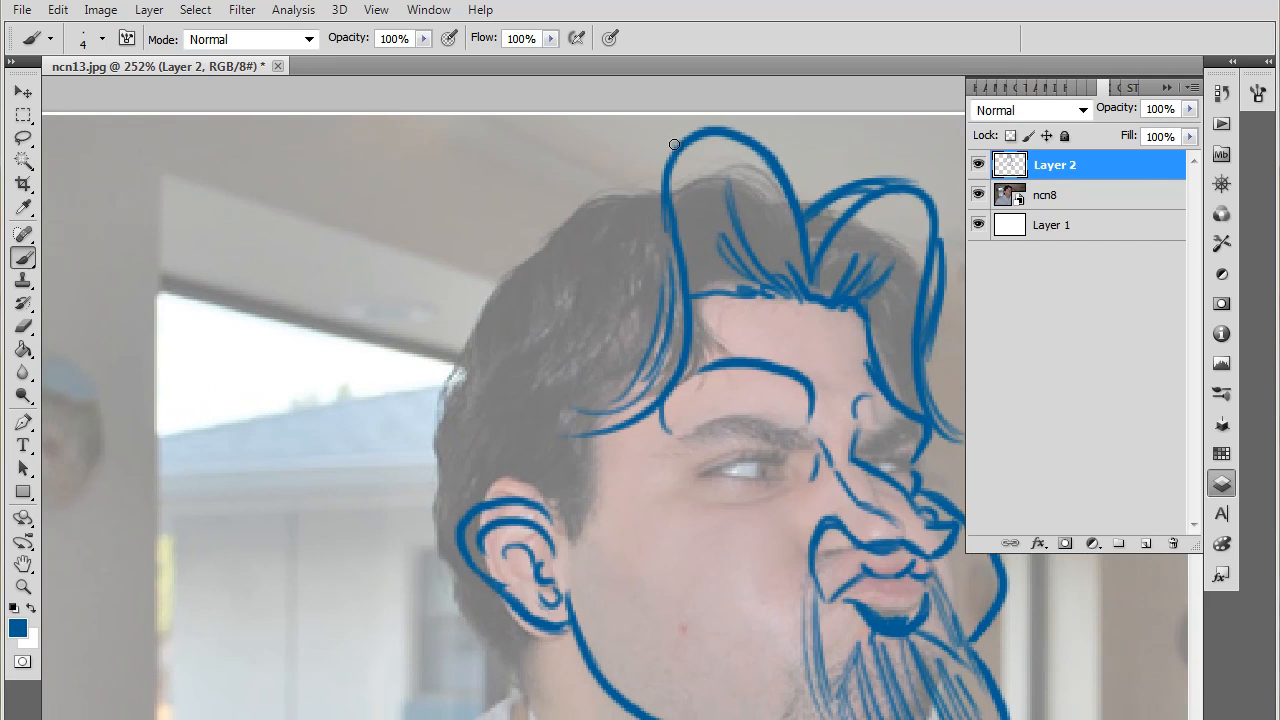
{"action": "left_click_drag", "start_coordinate": [674, 144], "coordinate": [414, 390]}
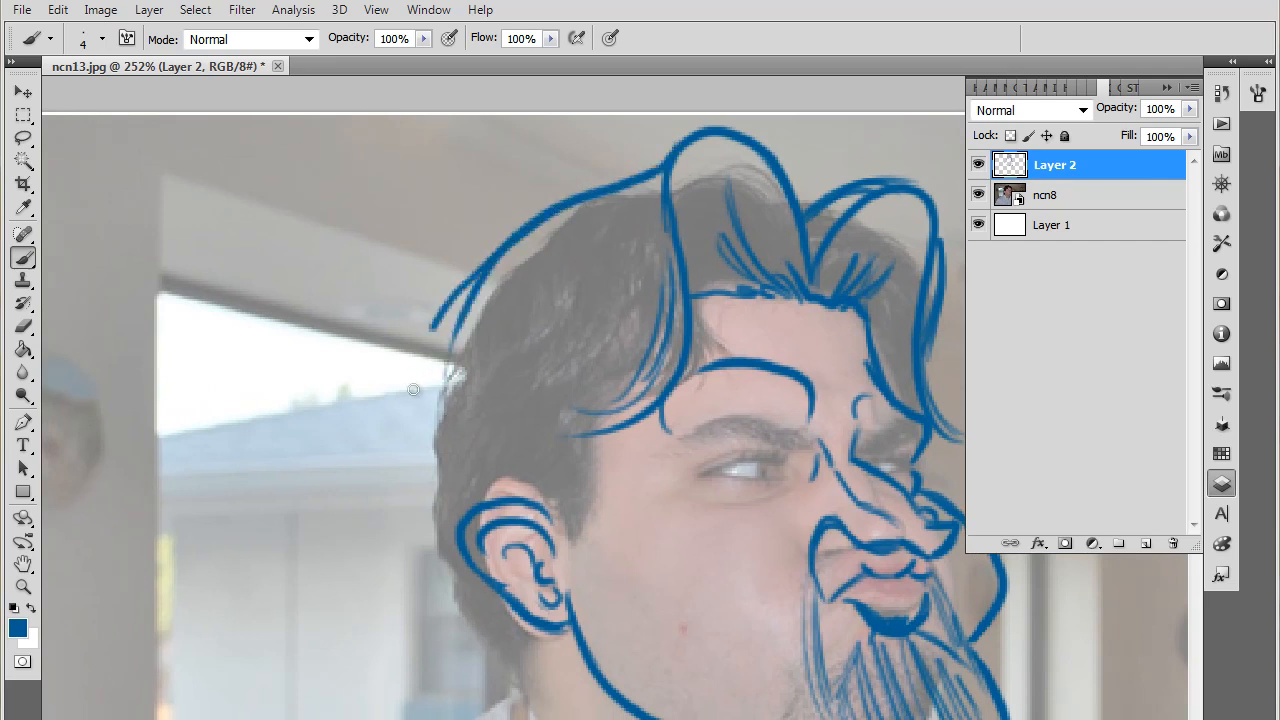
- Draw the neck line below the jaw, extending down from the beard
{"action": "left_click_drag", "start_coordinate": [414, 390], "coordinate": [572, 404]}
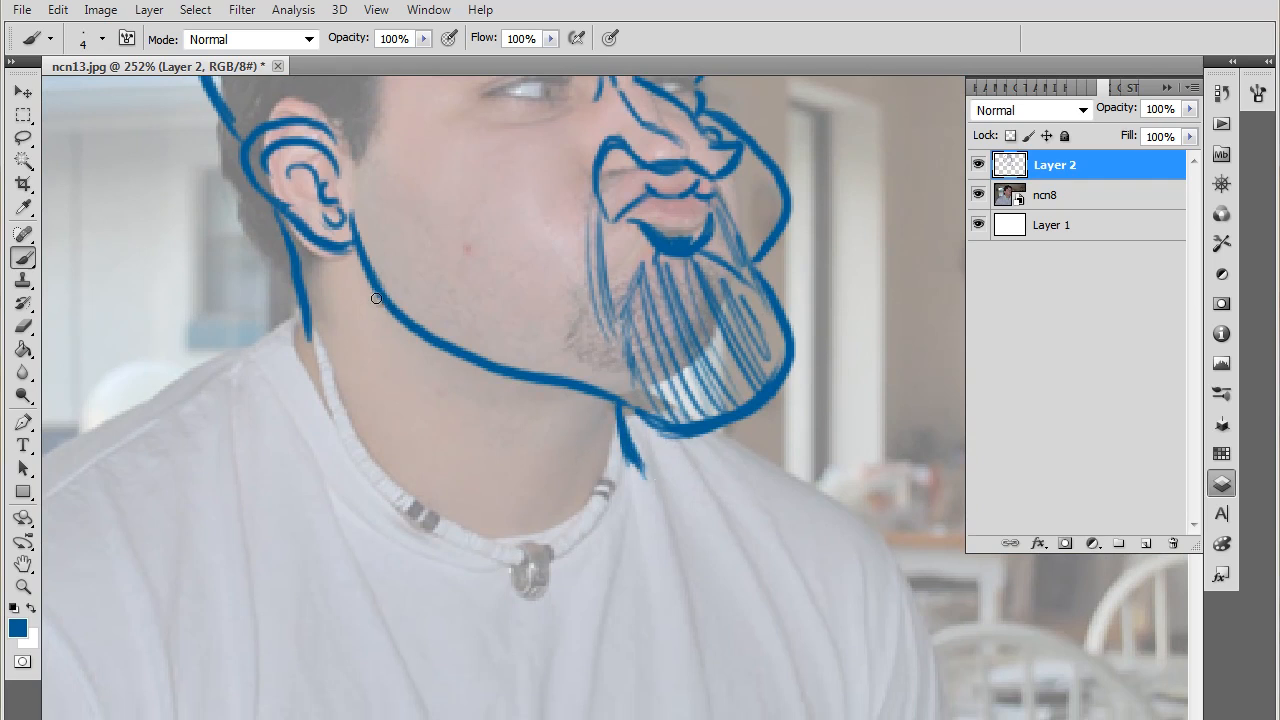
{"action": "left_click_drag", "start_coordinate": [376, 298], "coordinate": [552, 476]}
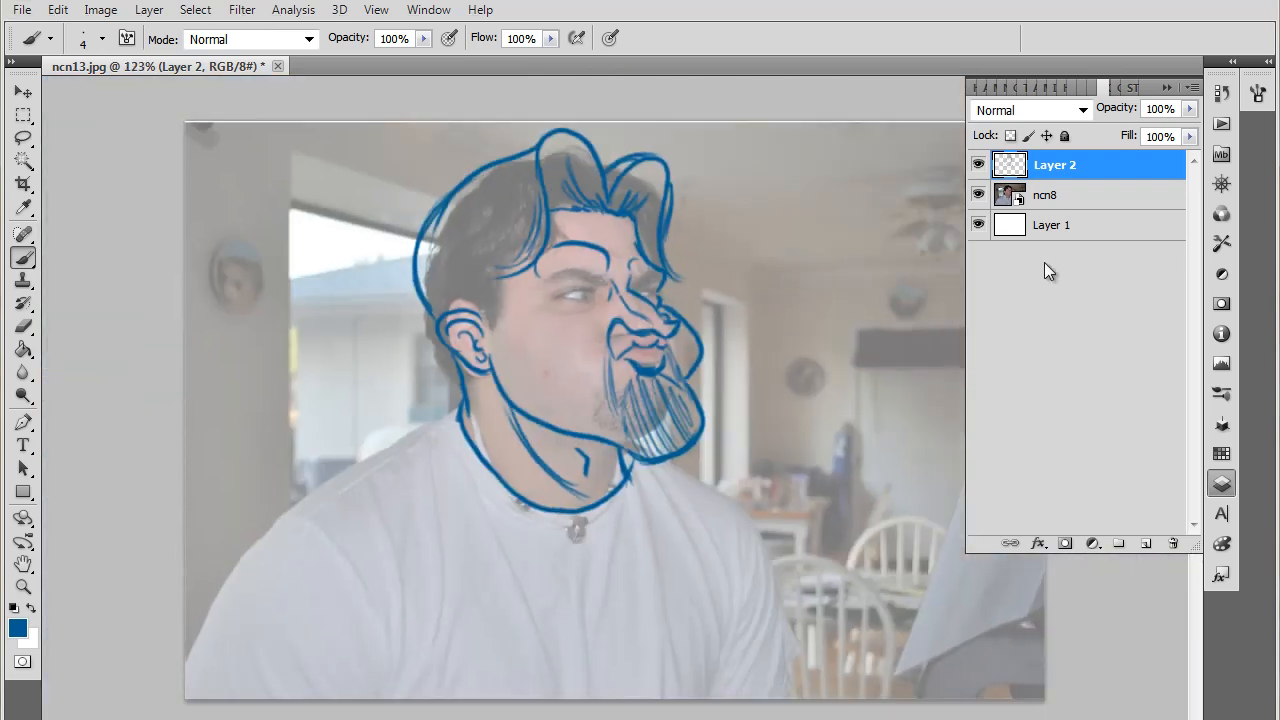
- Hide the ncn8 photo layer so the blue sketch lines show alone on white
{"action": "left_click", "coordinate": [978, 196]}
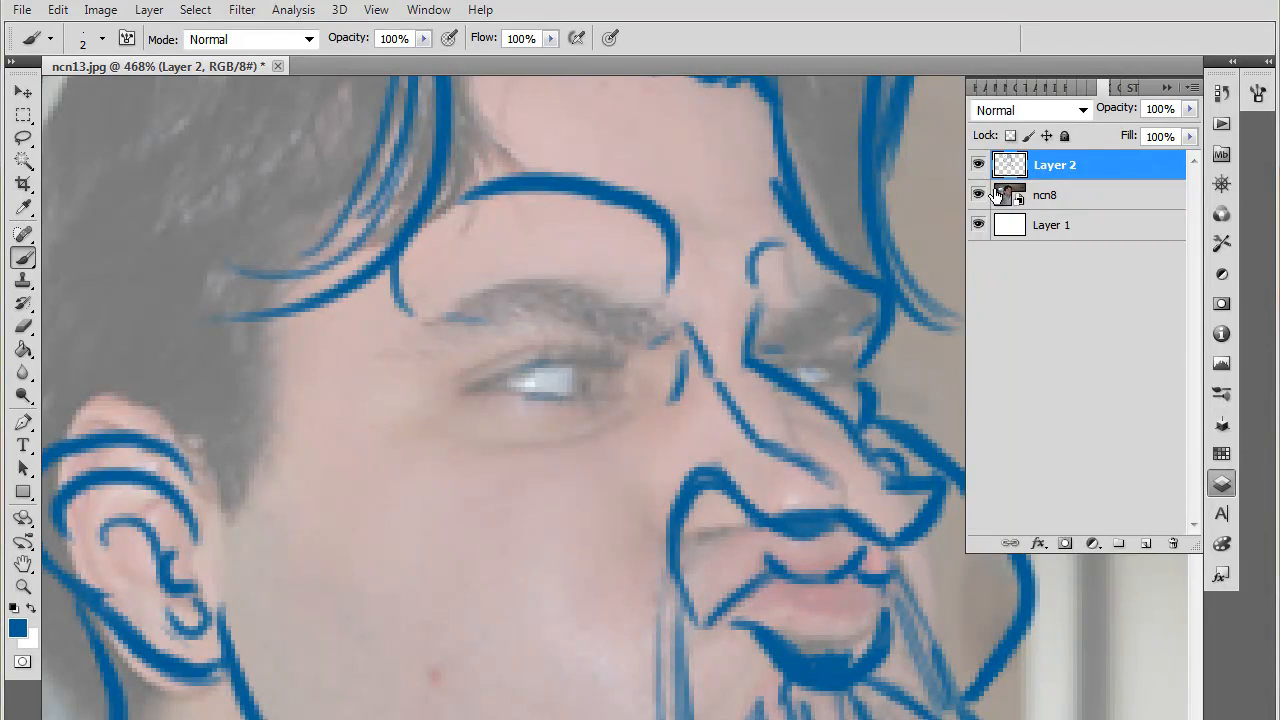
{"action": "left_click", "coordinate": [978, 194]}
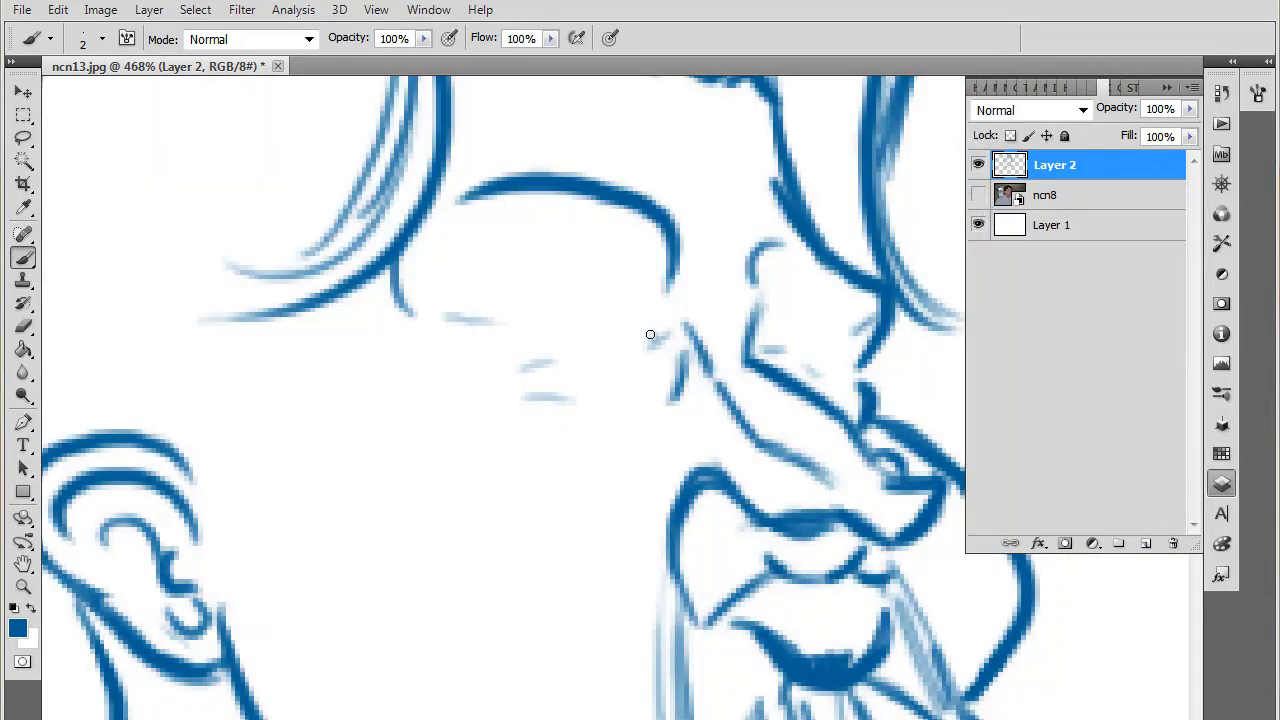
- Brush in the eye with eyelids and pupil, then redraw the nose outline and bridge on Layer 2
{"action": "left_click", "coordinate": [978, 196]}
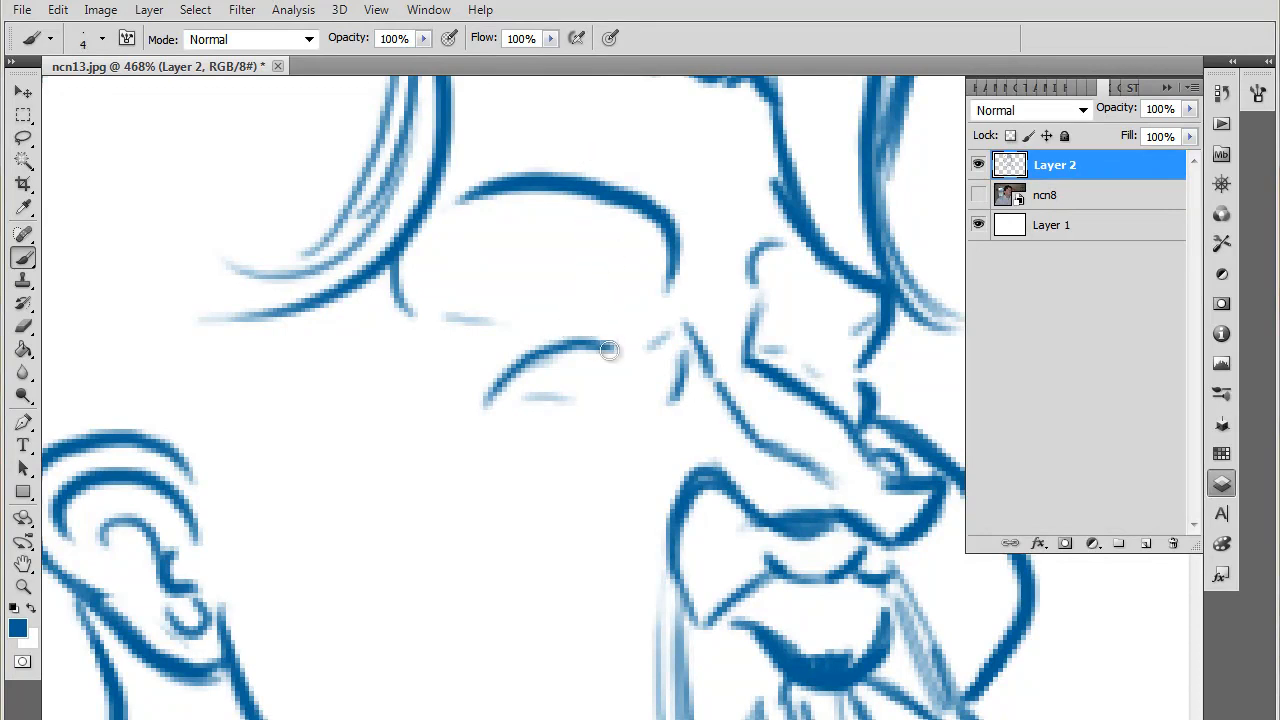
{"action": "left_click_drag", "start_coordinate": [610, 350], "coordinate": [550, 392]}
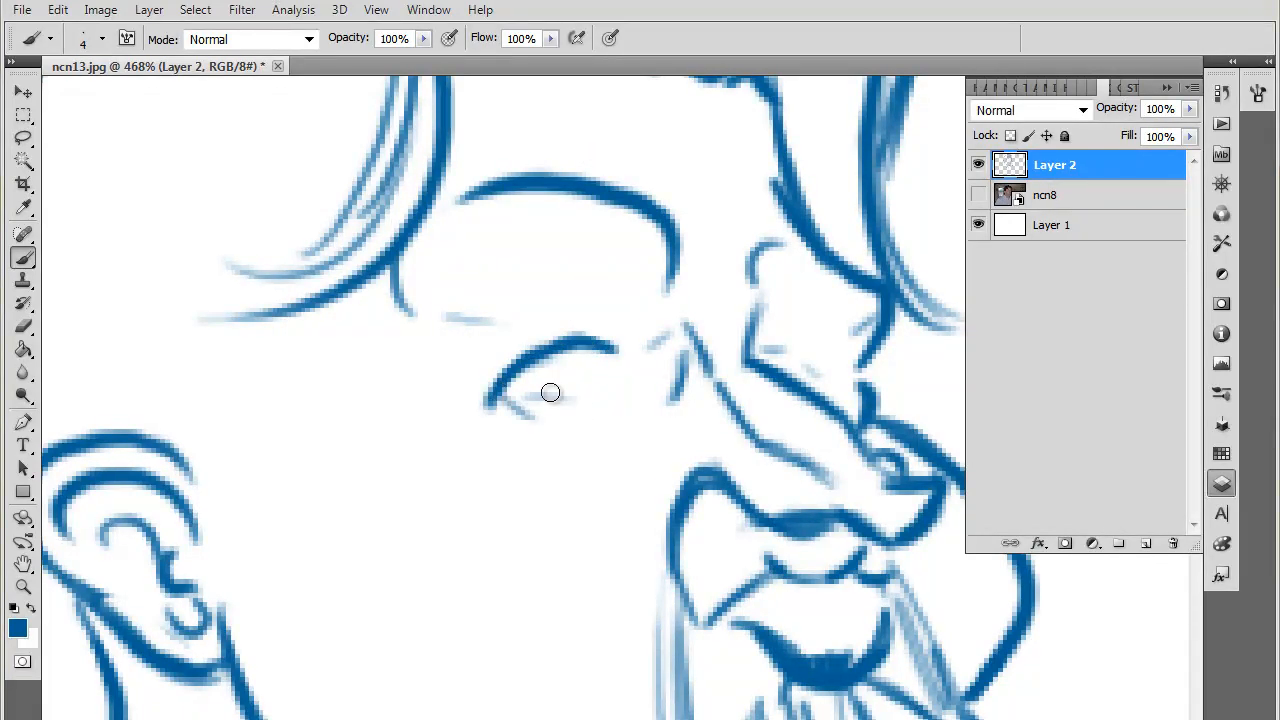
{"action": "left_click_drag", "start_coordinate": [550, 392], "coordinate": [616, 408]}
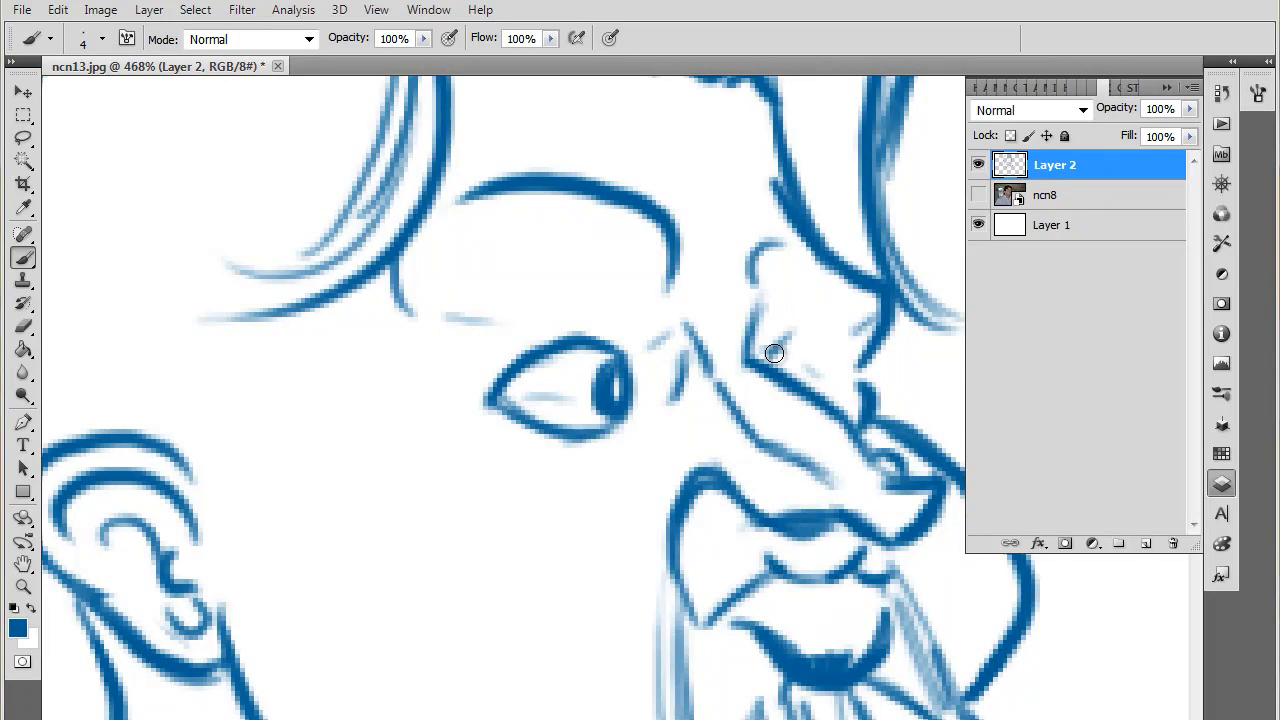
{"action": "left_click_drag", "start_coordinate": [776, 352], "coordinate": [830, 374]}
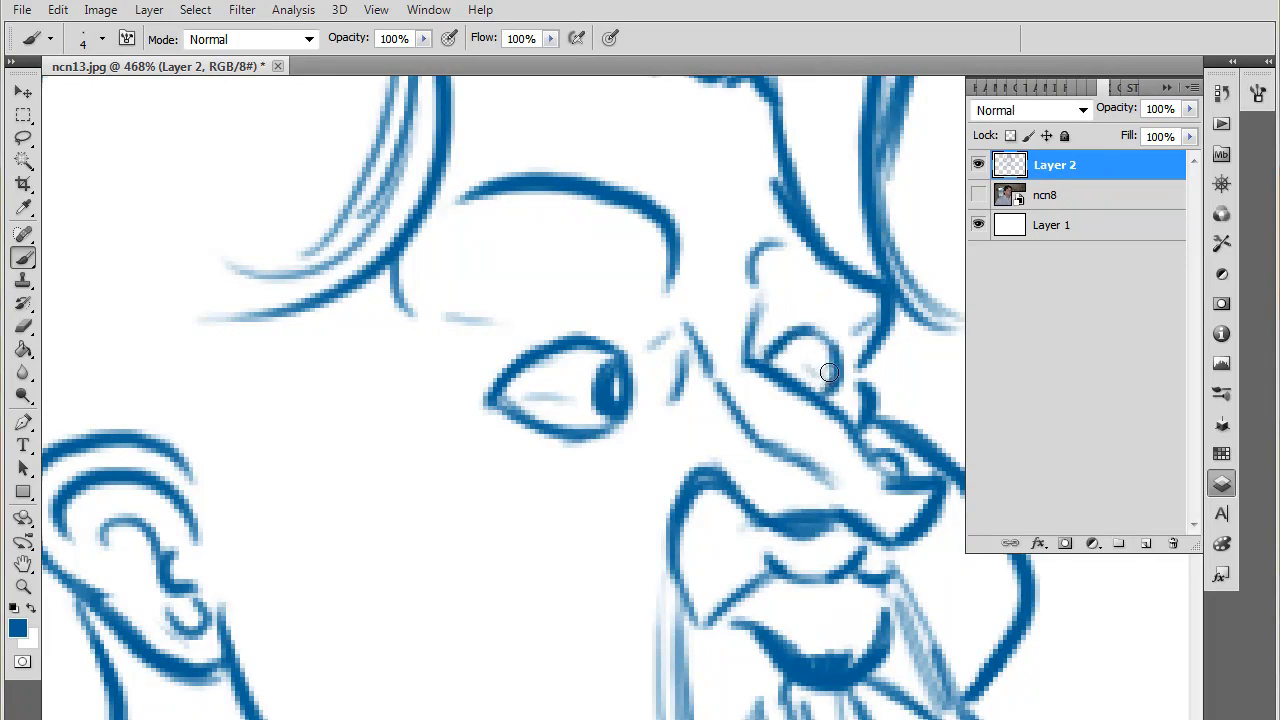
{"action": "left_click_drag", "start_coordinate": [830, 372], "coordinate": [656, 216]}
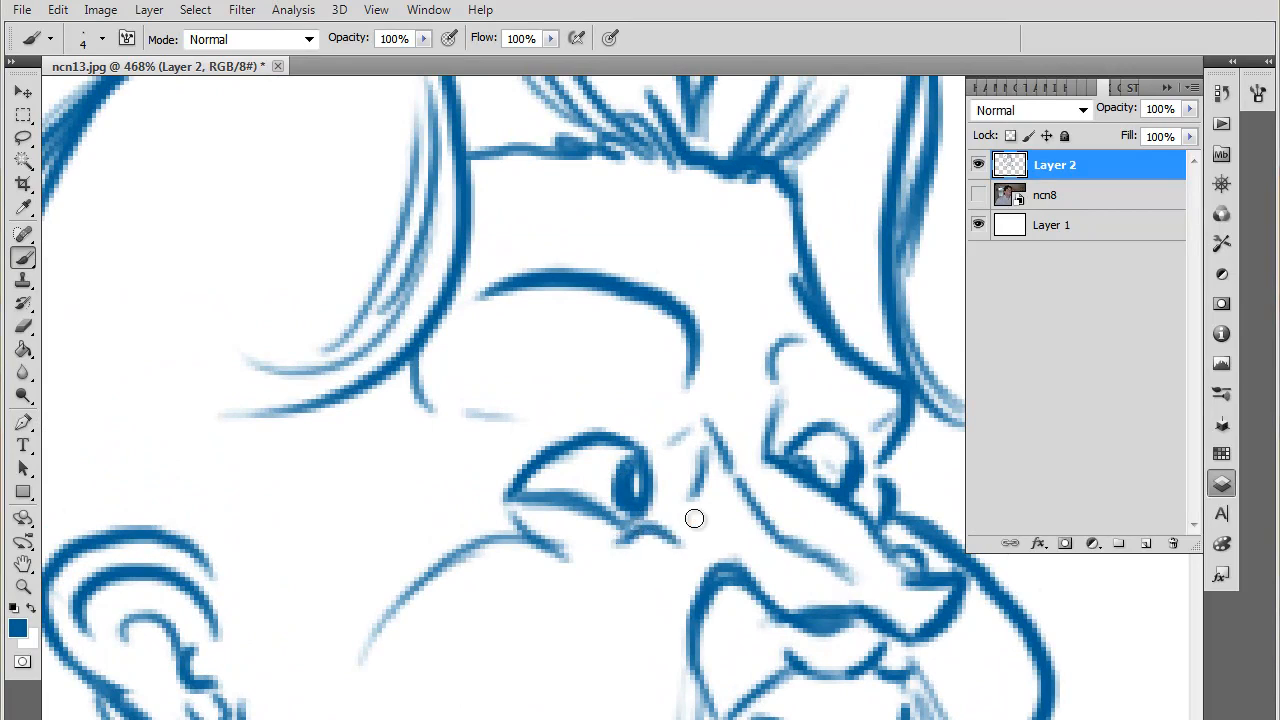
{"action": "mouse_move", "coordinate": [768, 580]}
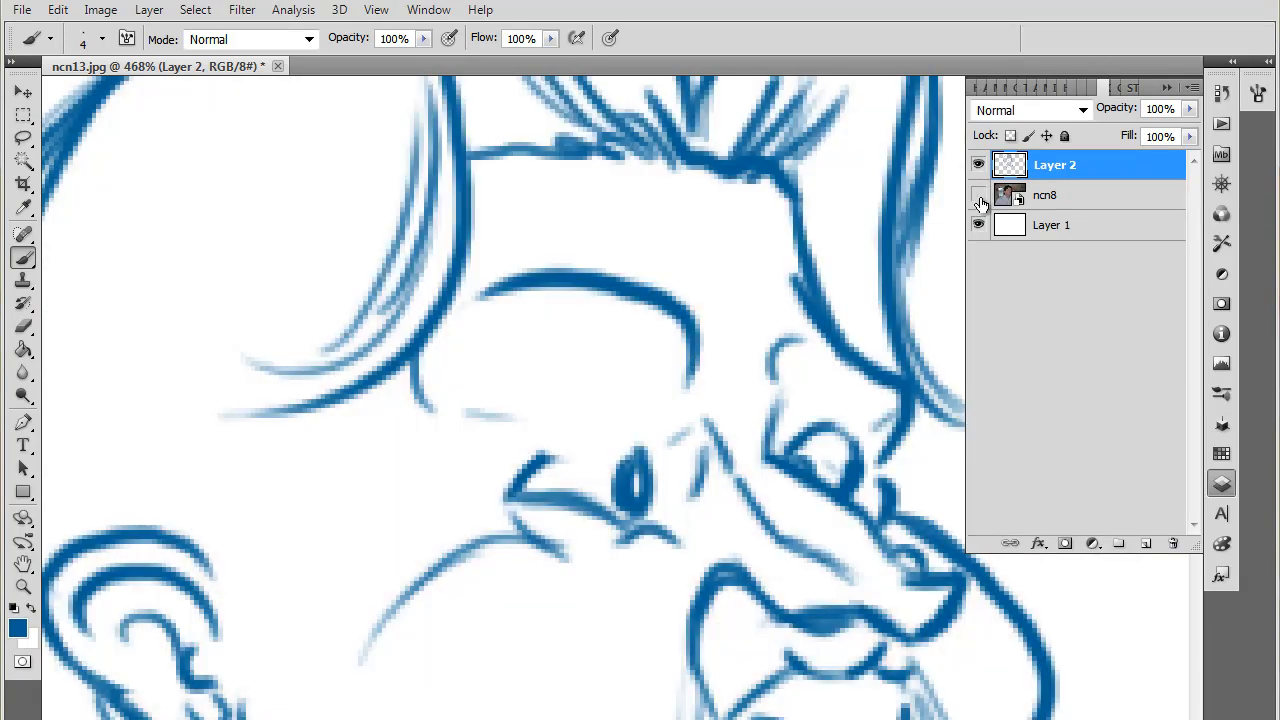
- Paint a thick, dark, angled scowling eyebrow over the eye, then reveal the photo beneath
{"action": "left_click", "coordinate": [978, 194]}
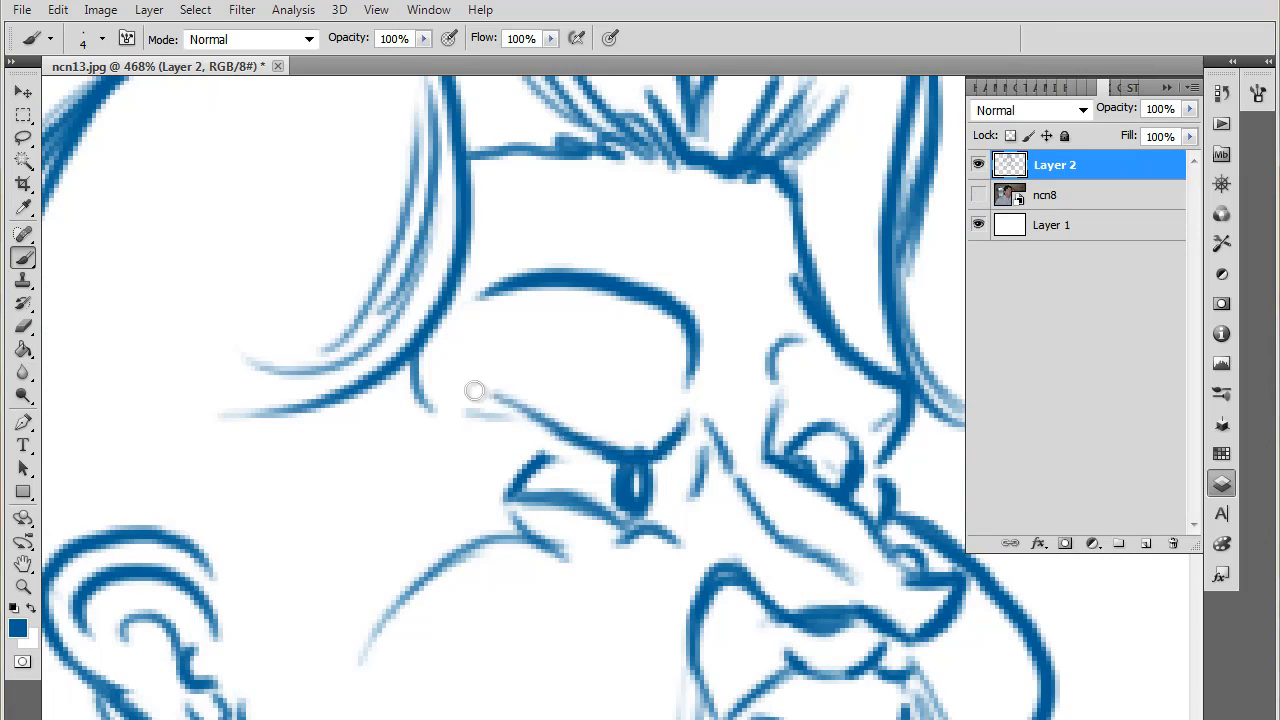
{"action": "left_click_drag", "start_coordinate": [476, 390], "coordinate": [612, 424]}
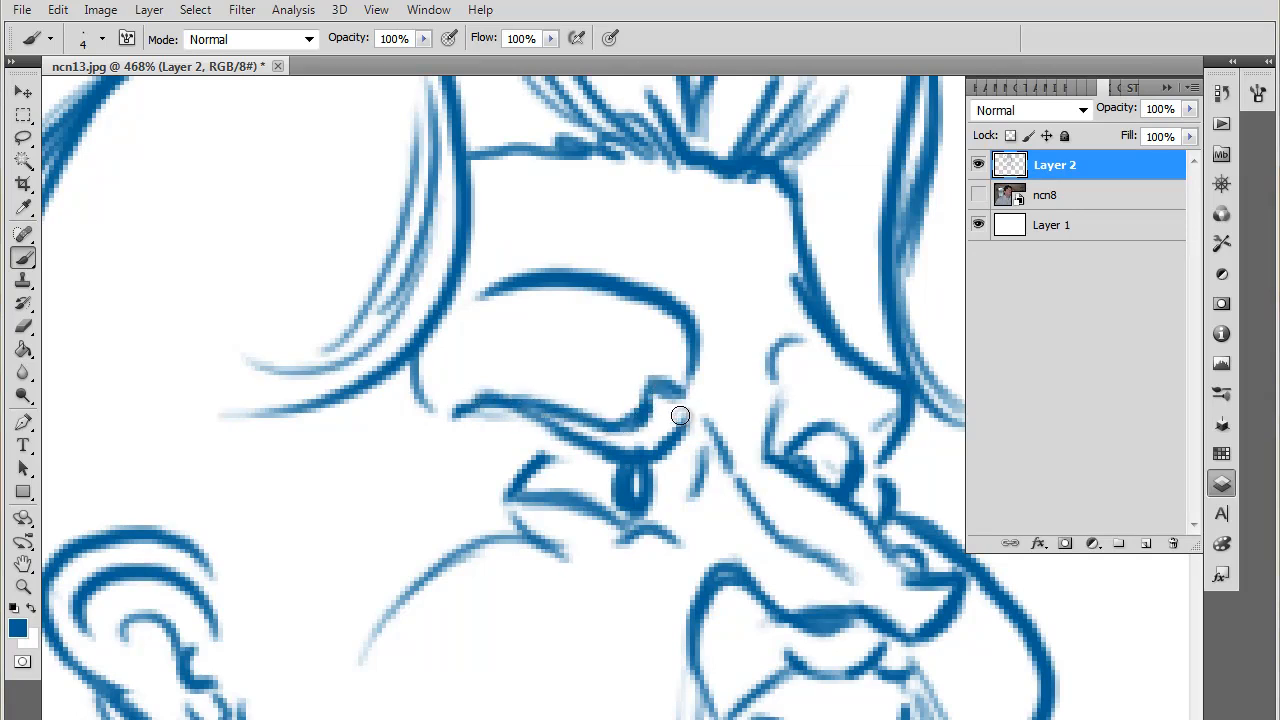
{"action": "left_click_drag", "start_coordinate": [680, 414], "coordinate": [608, 440]}
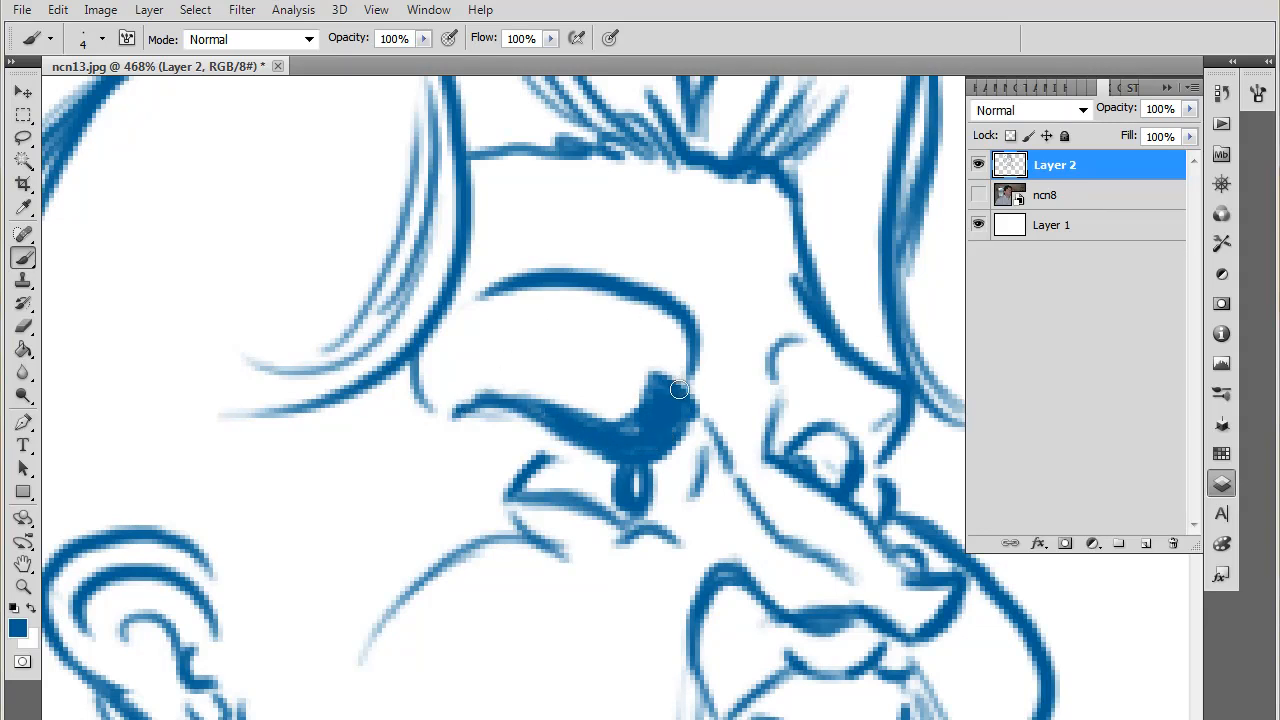
{"action": "left_click_drag", "start_coordinate": [680, 388], "coordinate": [608, 456]}
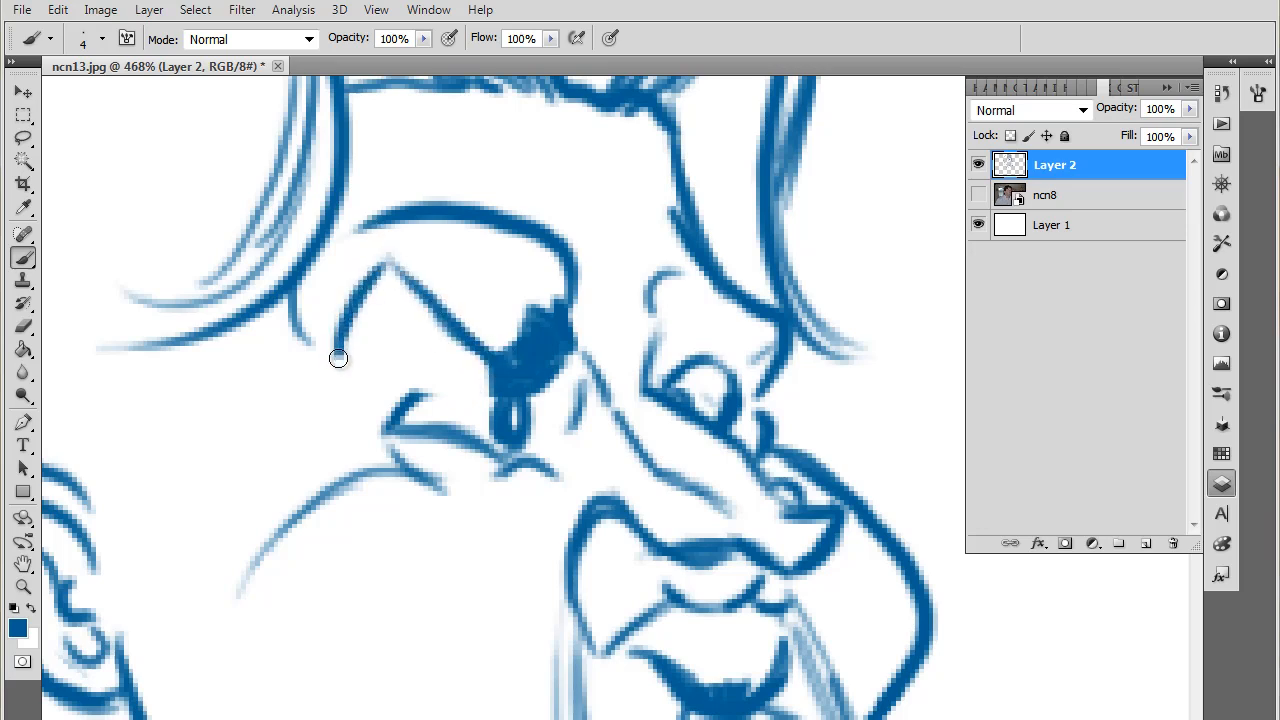
{"action": "left_click_drag", "start_coordinate": [338, 358], "coordinate": [432, 350]}
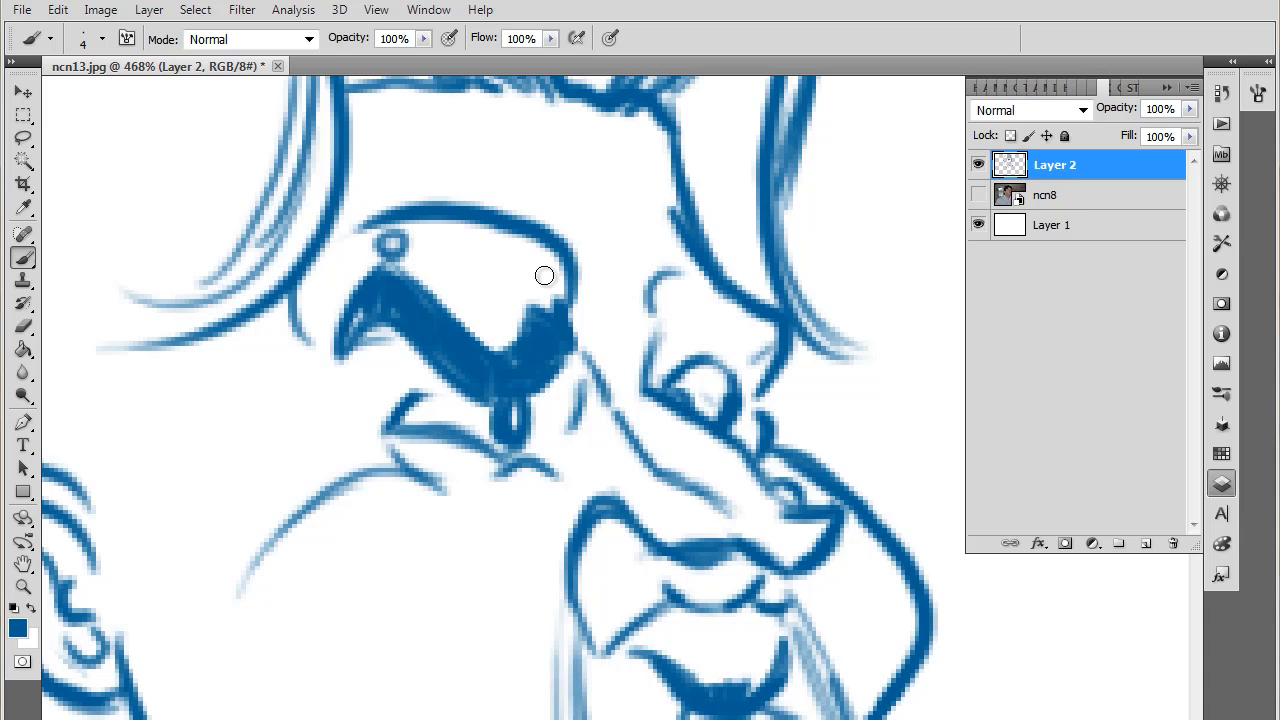
{"action": "mouse_move", "coordinate": [628, 320]}
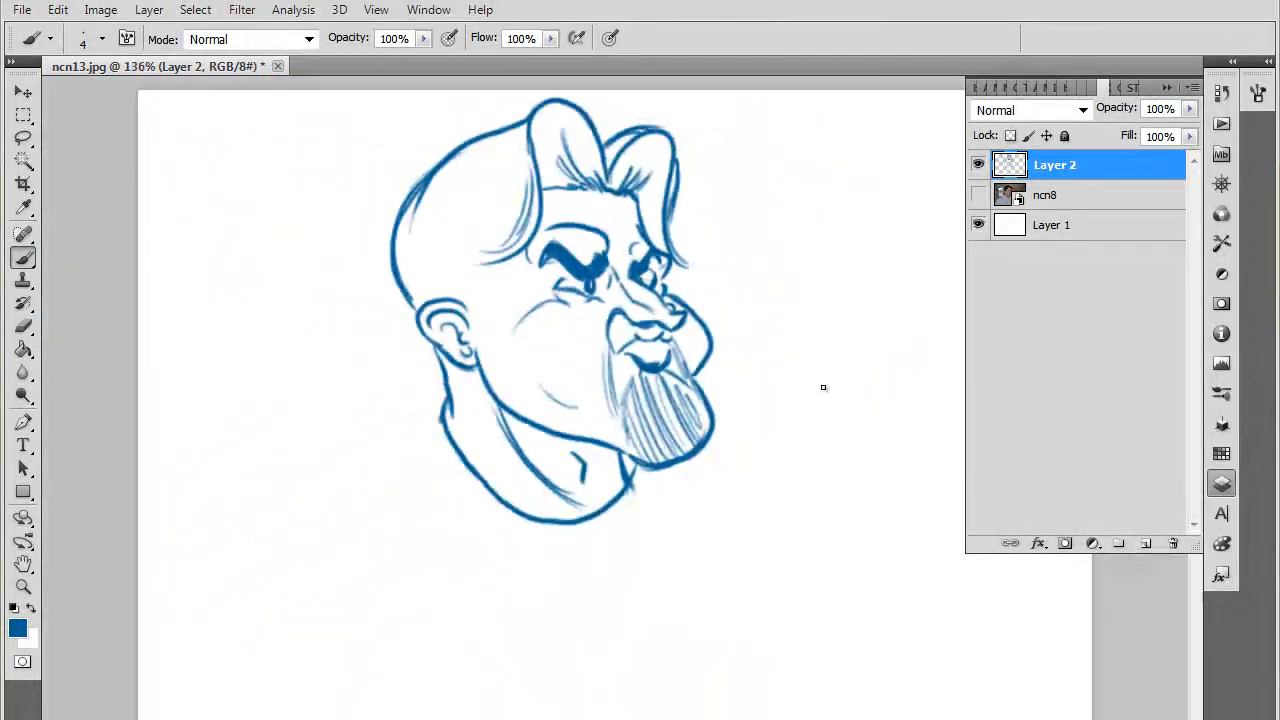
{"action": "left_click", "coordinate": [978, 196]}
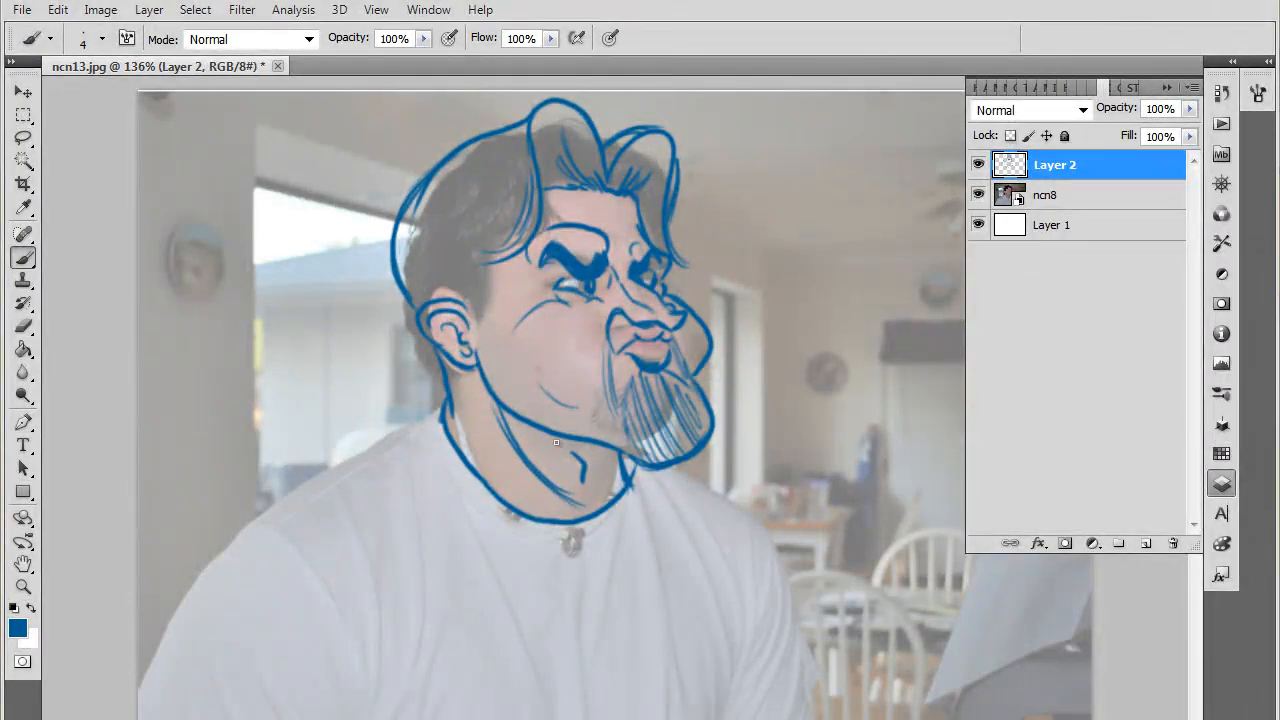
- Toggle the ncn8 photo off and on to compare before adding shoulders and collar
{"action": "left_click", "coordinate": [978, 194]}
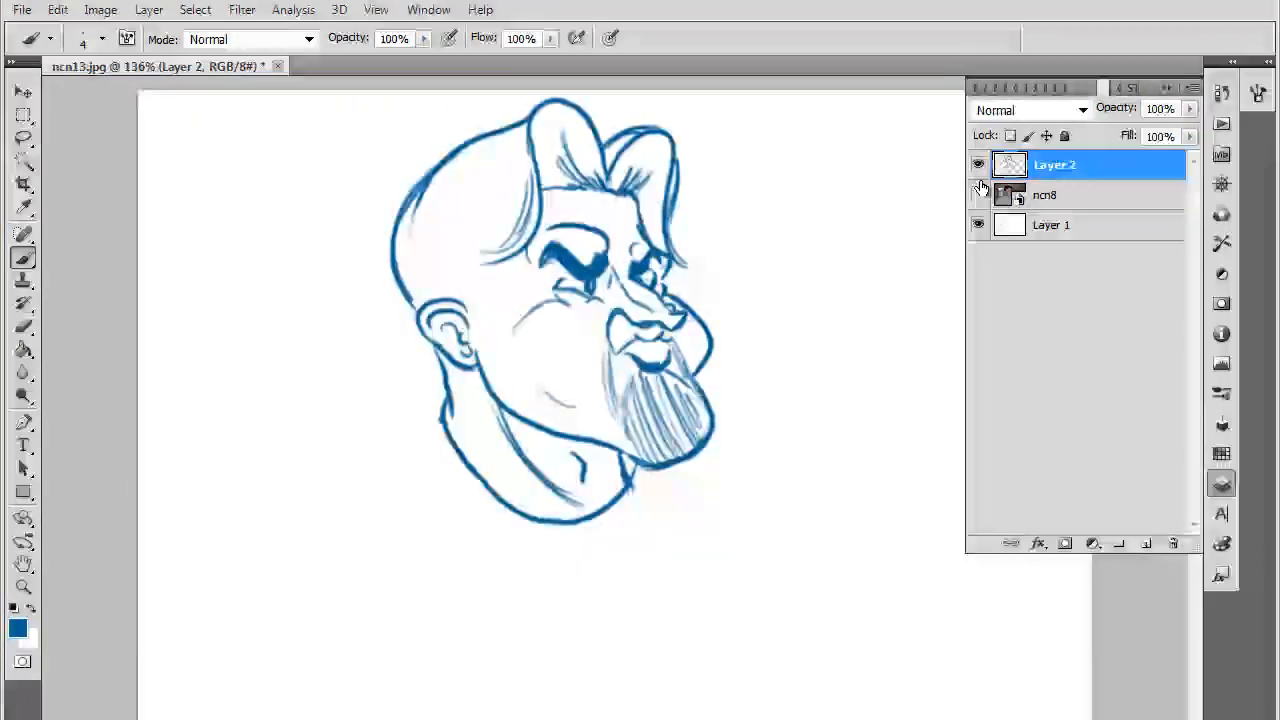
{"action": "left_click", "coordinate": [978, 196]}
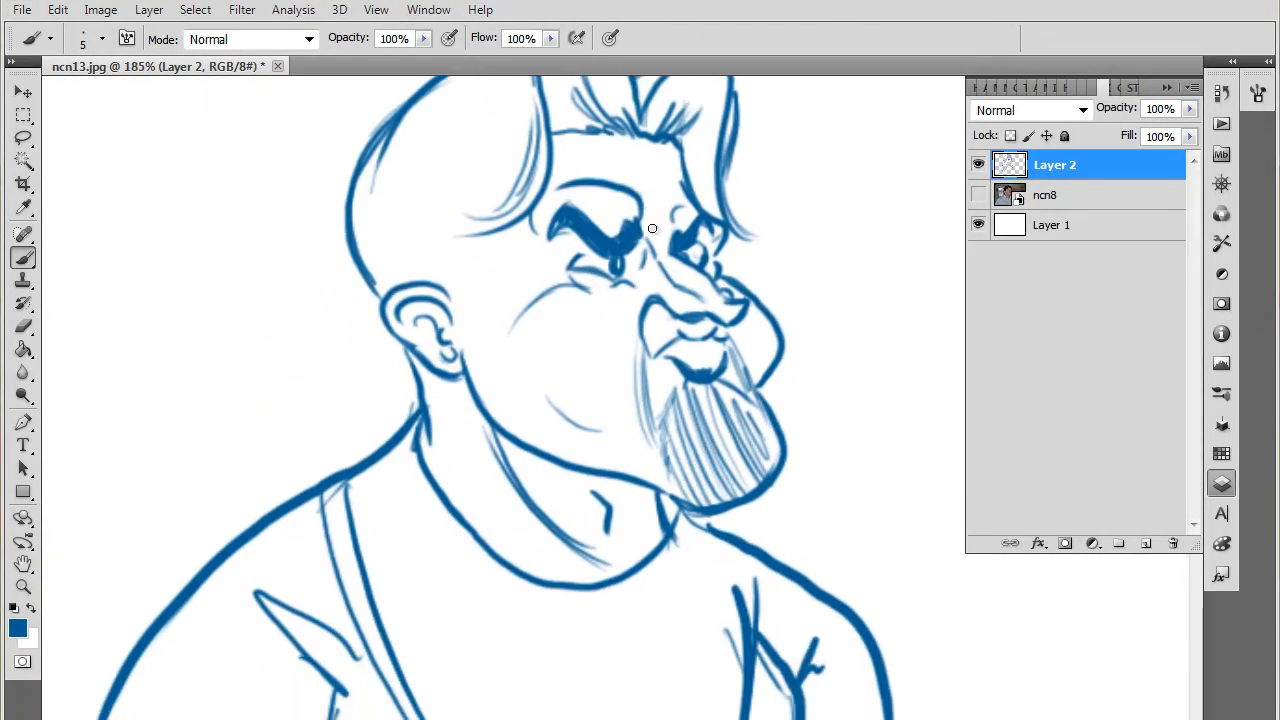
{"action": "mouse_move", "coordinate": [676, 210]}
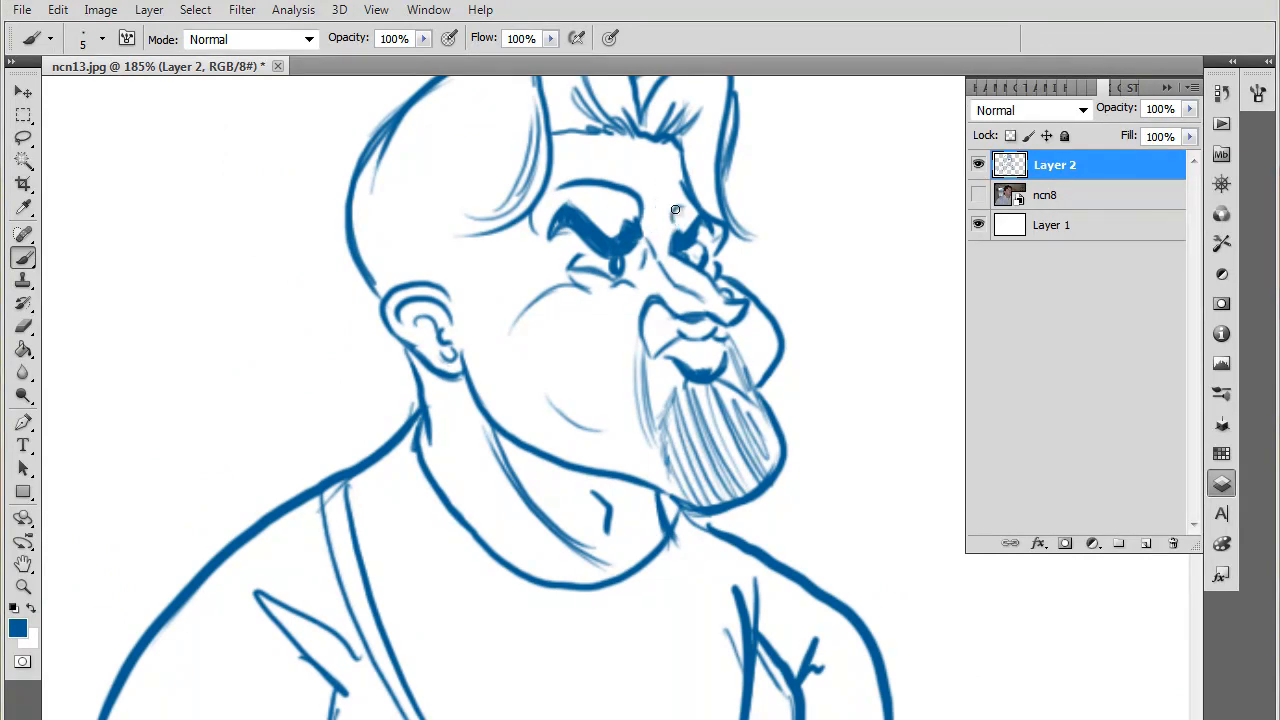
- Compare sketch against the photo alone, then firm up the nose and cheek strokes
{"action": "left_click", "coordinate": [978, 196]}
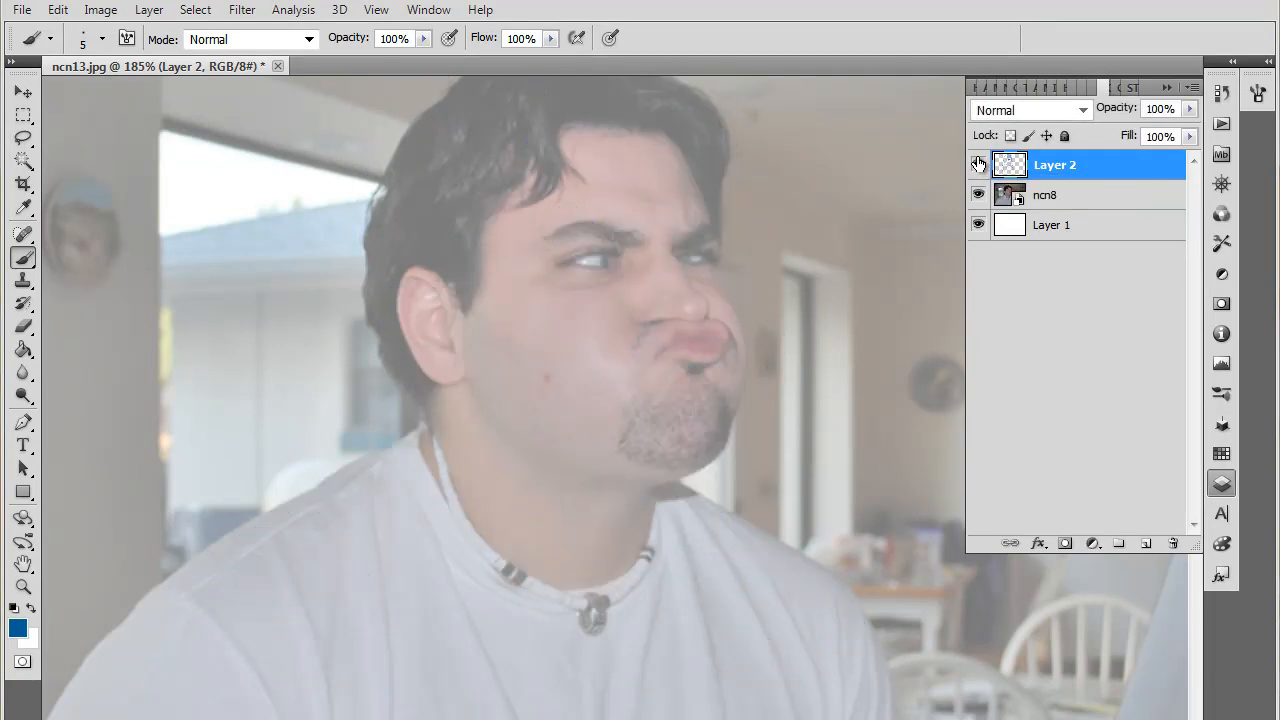
{"action": "left_click", "coordinate": [980, 164]}
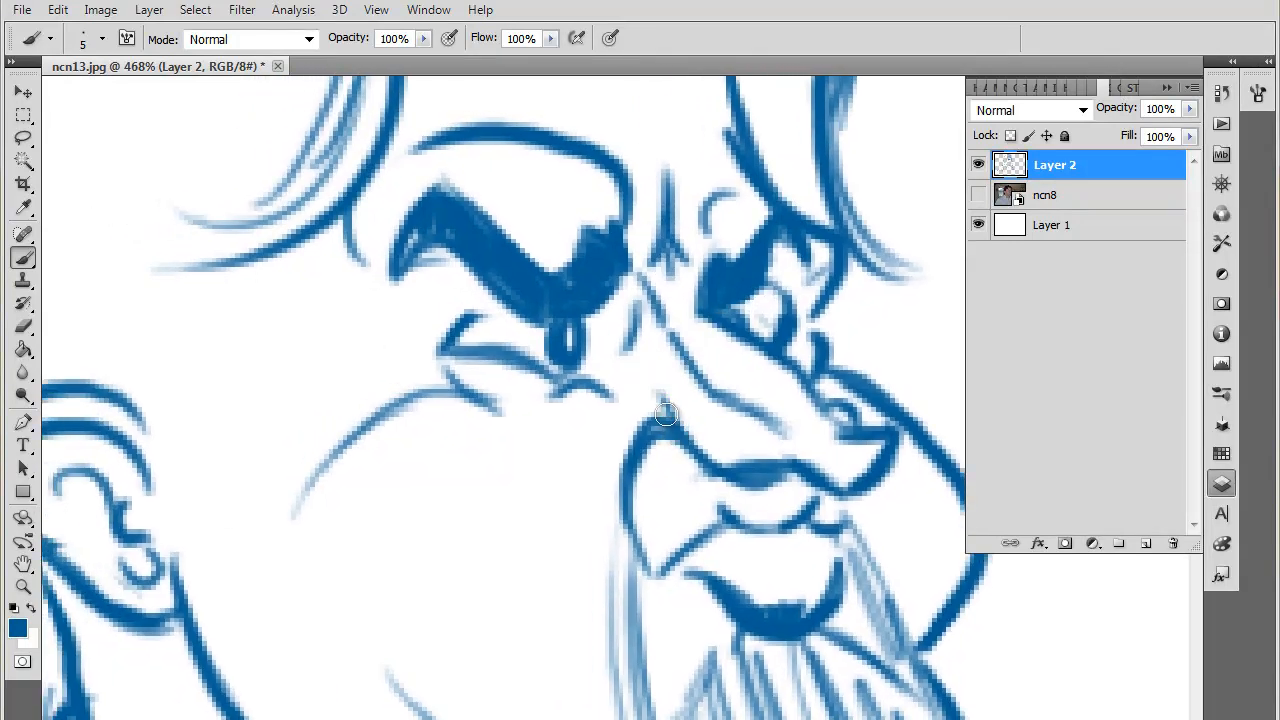
{"action": "left_click_drag", "start_coordinate": [664, 412], "coordinate": [792, 476]}
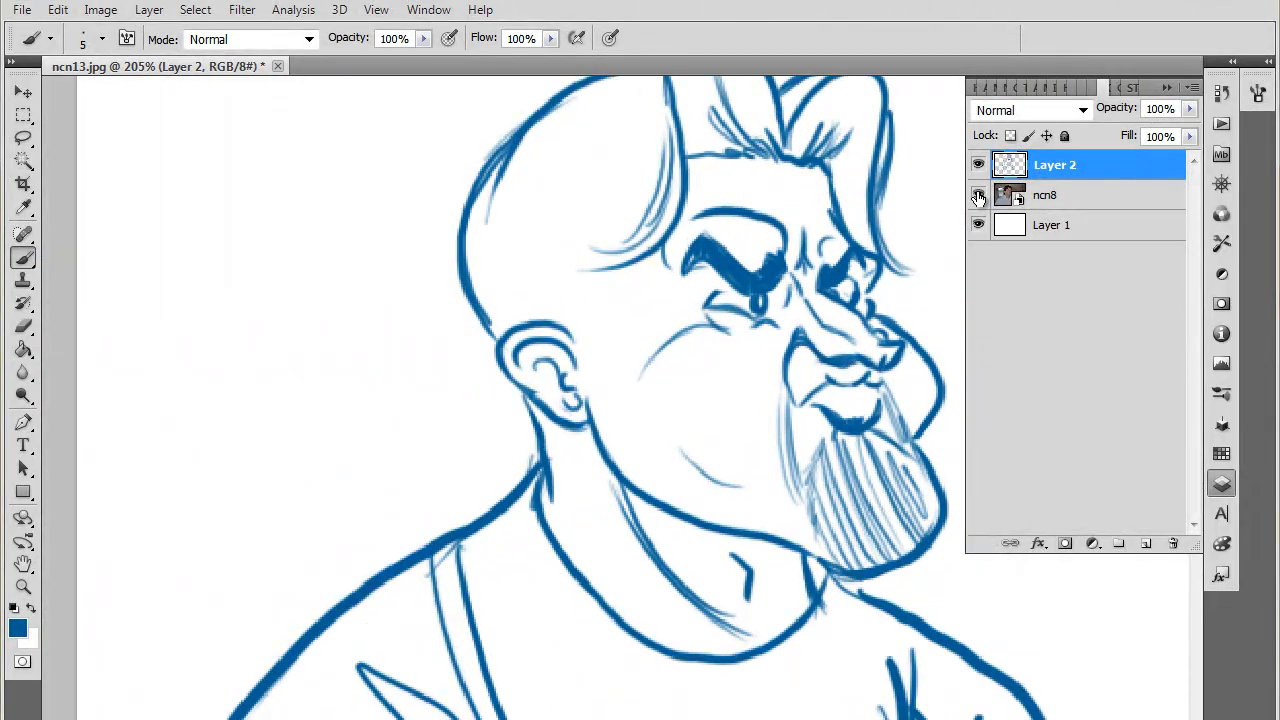
{"action": "left_click", "coordinate": [978, 196]}
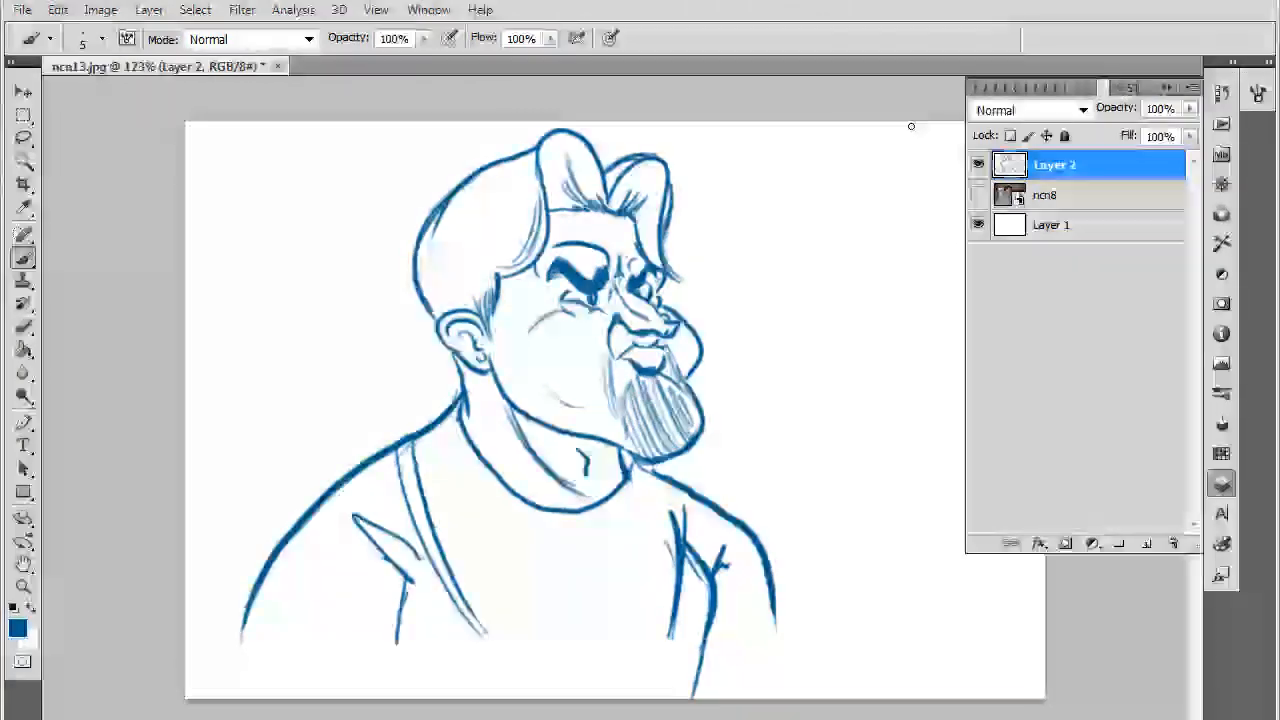
- Show the ncn8 photo again and switch to the Move tool to shift Layer 2 right
{"action": "left_click", "coordinate": [978, 196]}
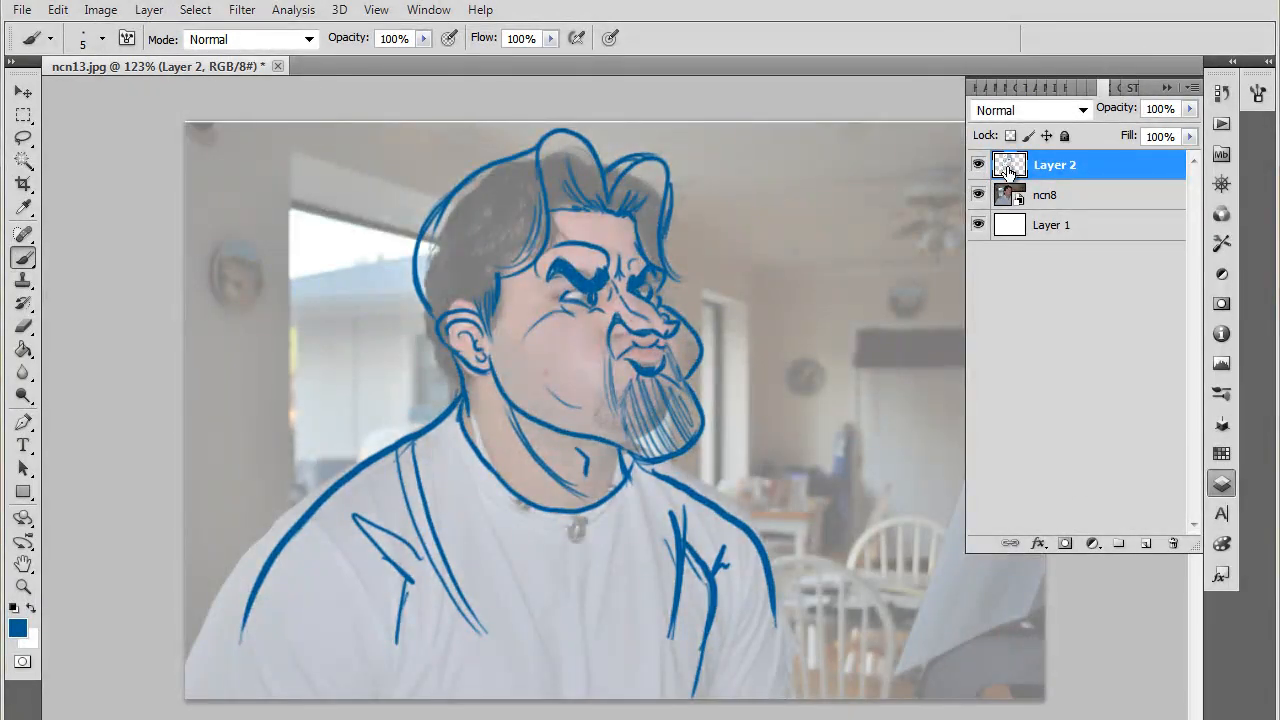
{"action": "left_click", "coordinate": [22, 92]}
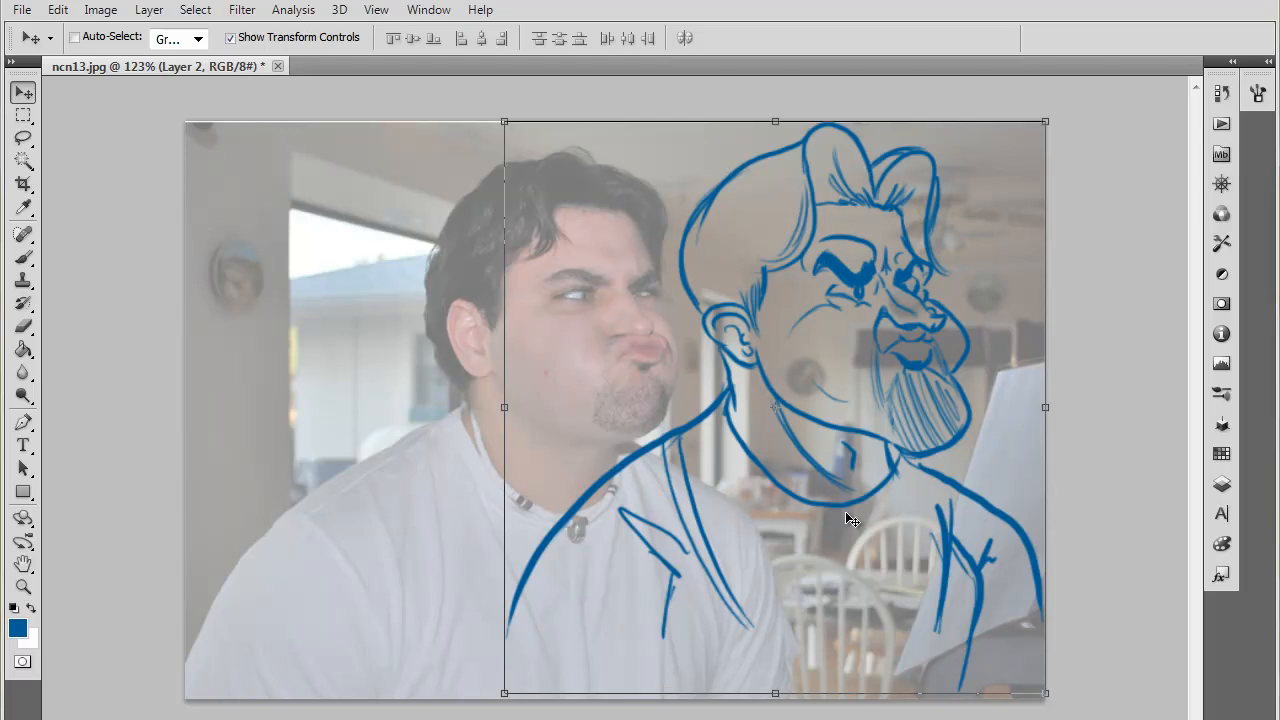
{"action": "mouse_move", "coordinate": [708, 236]}
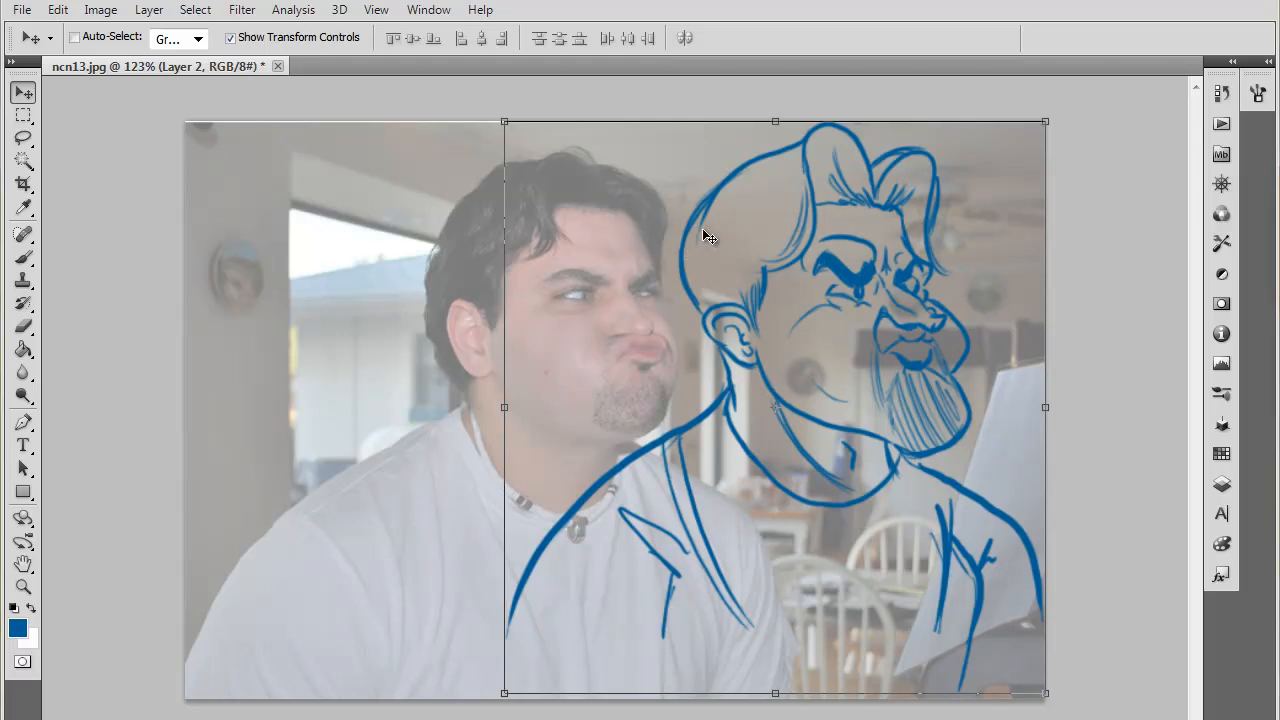